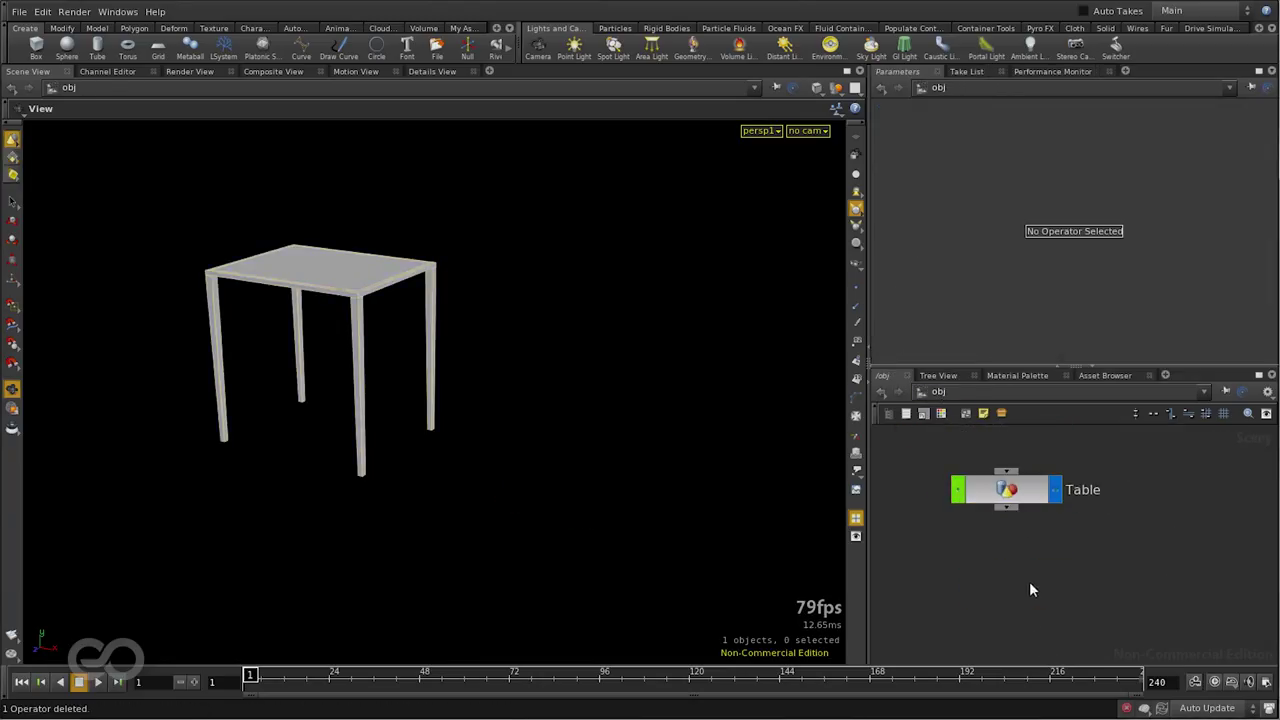
Step: Select the Table geometry node so its transform parameters are shown
click(1008, 488)
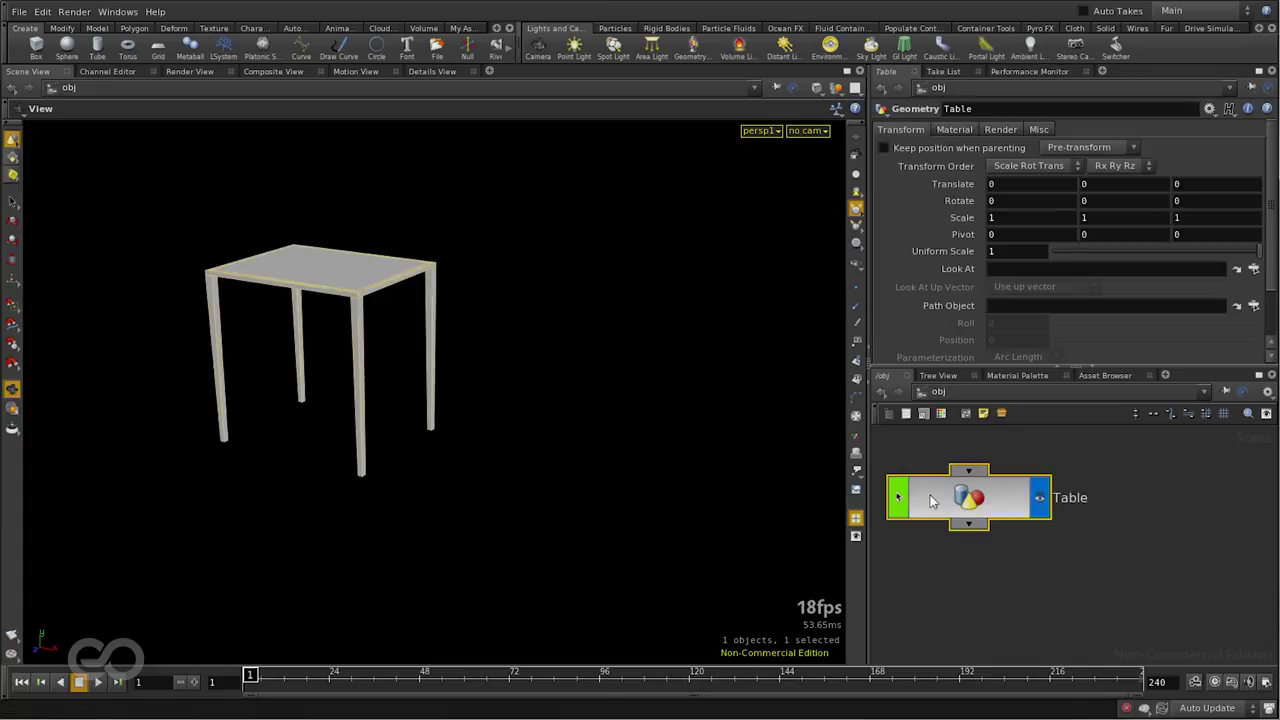
mouse_move(952, 502)
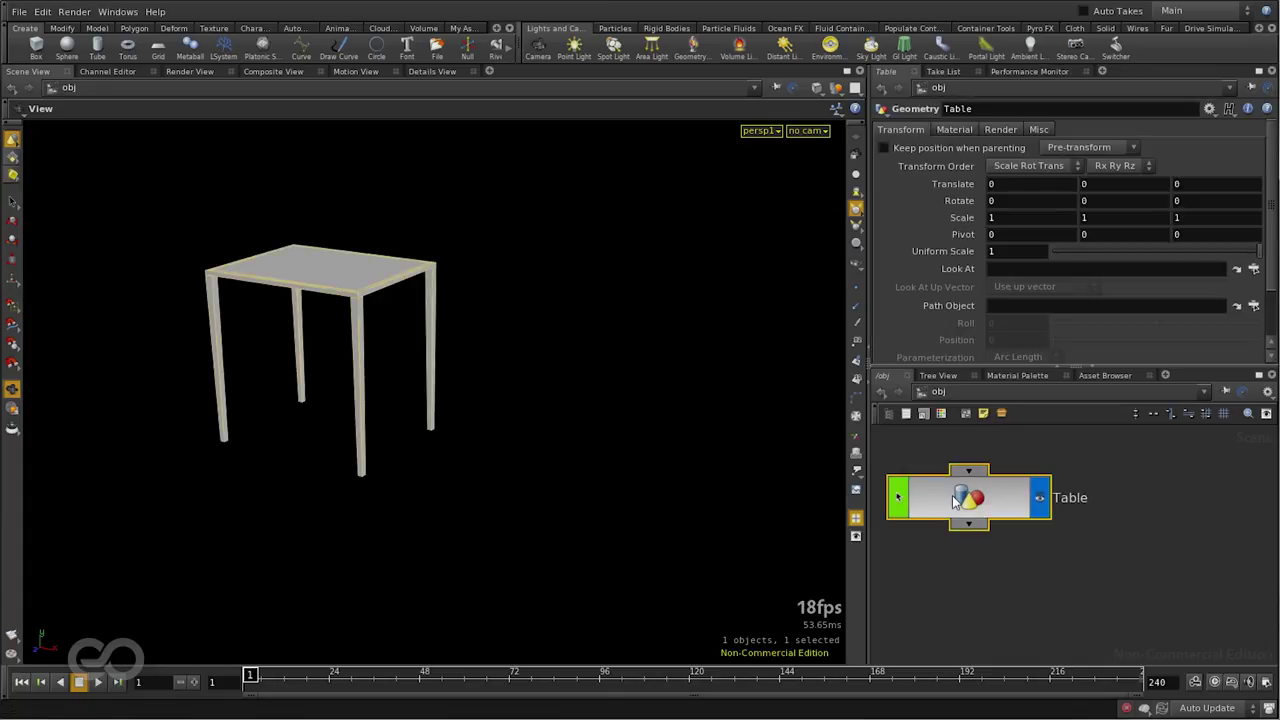
Step: Start creating a digital asset from the Table node with operator name and label Table1
right_click(970, 496)
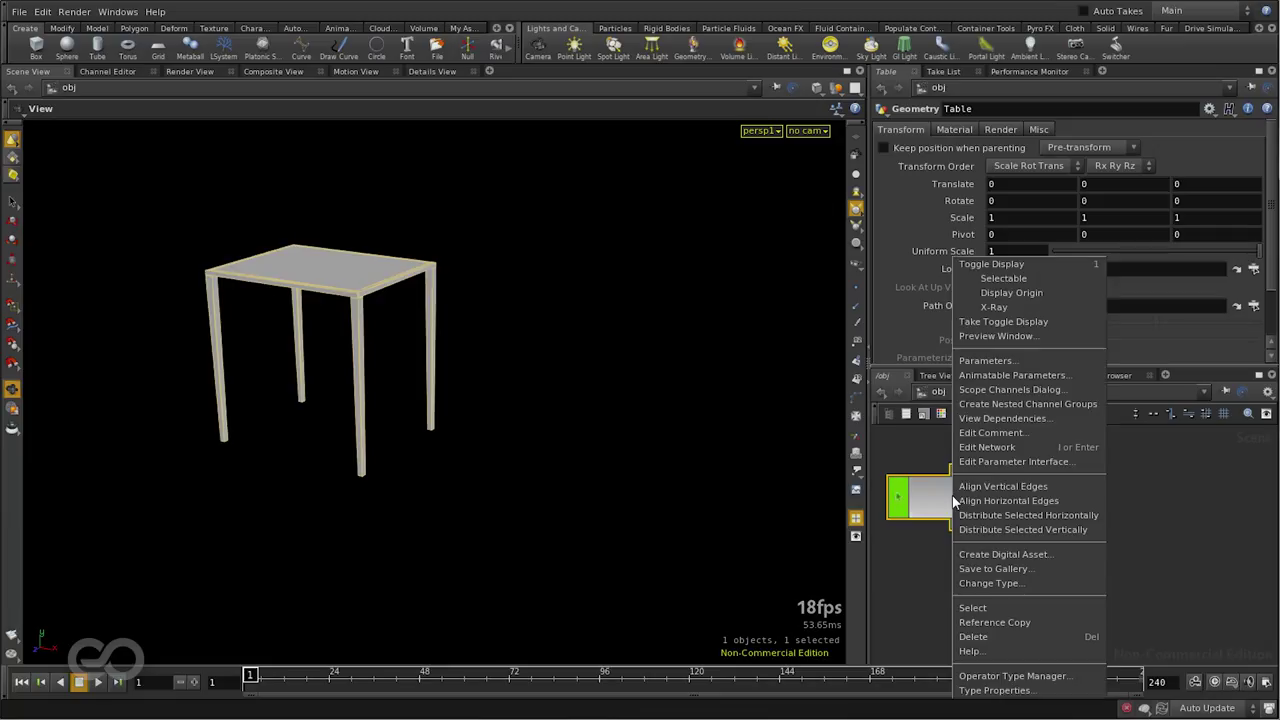
mouse_move(1004, 554)
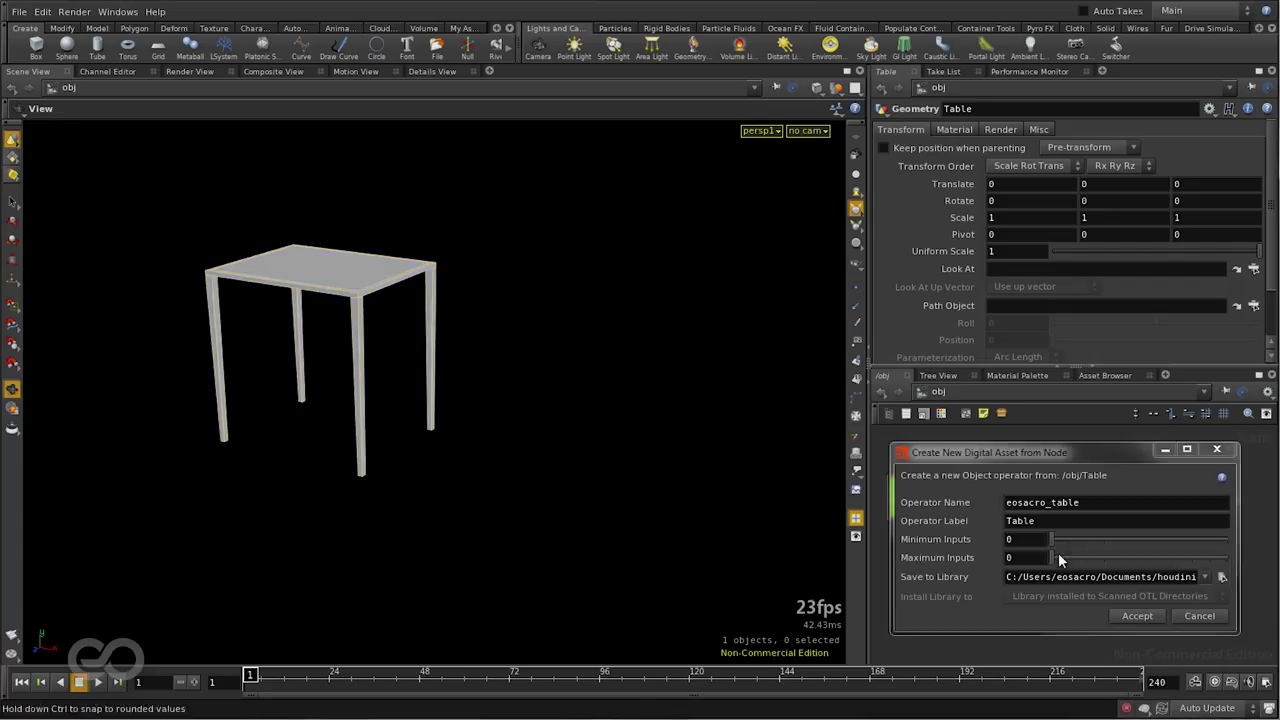
drag(990, 452, 548, 312)
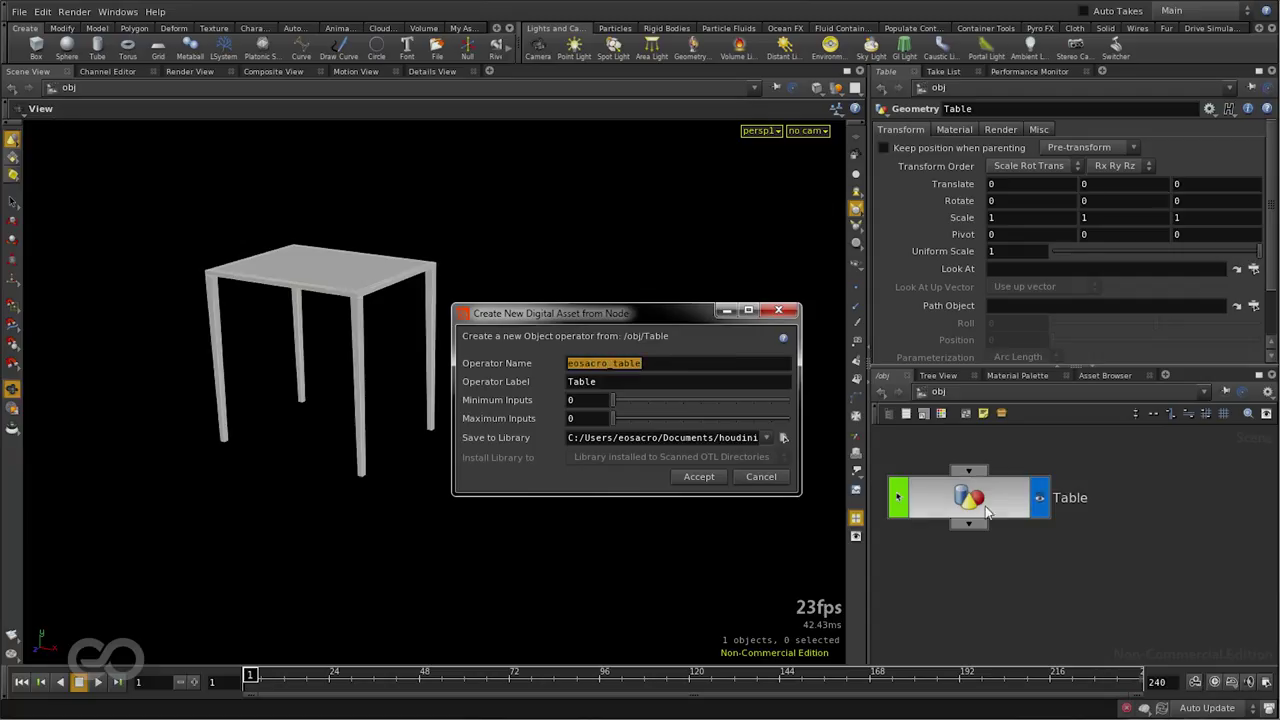
click(604, 364)
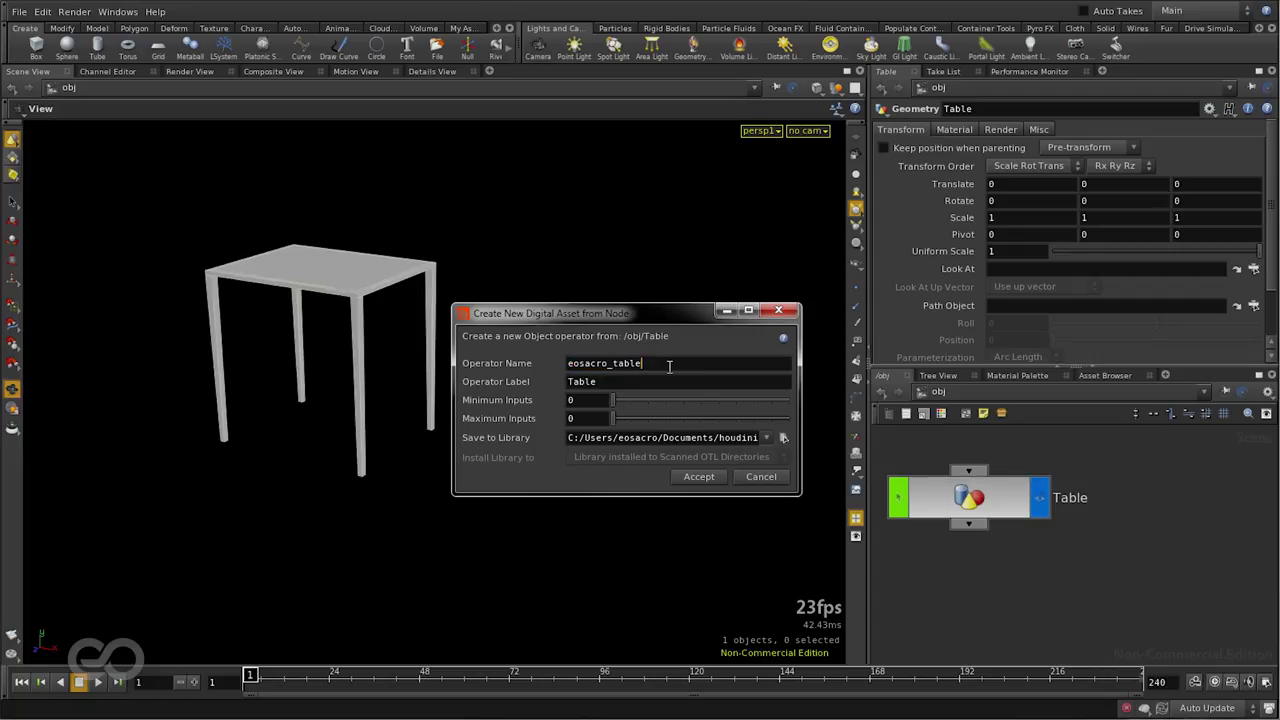
text(_150303)
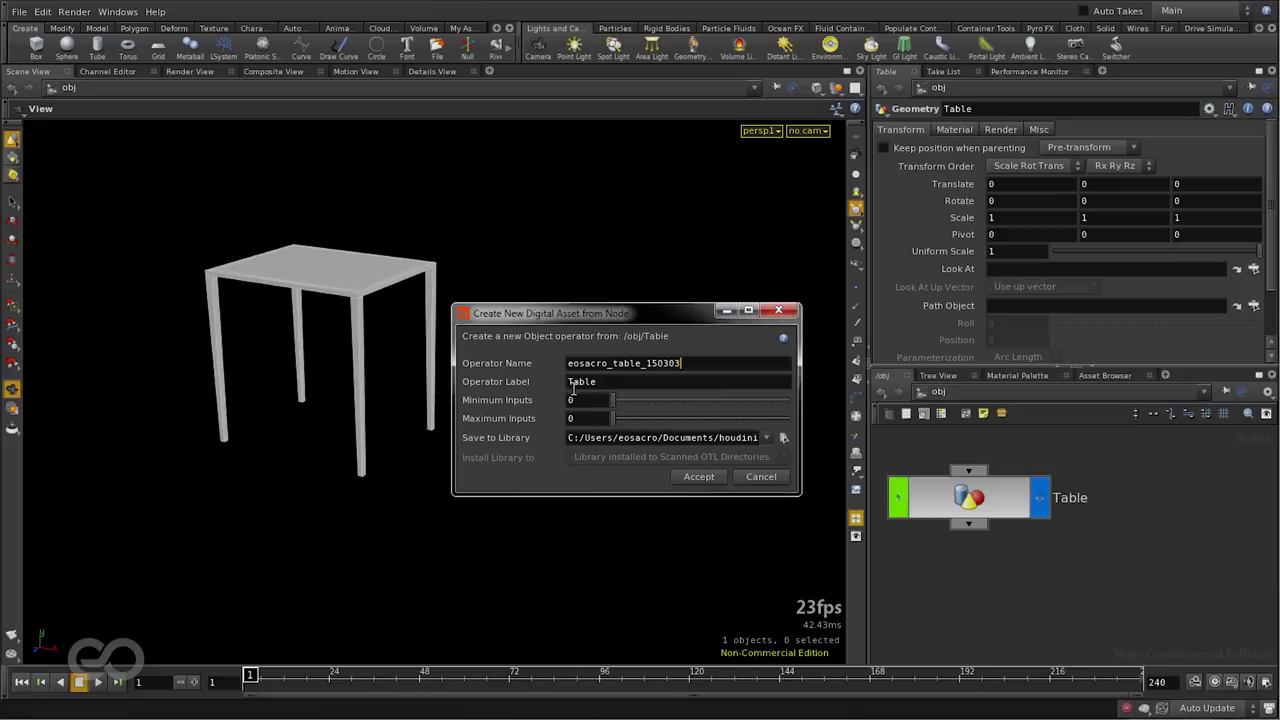
click(628, 380)
text(1)
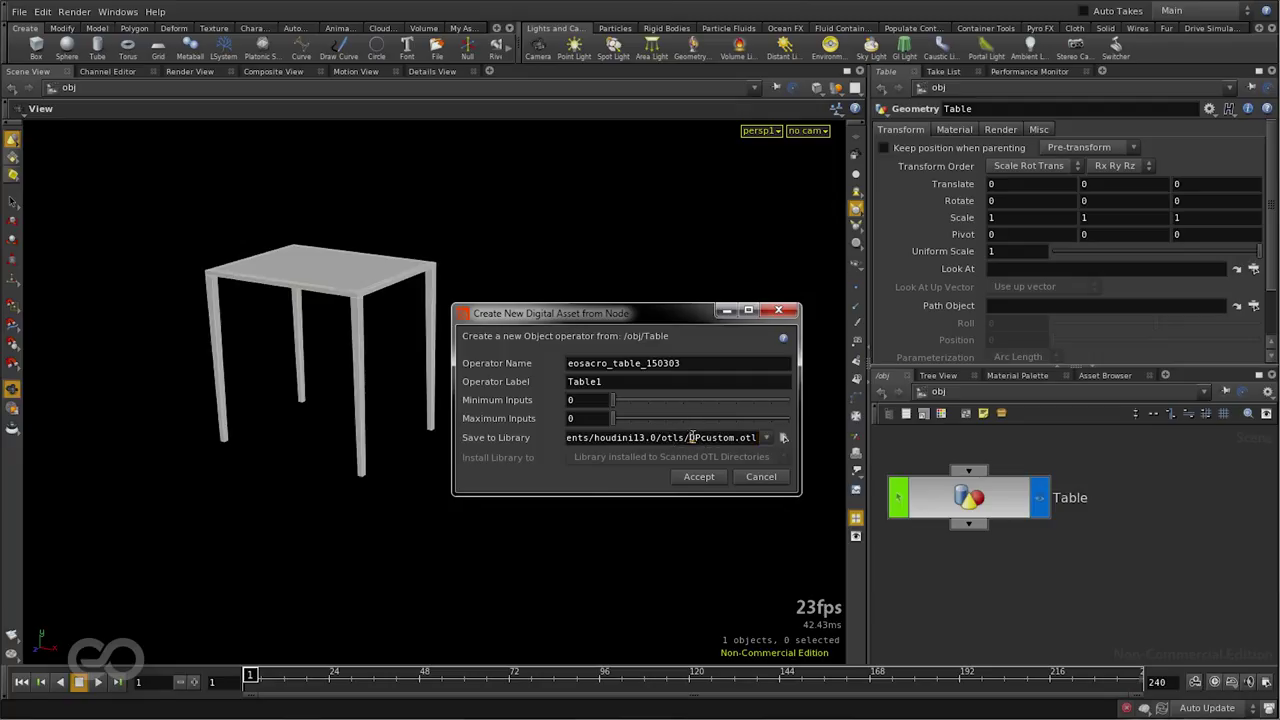
Step: Save the asset to library archi.otl and install it to the scanned OTL directories
double_click(712, 436)
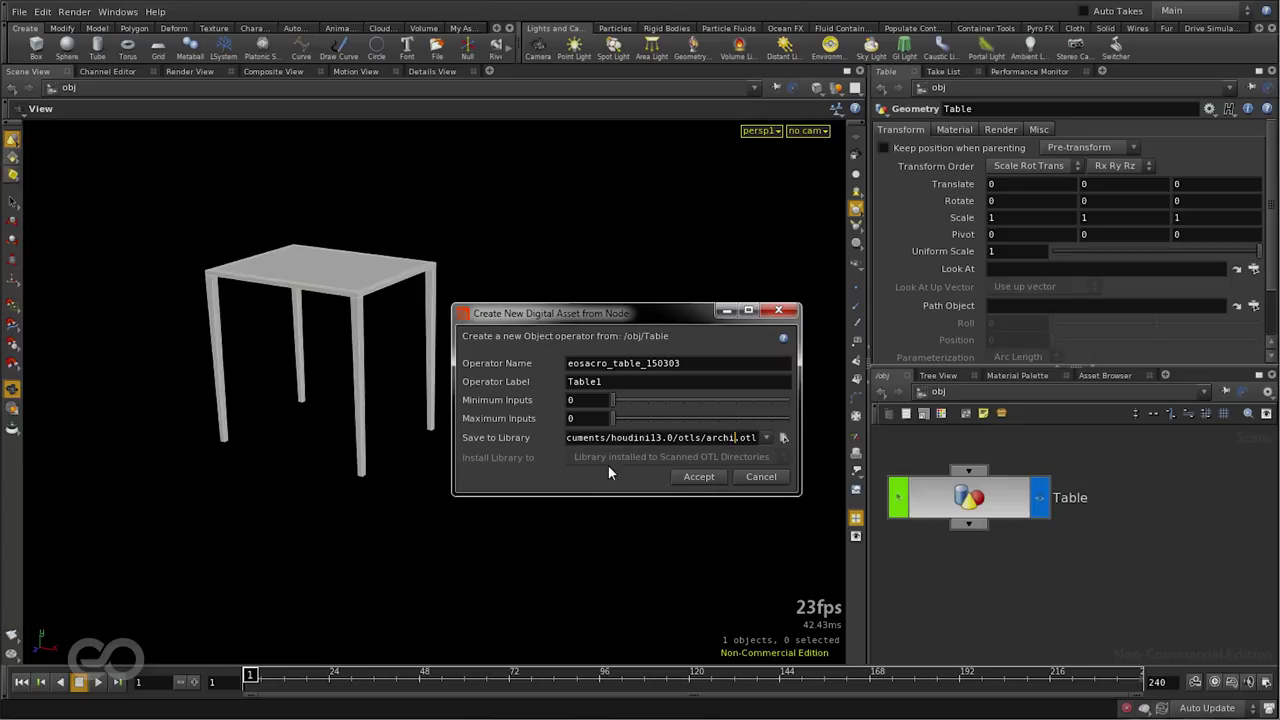
click(670, 456)
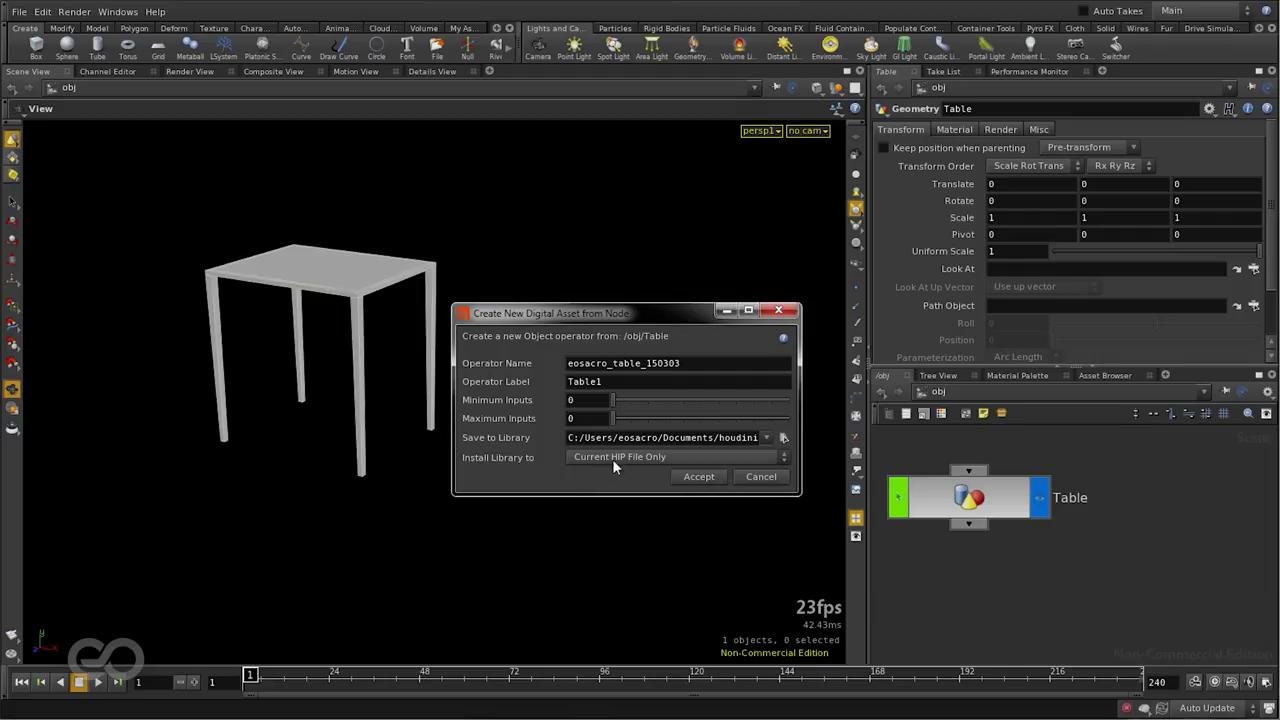
click(676, 456)
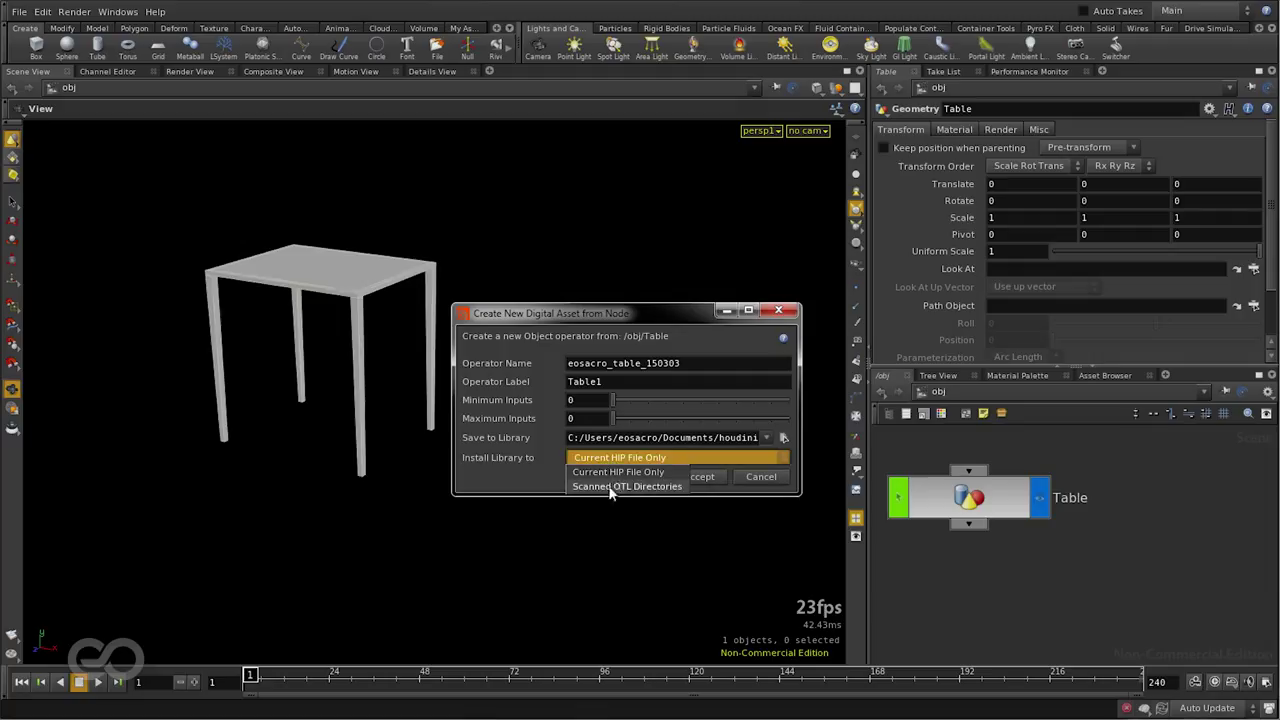
click(628, 486)
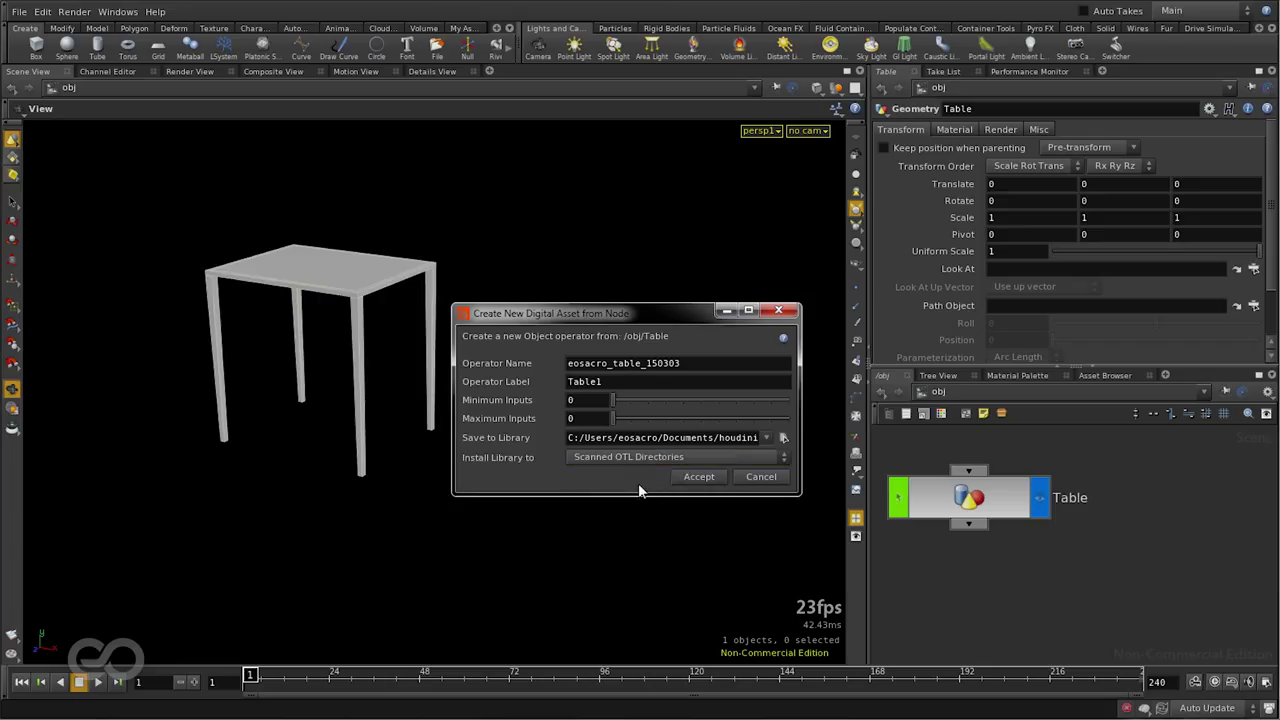
Step: Accept the asset creation, destroy all spare parameters, and close the type properties
click(698, 476)
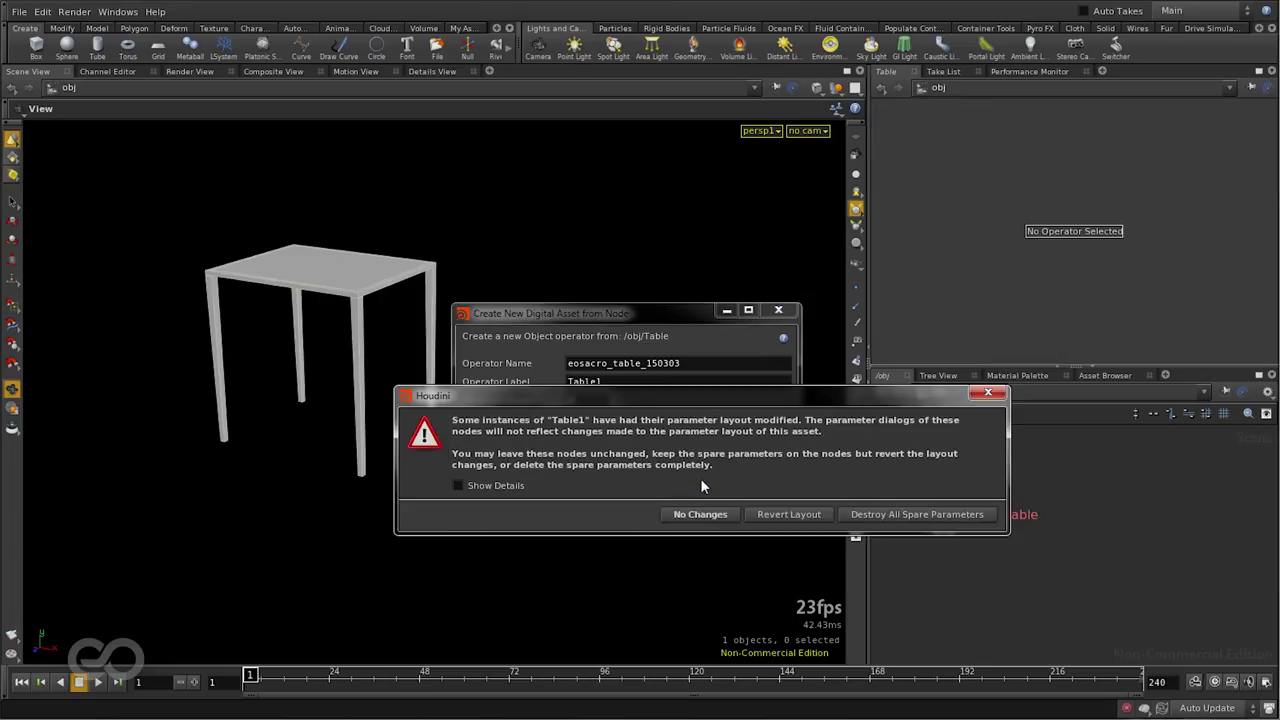
drag(700, 396, 656, 376)
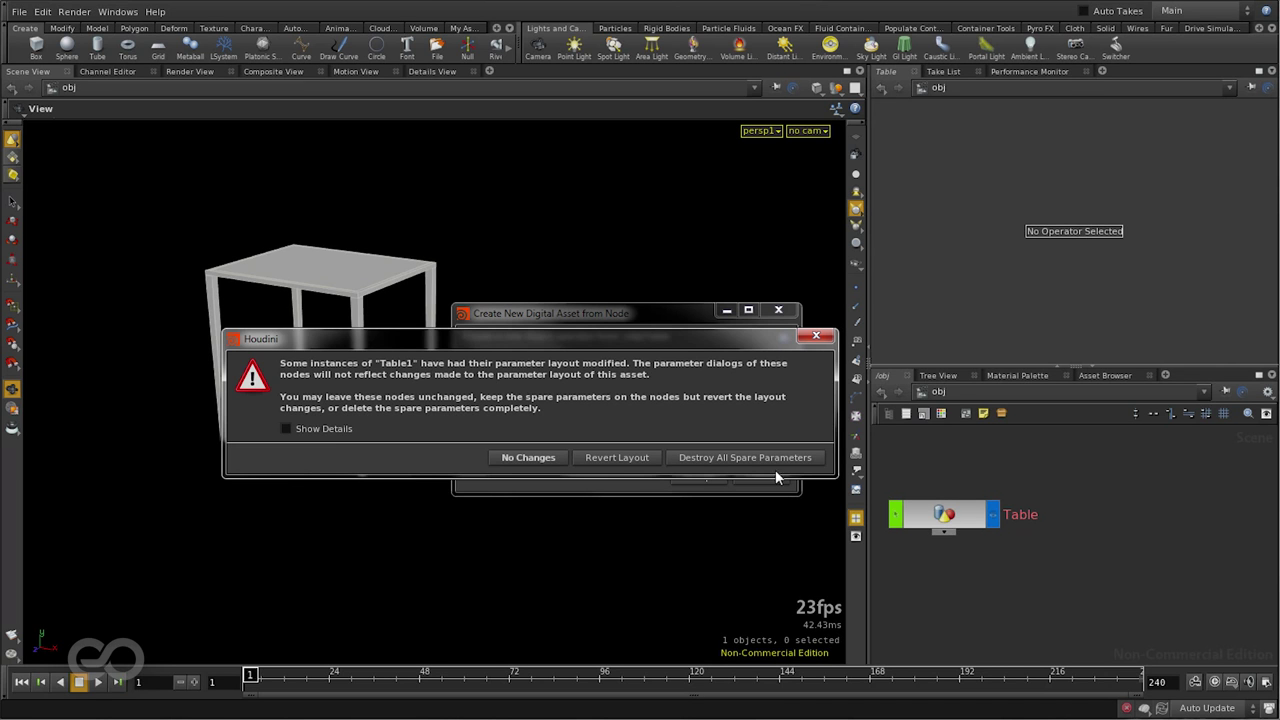
click(528, 456)
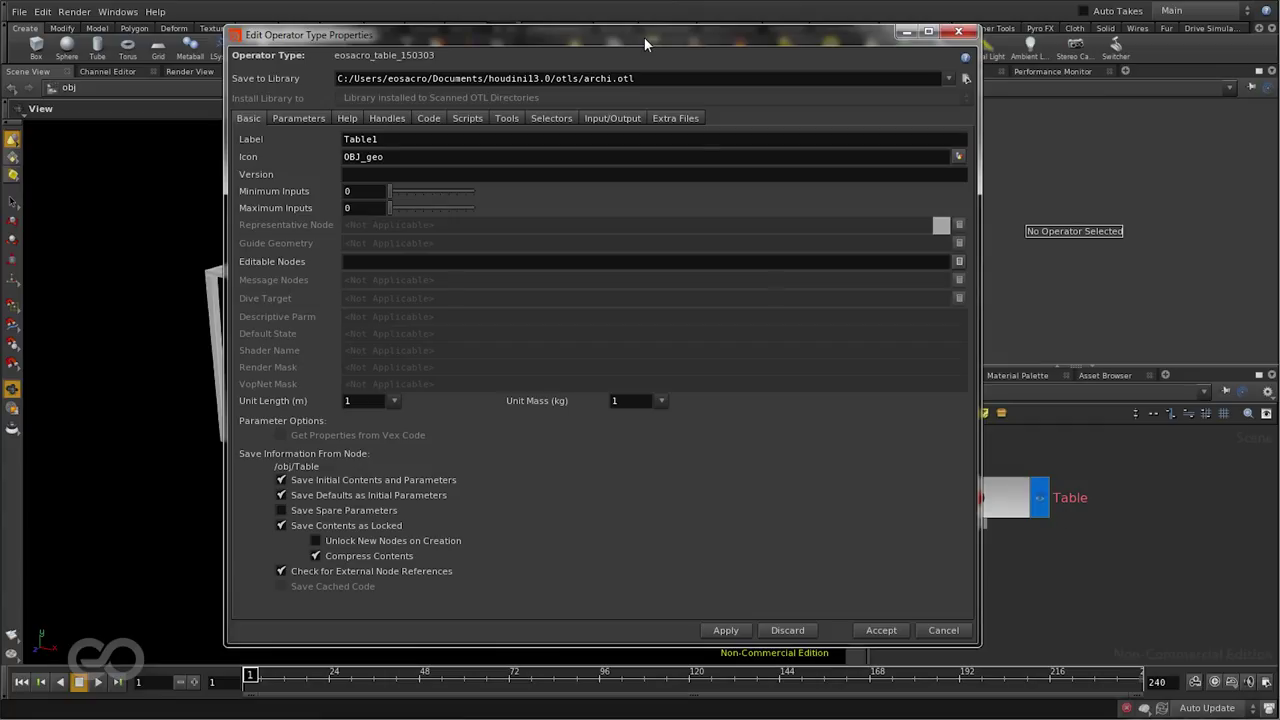
mouse_move(804, 364)
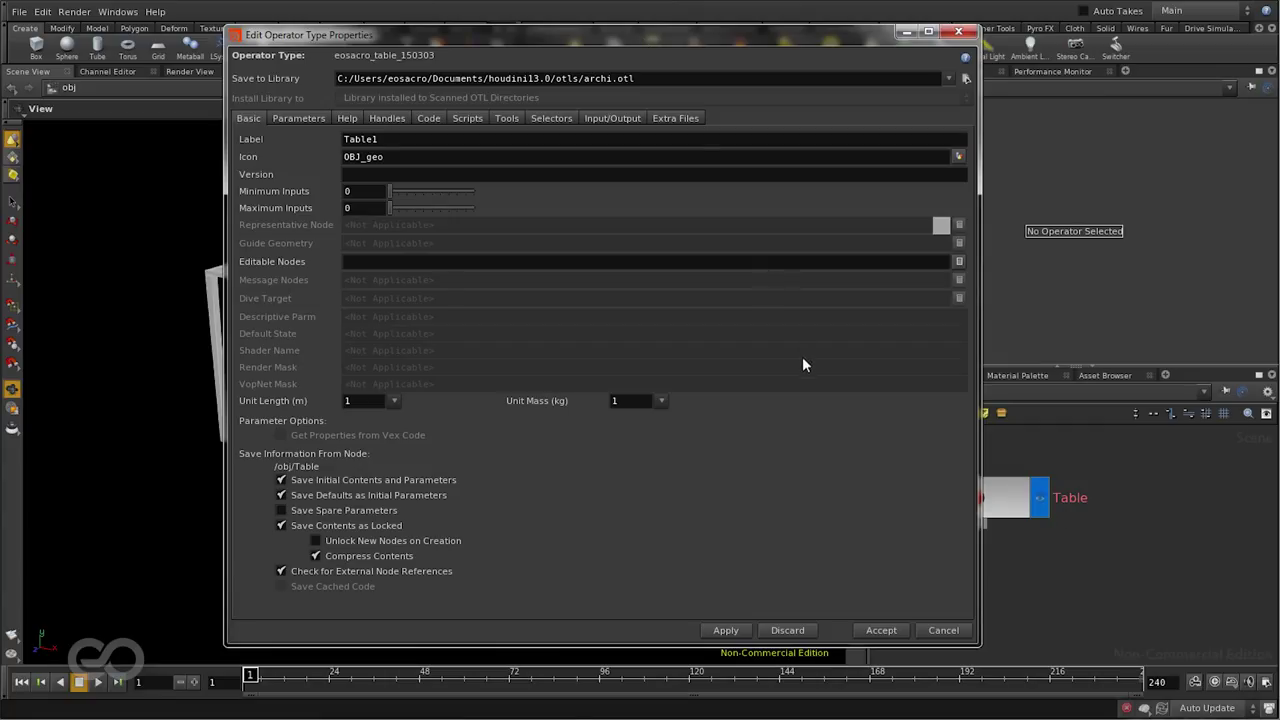
click(880, 630)
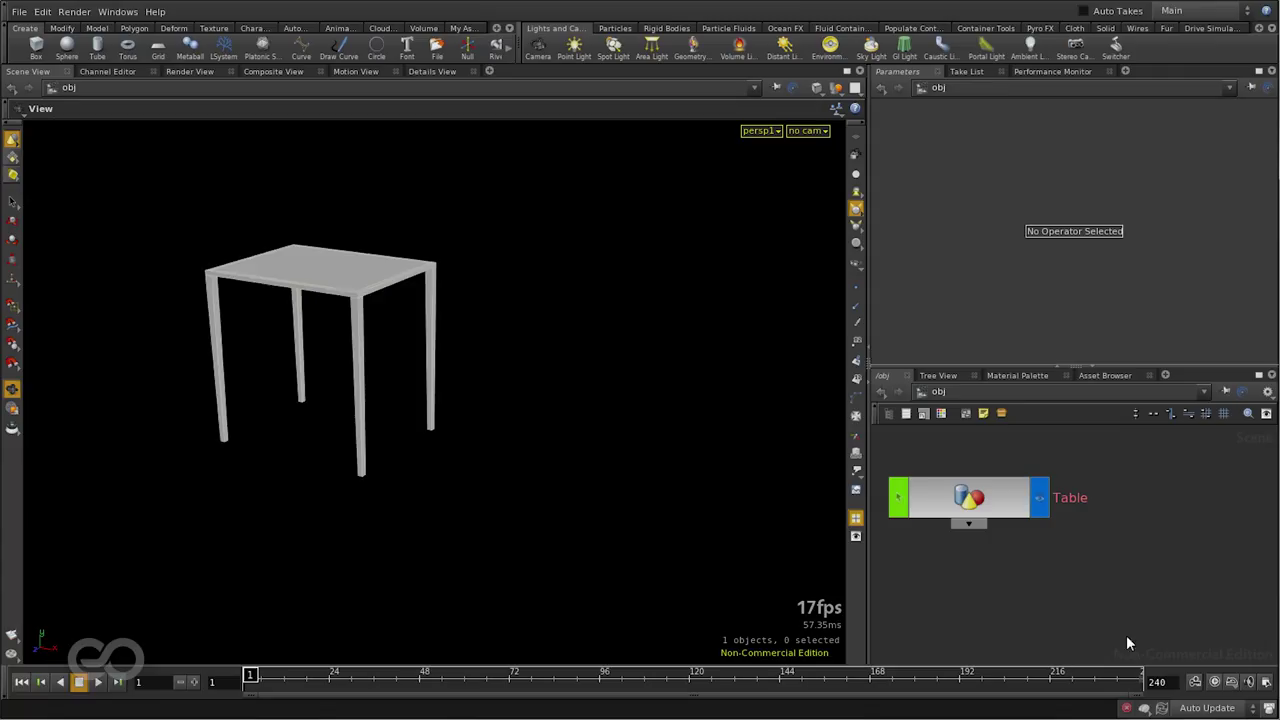
Step: Place a second Table1 asset node below the original Table node
click(968, 496)
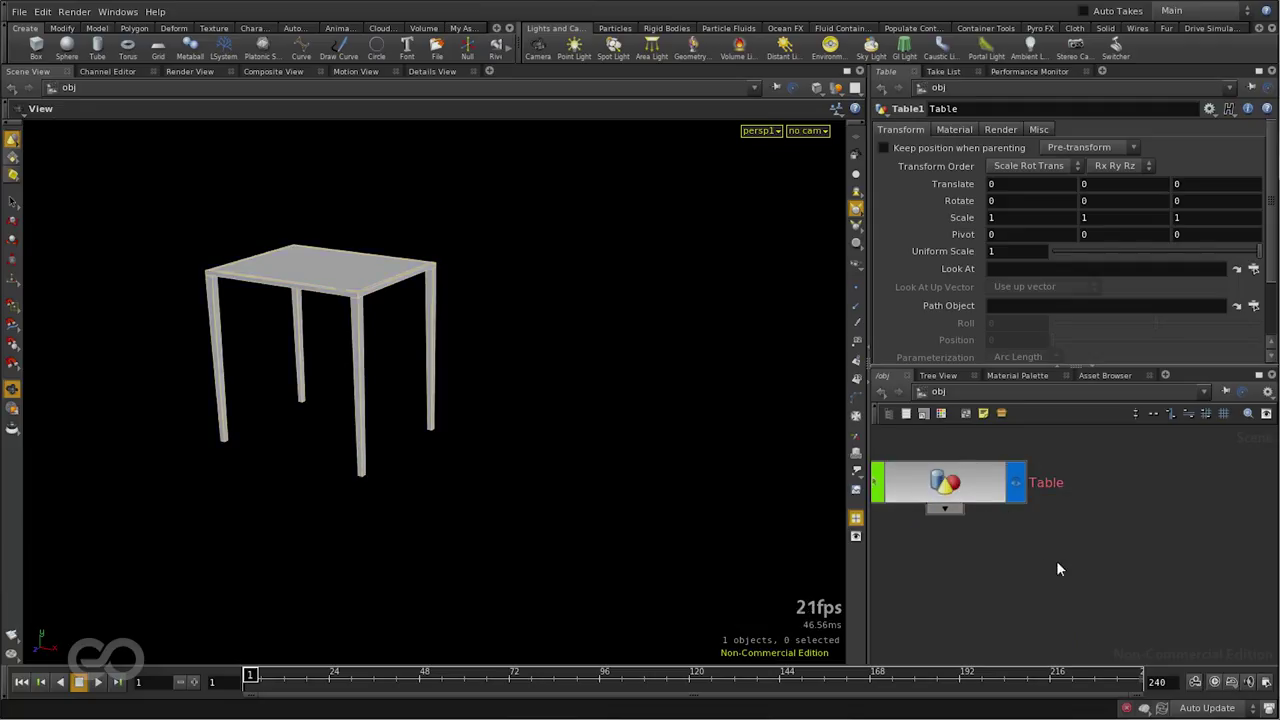
click(944, 482)
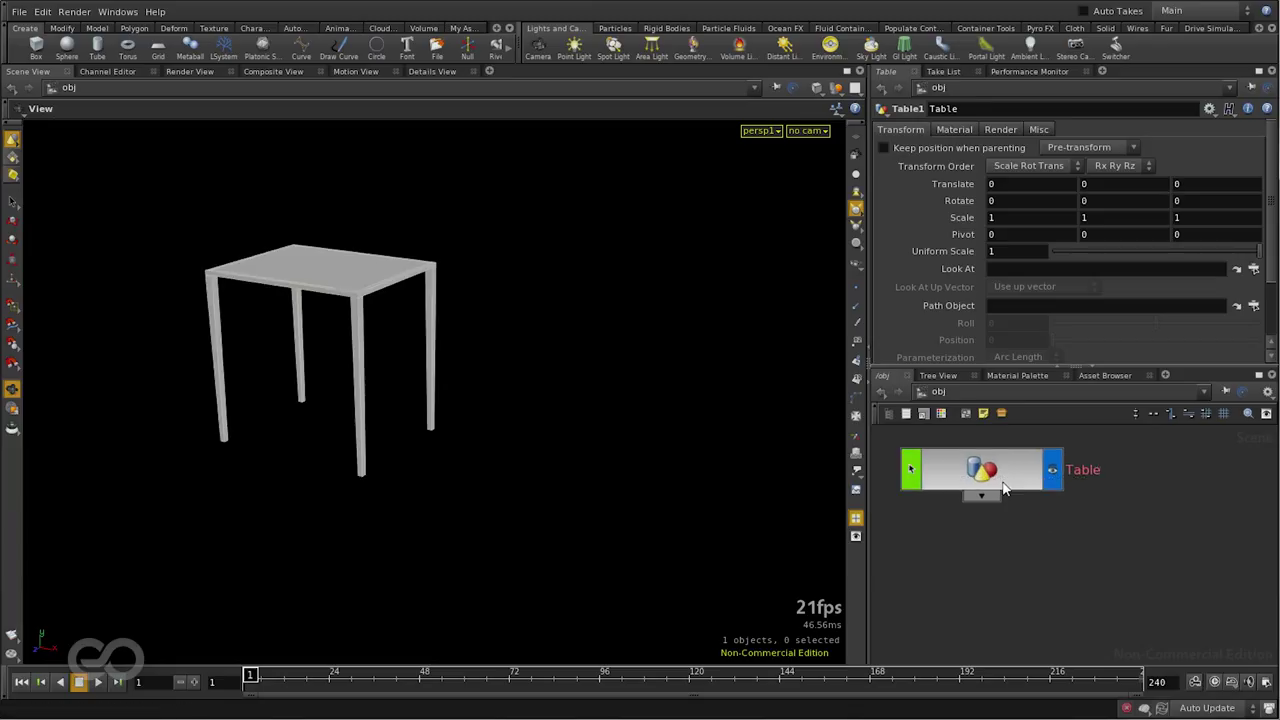
click(1052, 468)
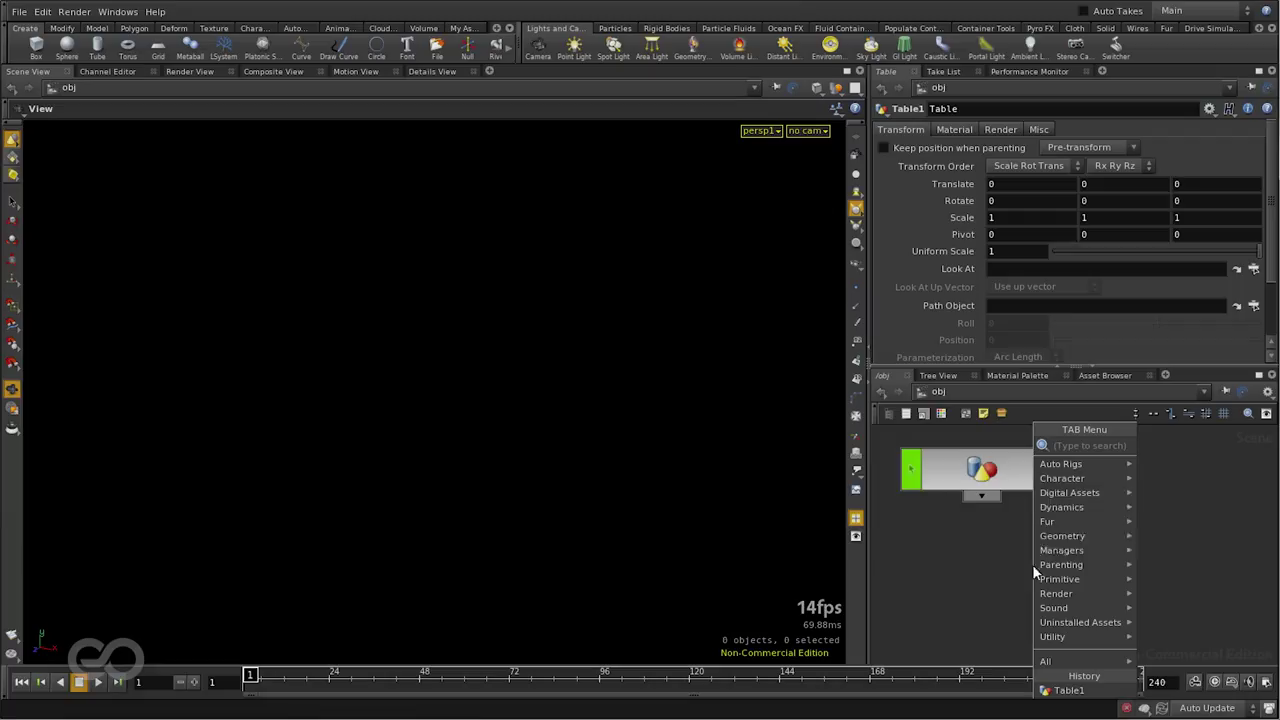
mouse_move(1070, 492)
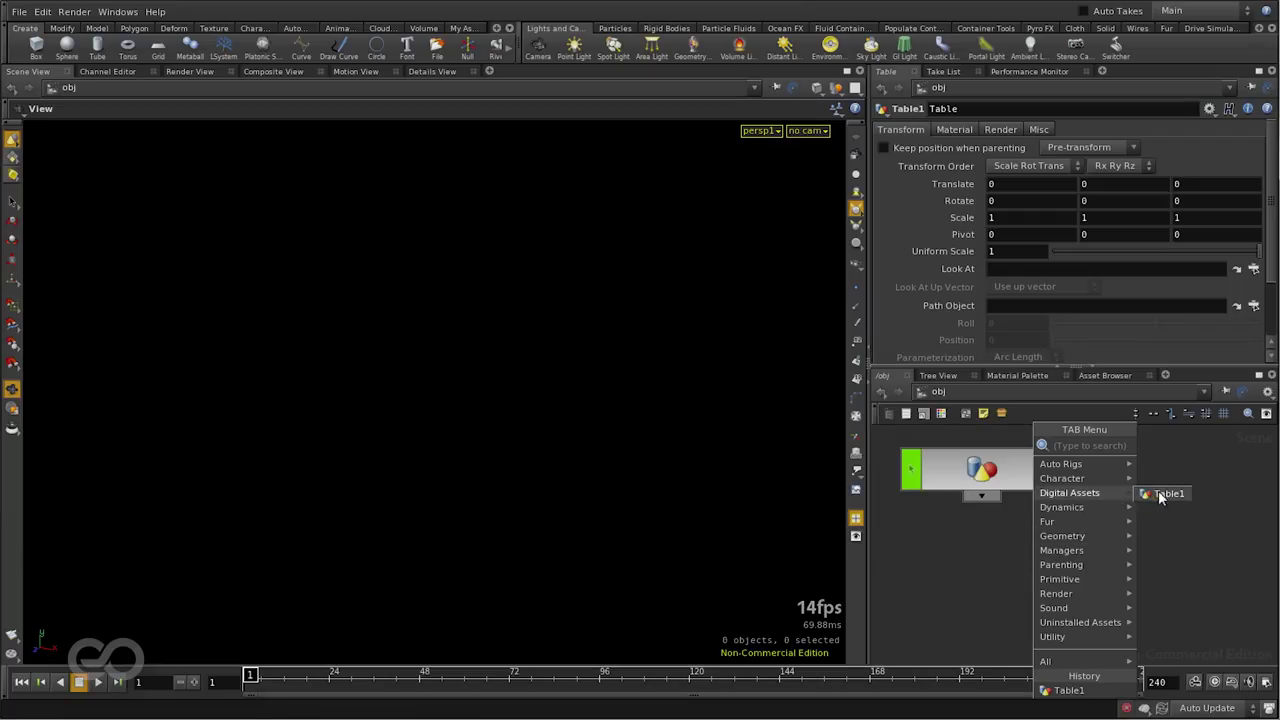
mouse_move(1168, 500)
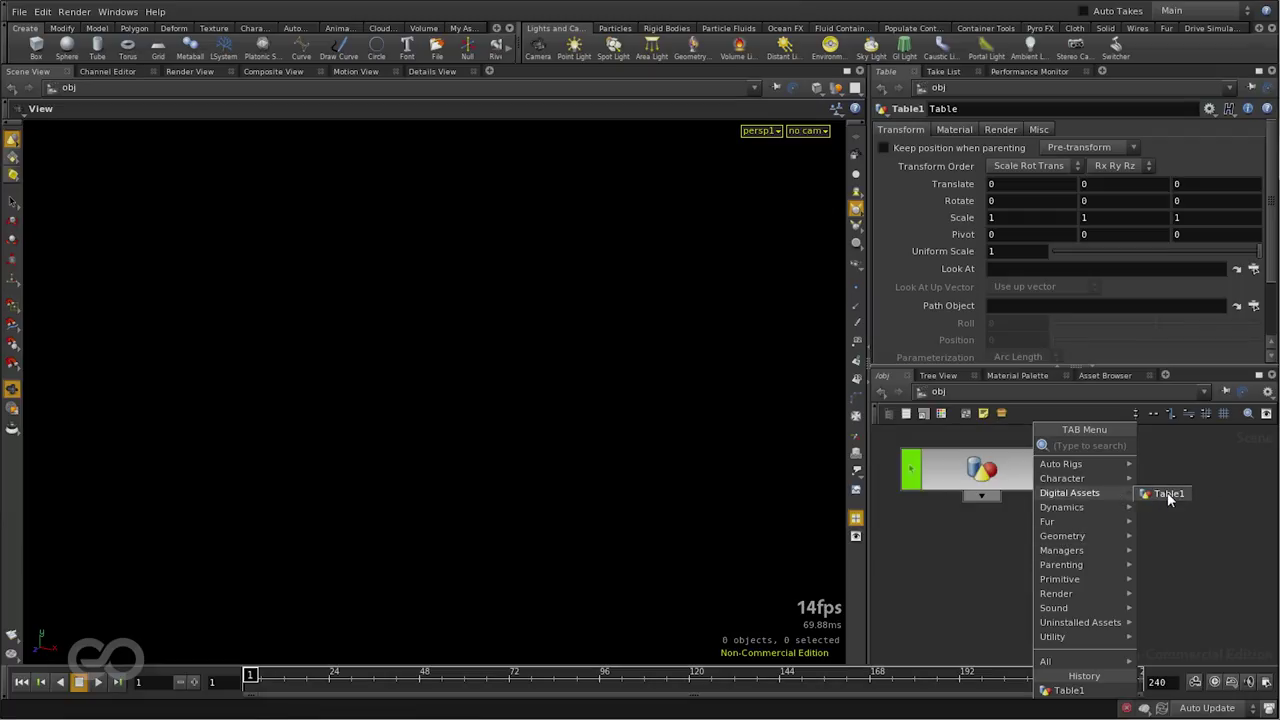
click(1168, 492)
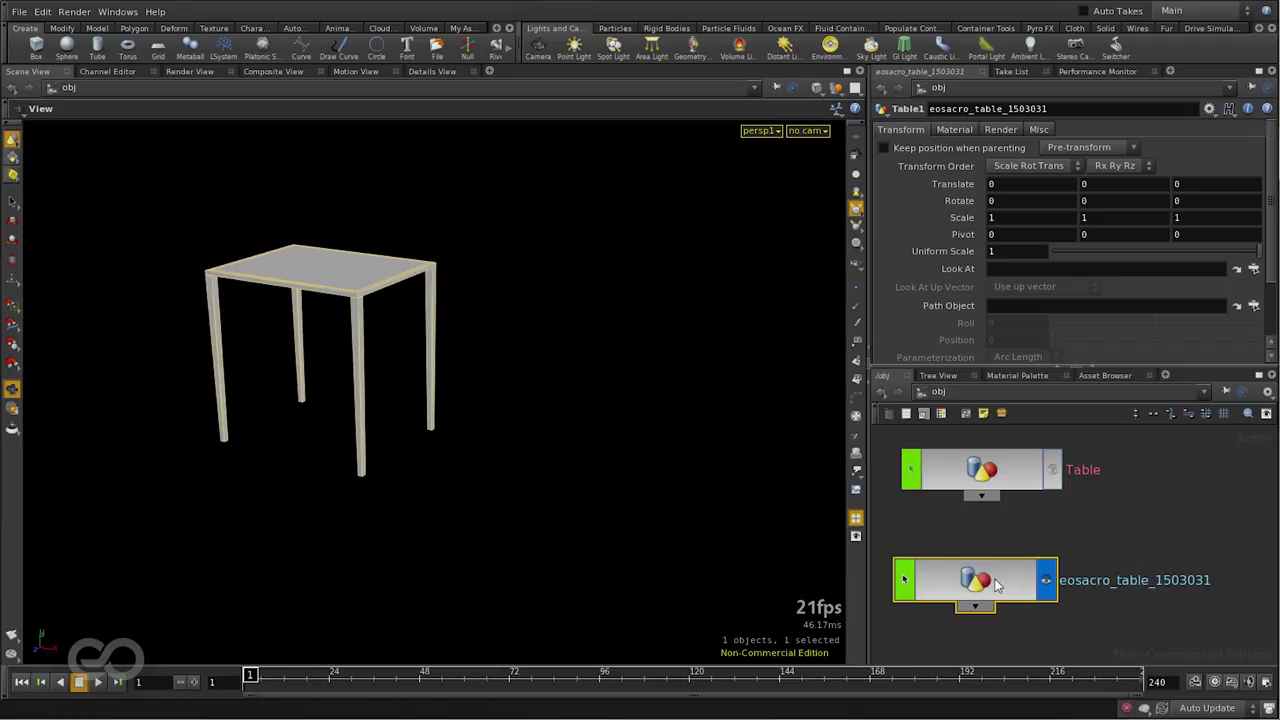
mouse_move(980, 536)
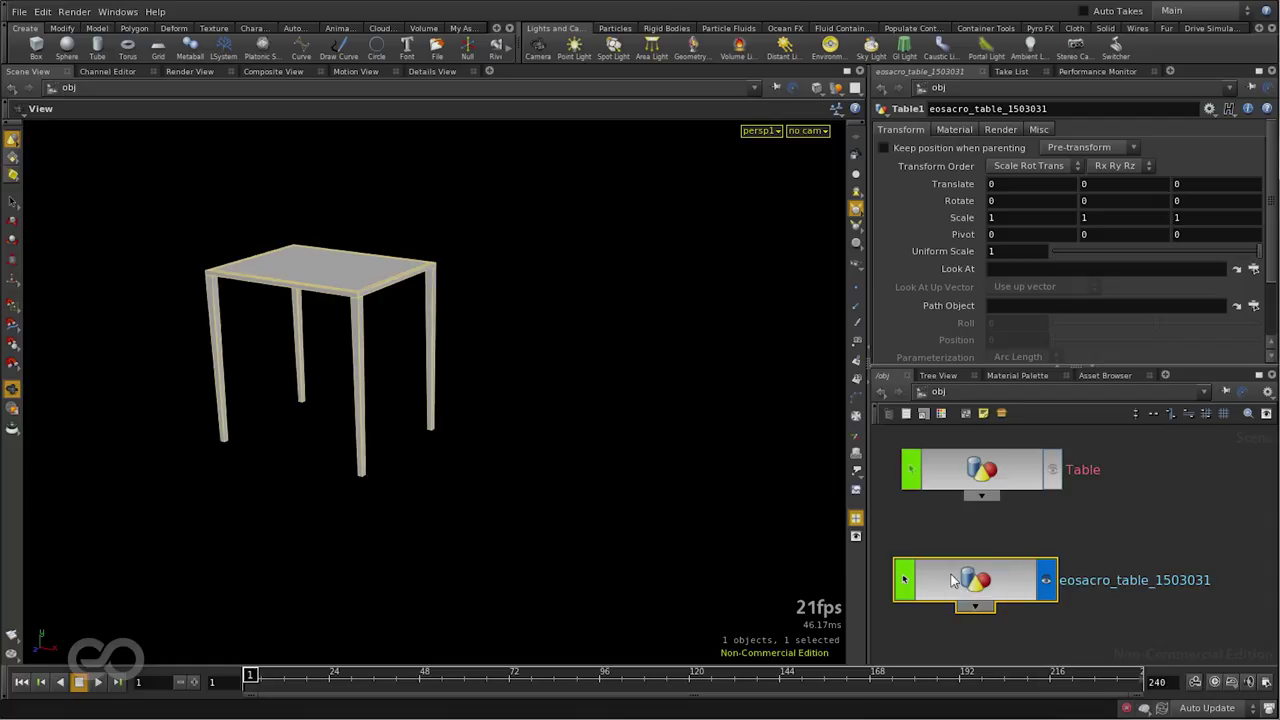
mouse_move(988, 588)
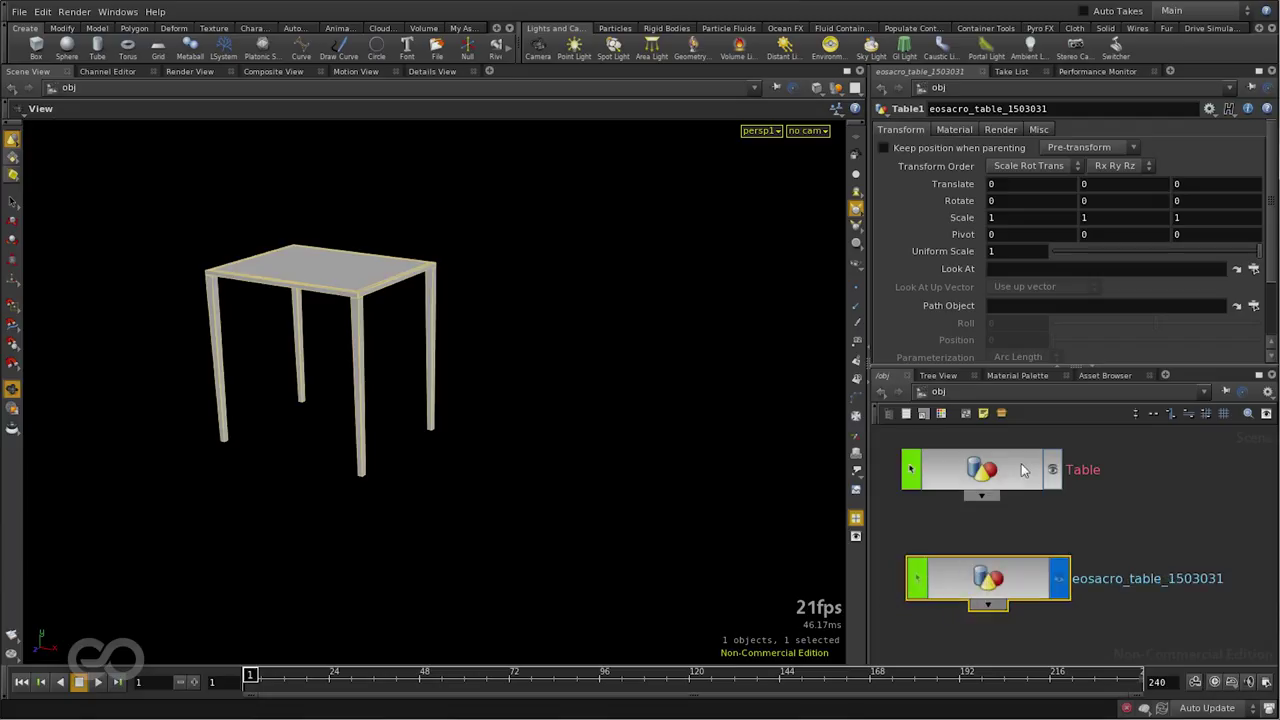
Step: Reopen the Table asset's type properties and browse From Nodes down to obj/Table/ctrl
click(980, 468)
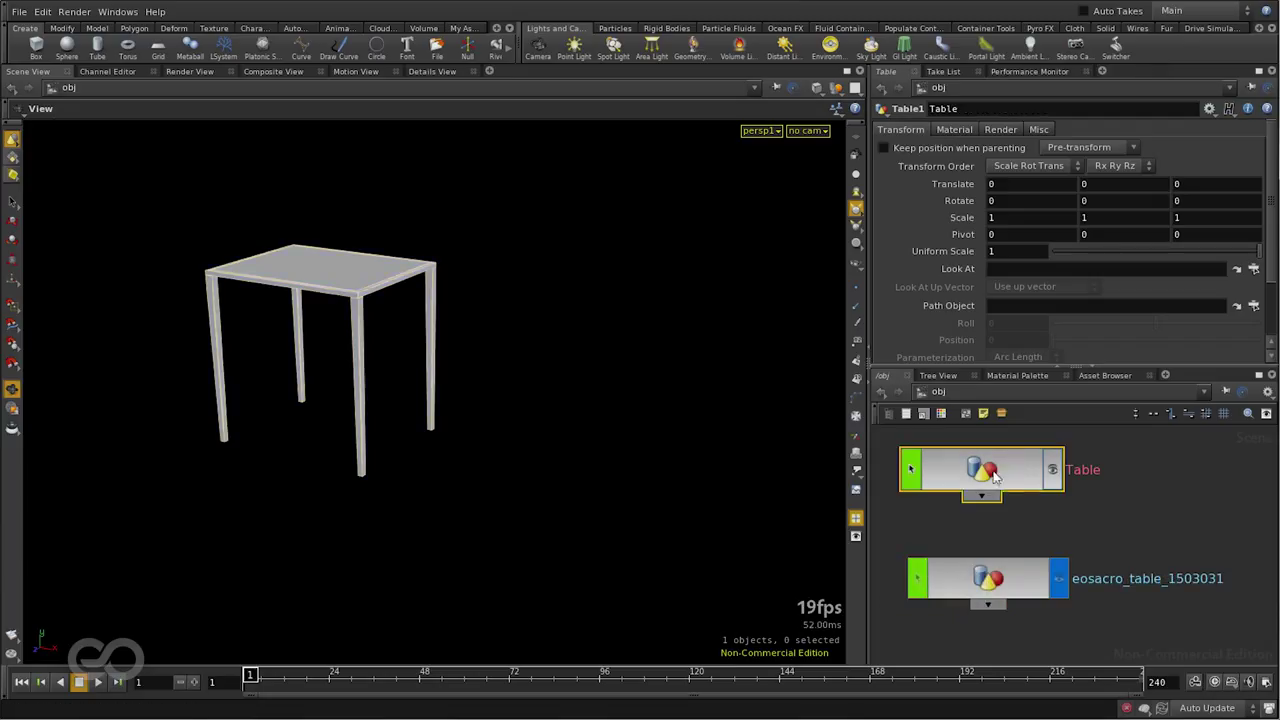
mouse_move(964, 480)
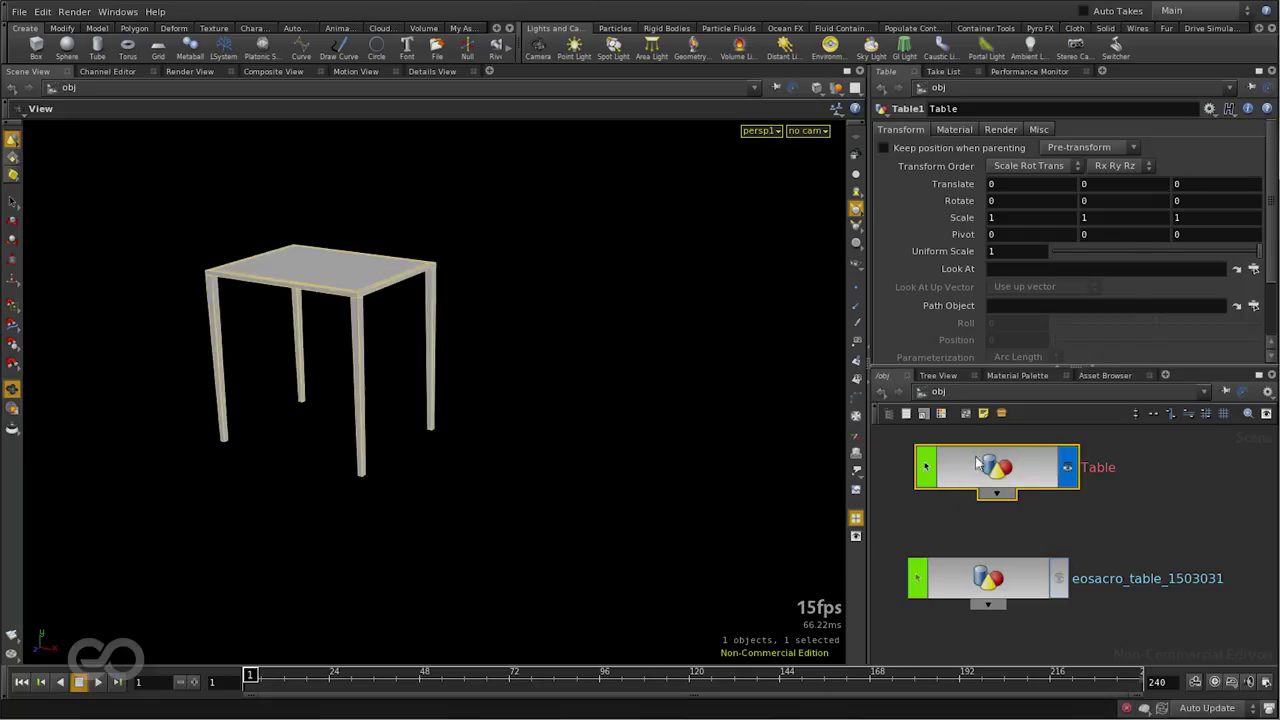
right_click(996, 468)
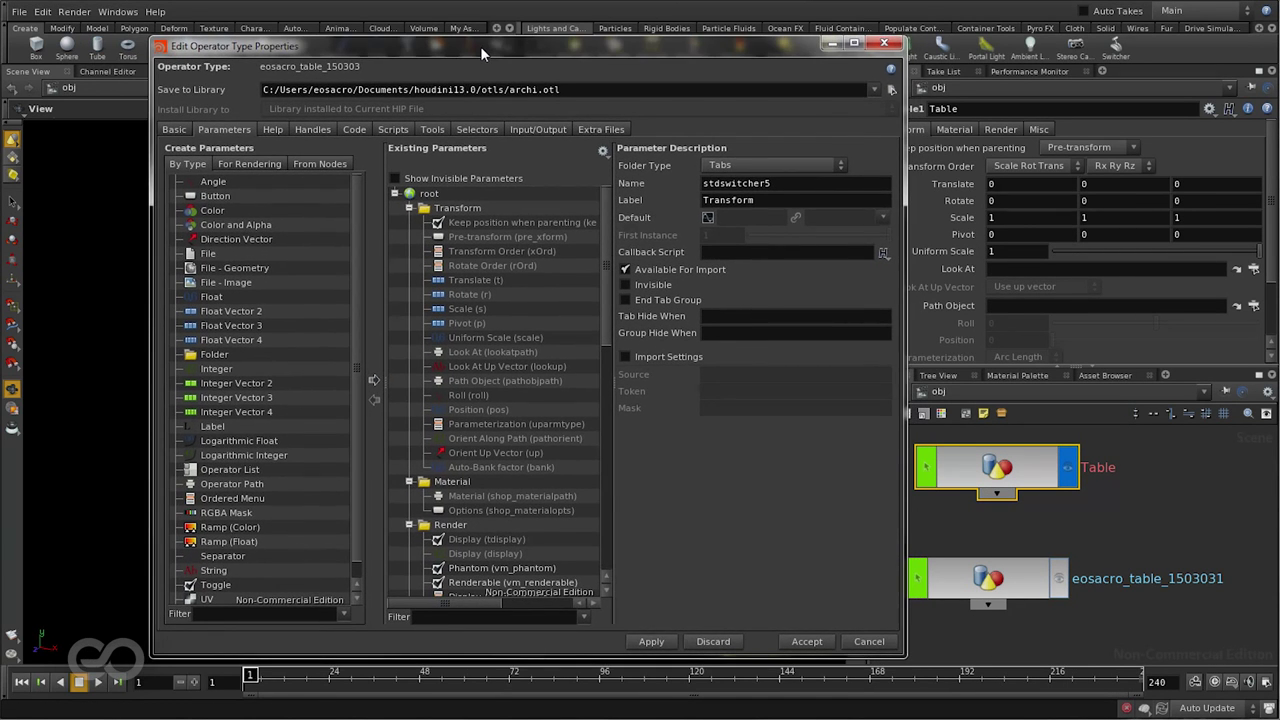
drag(480, 56, 464, 50)
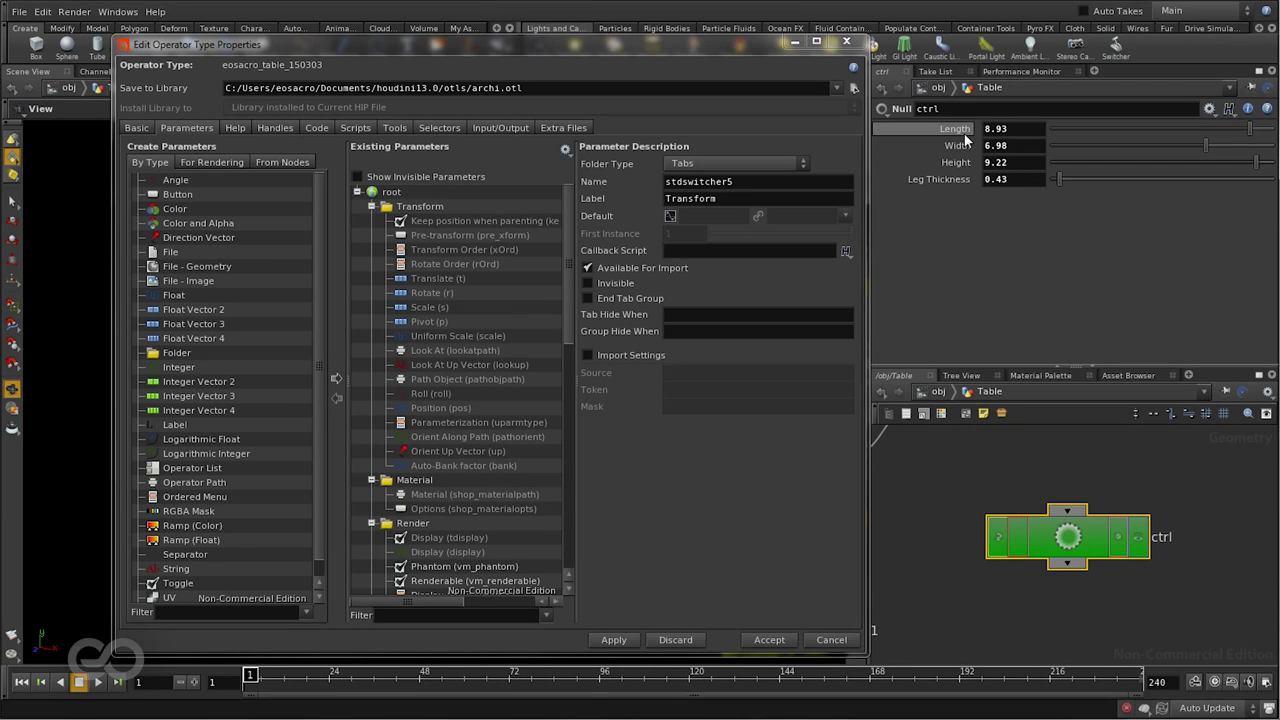
mouse_move(938, 180)
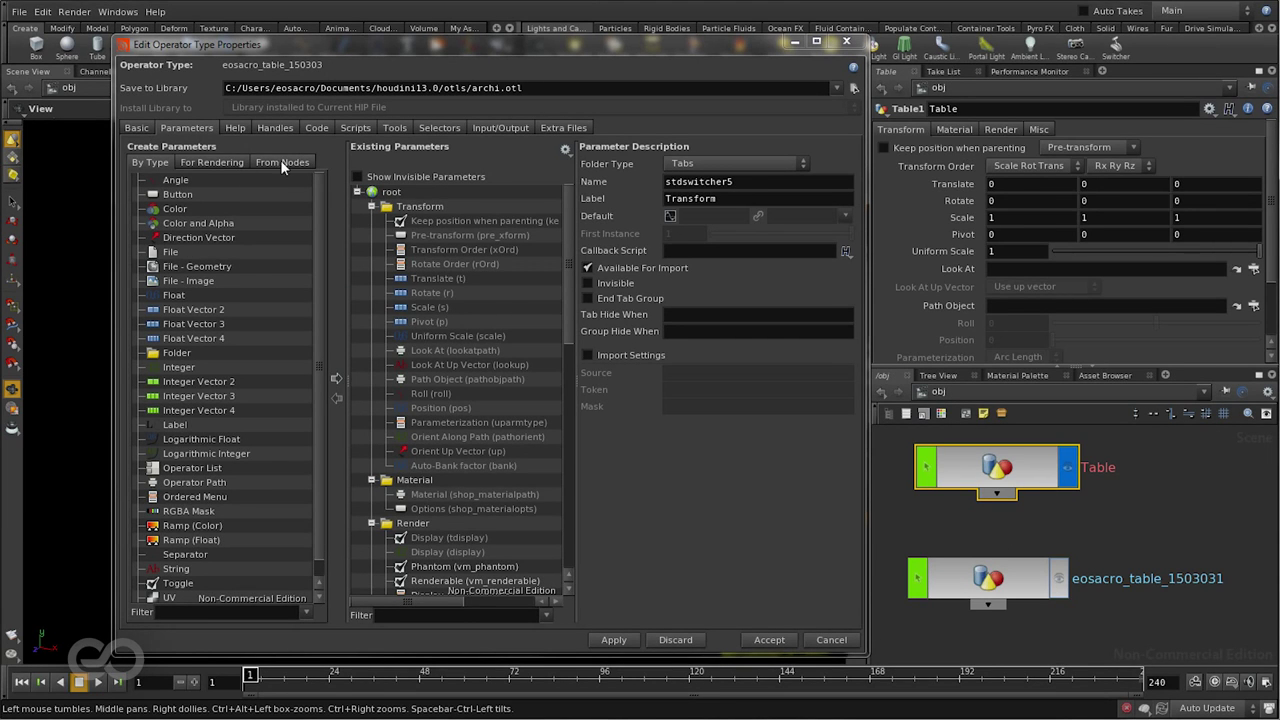
click(282, 162)
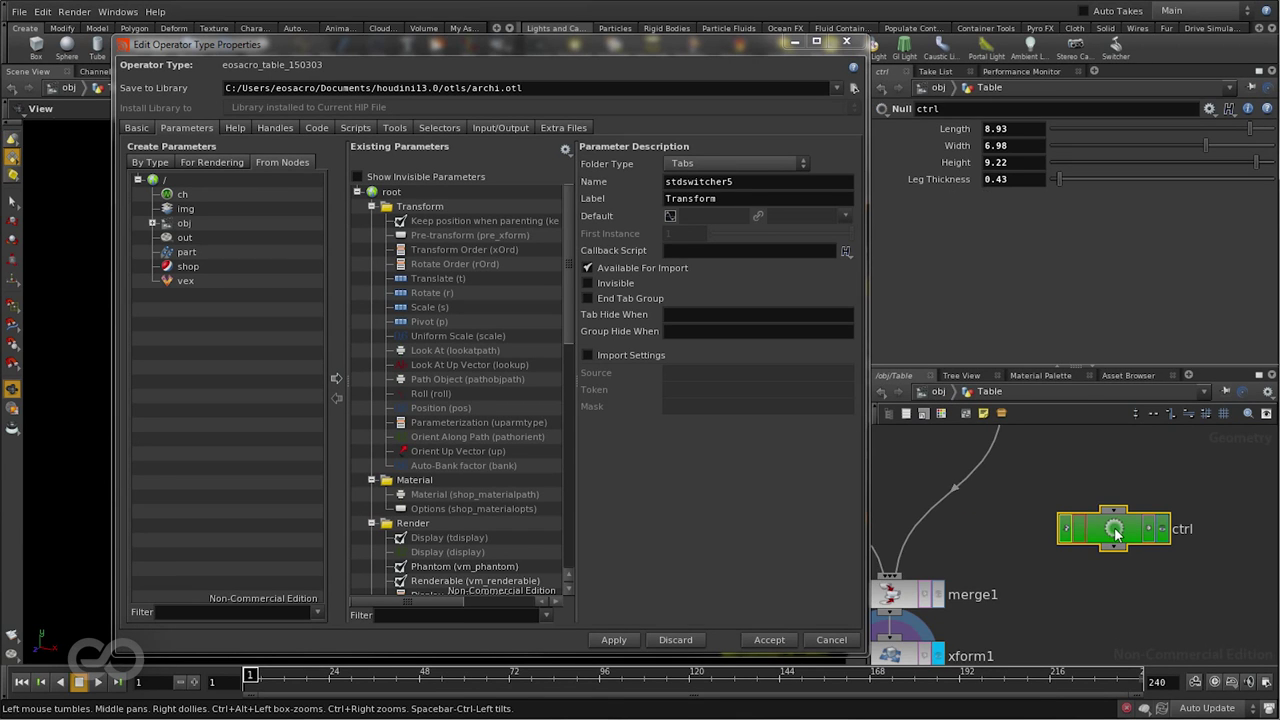
mouse_move(150, 230)
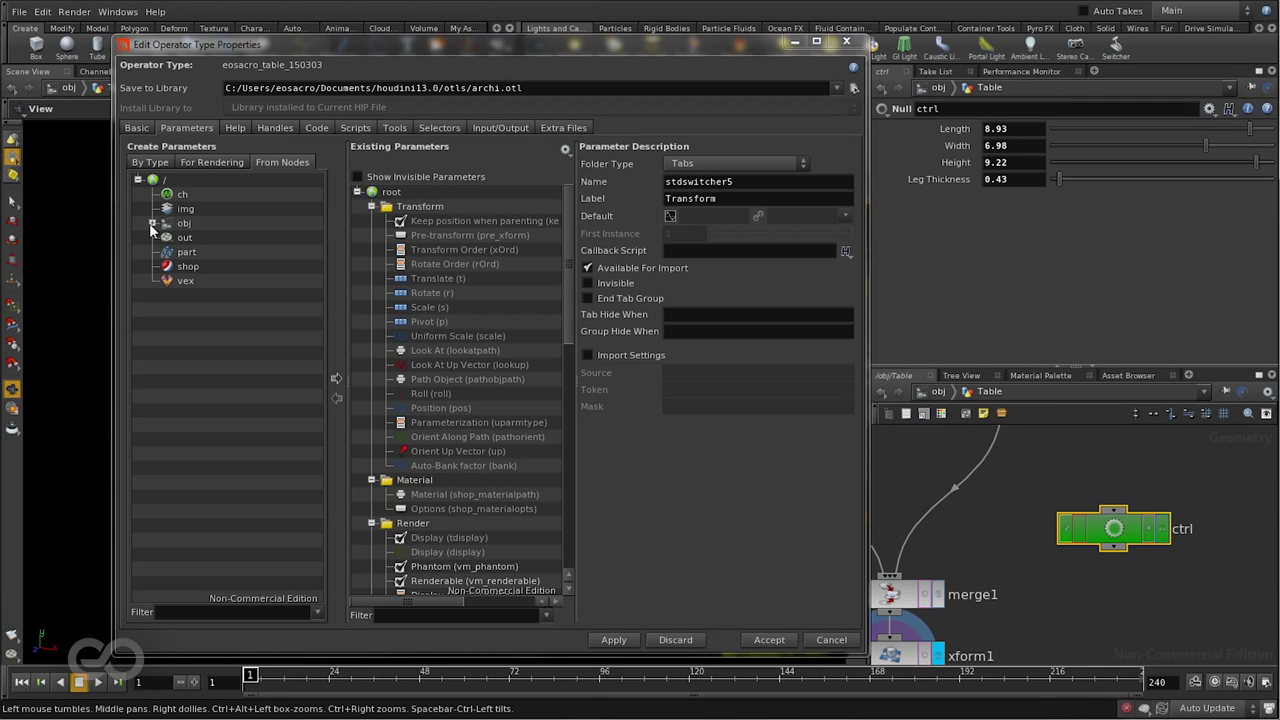
click(156, 224)
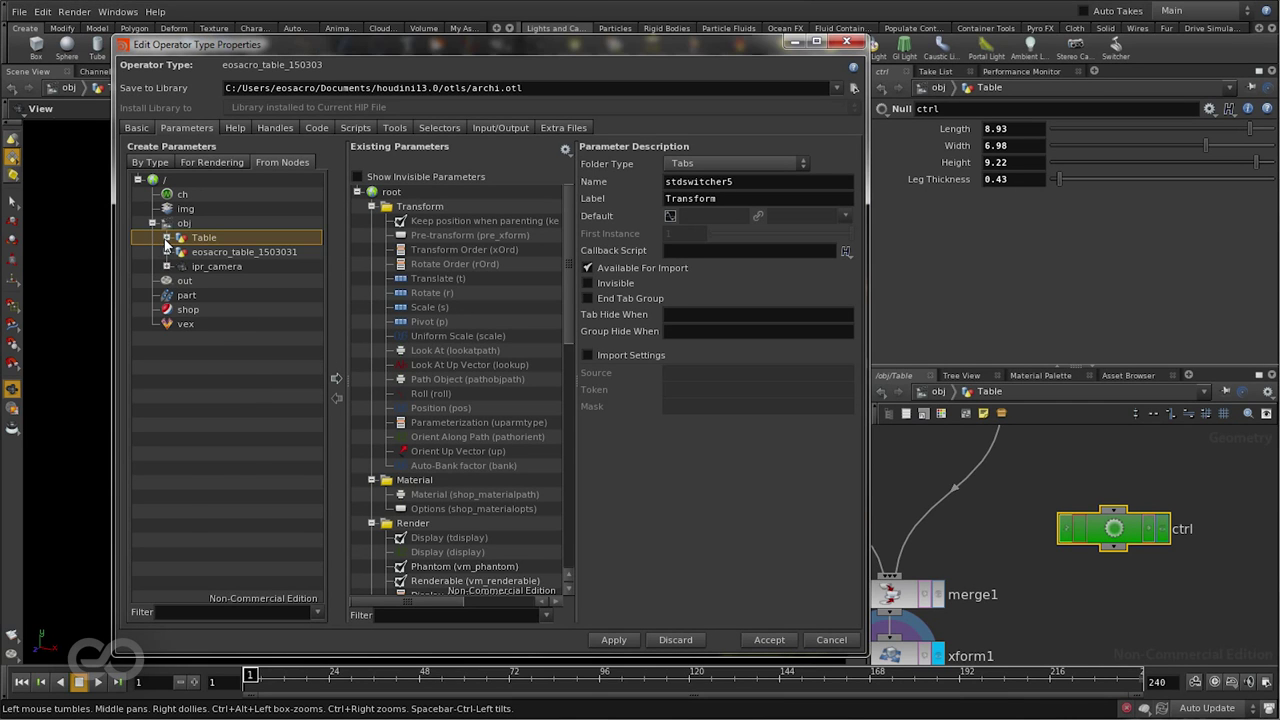
click(168, 236)
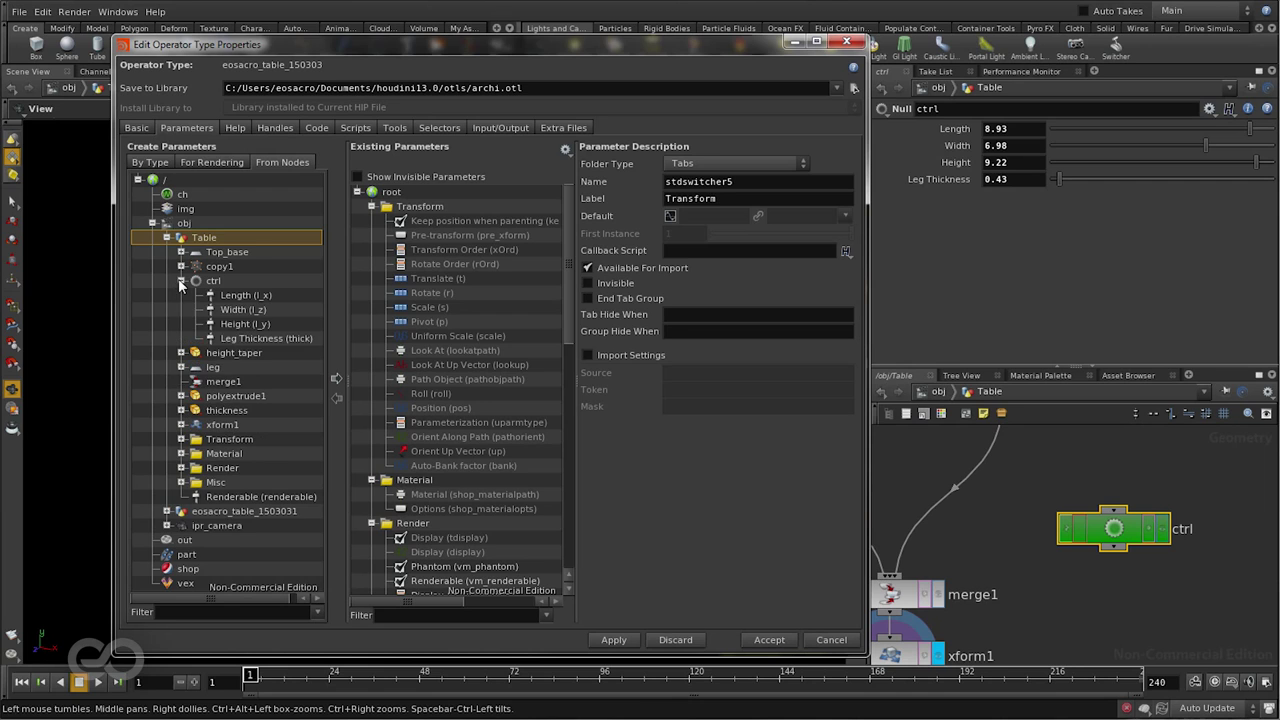
mouse_move(264, 352)
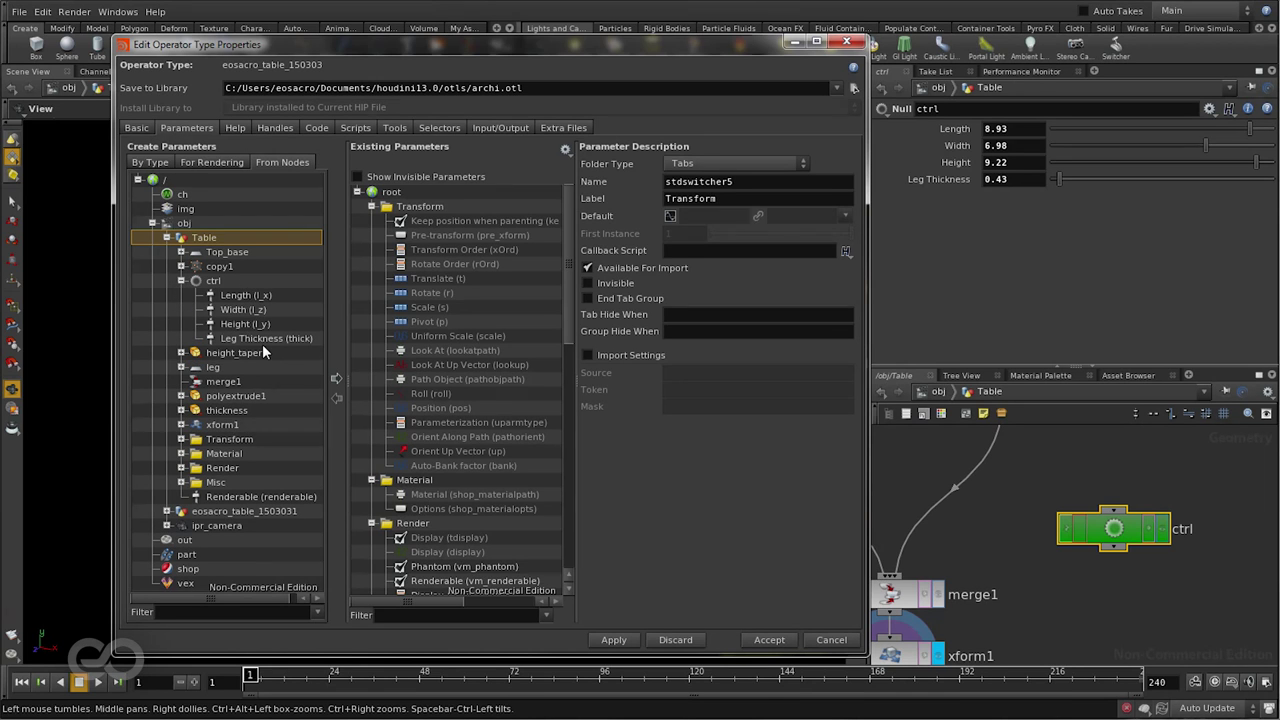
mouse_move(220, 290)
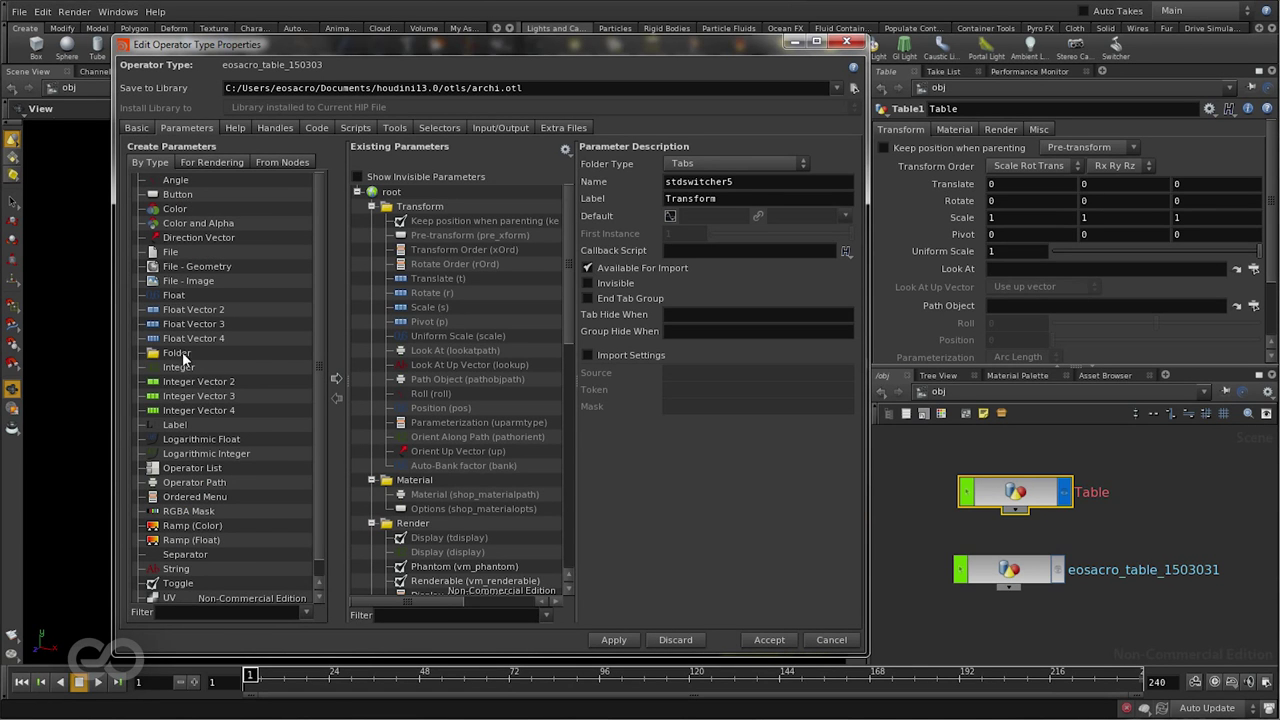
Step: Add a Table folder holding ctrl's Length, Width, Height and Leg Thickness, then accept
double_click(176, 352)
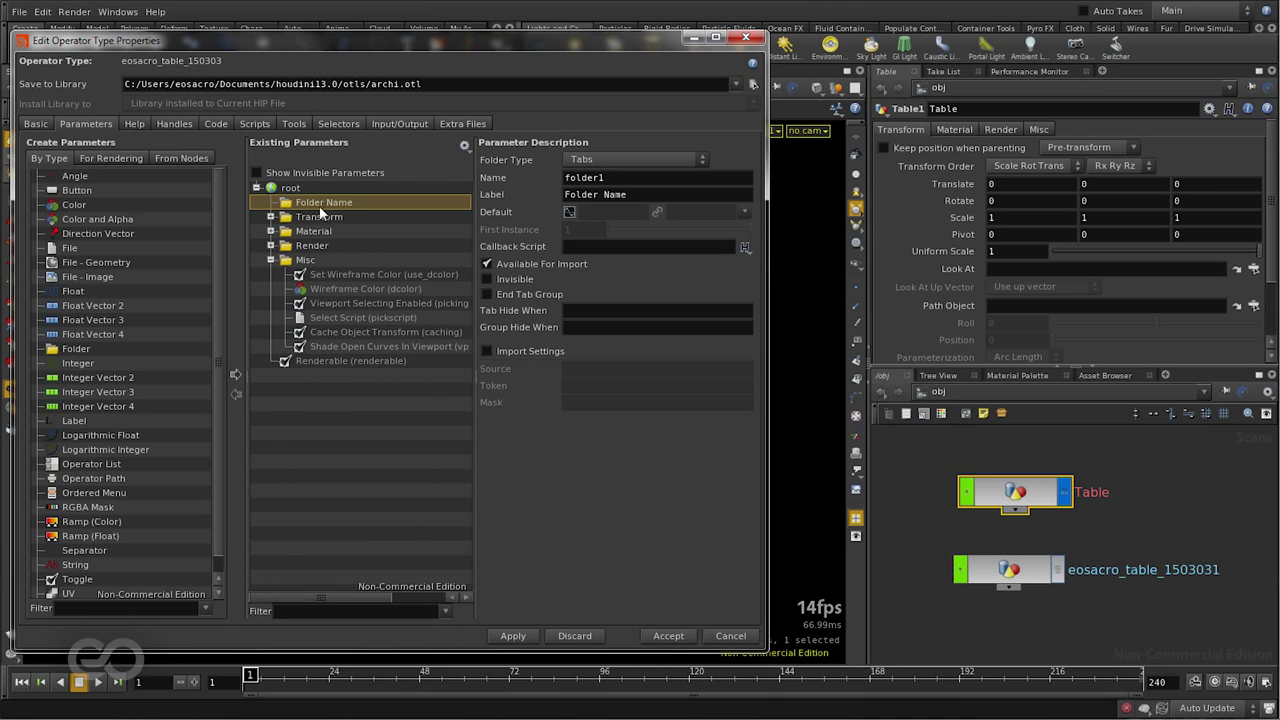
text(Table)
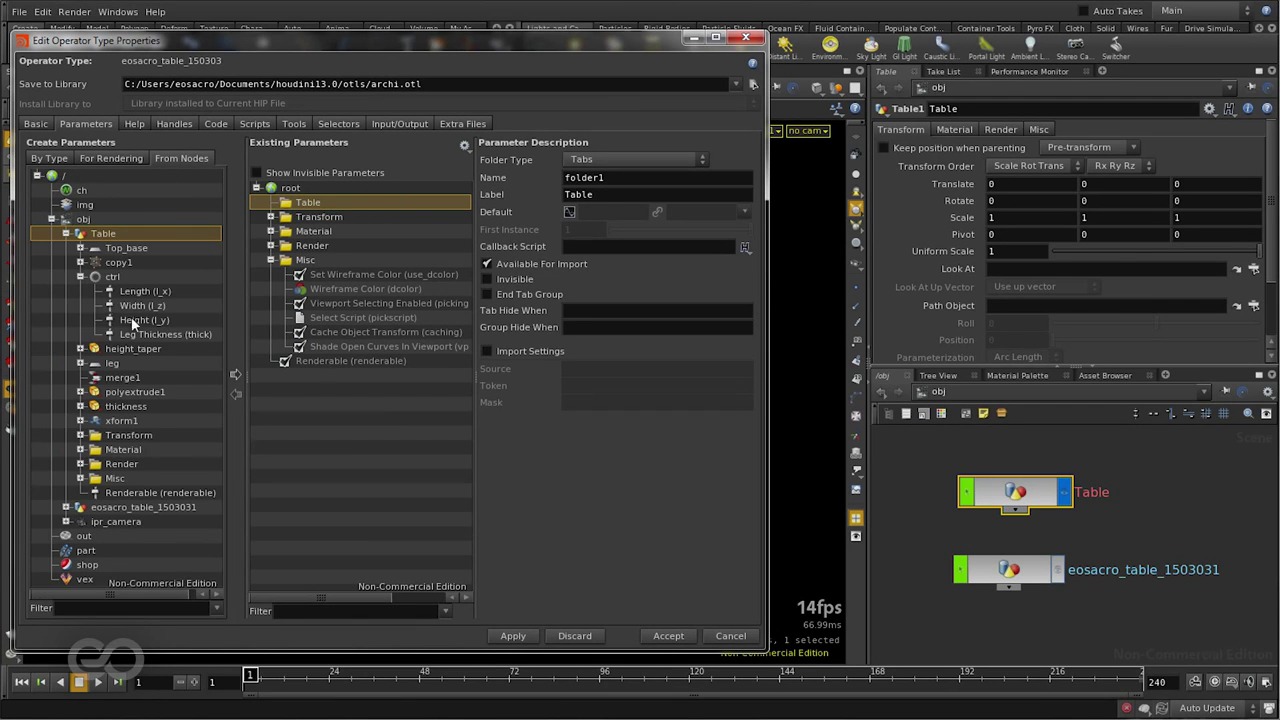
click(112, 276)
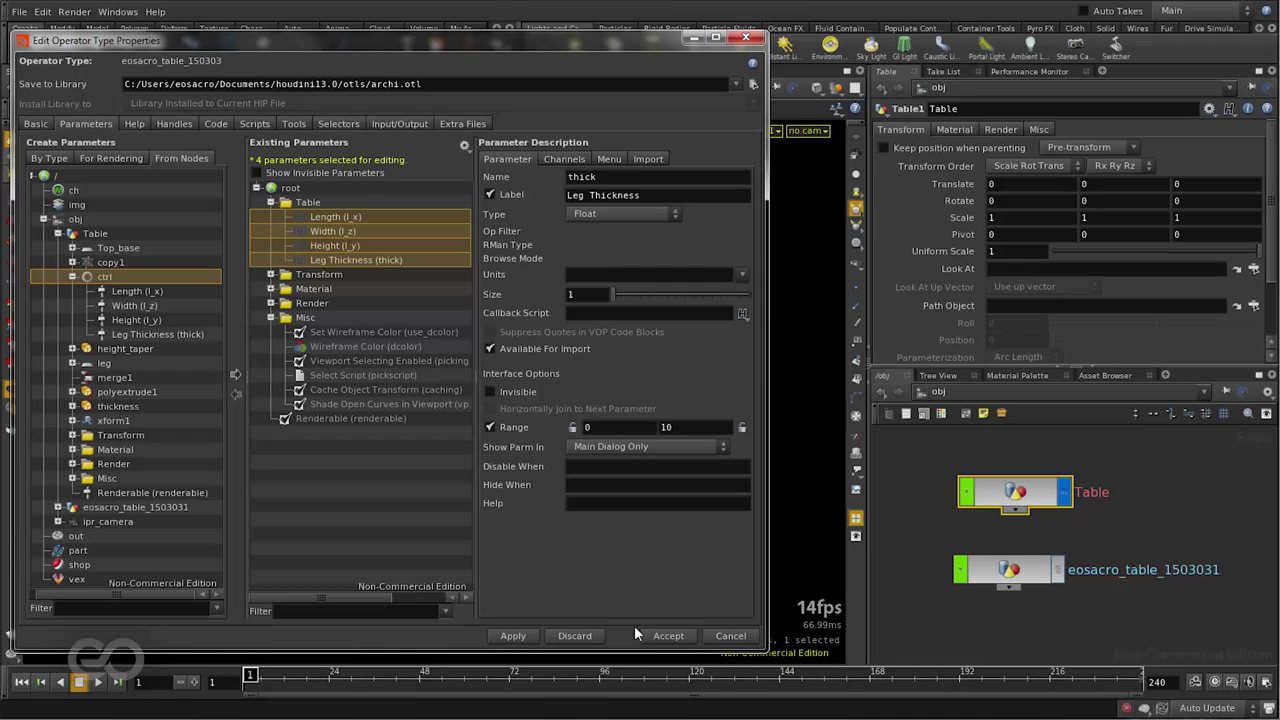
click(668, 636)
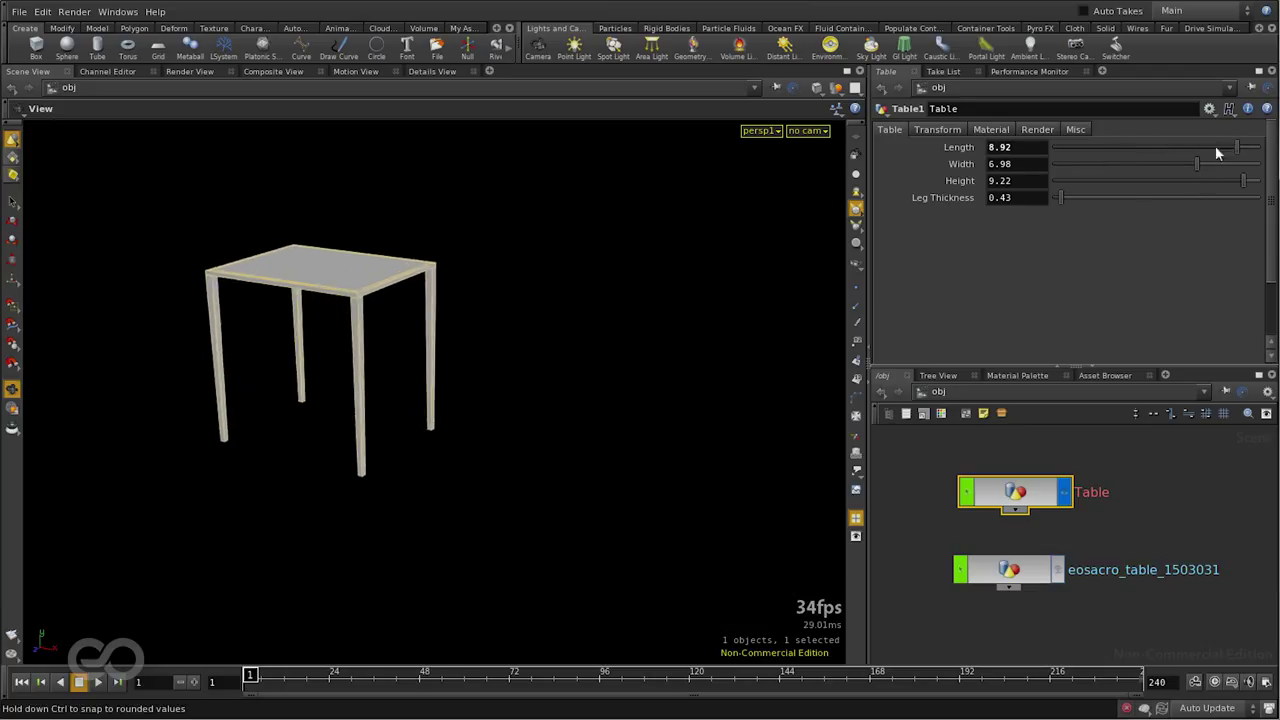
Step: Resize the table via its new controls: Length 6.76, Width 7.8, Height 7.72, Leg Thickness 0.73
drag(1196, 164, 1244, 164)
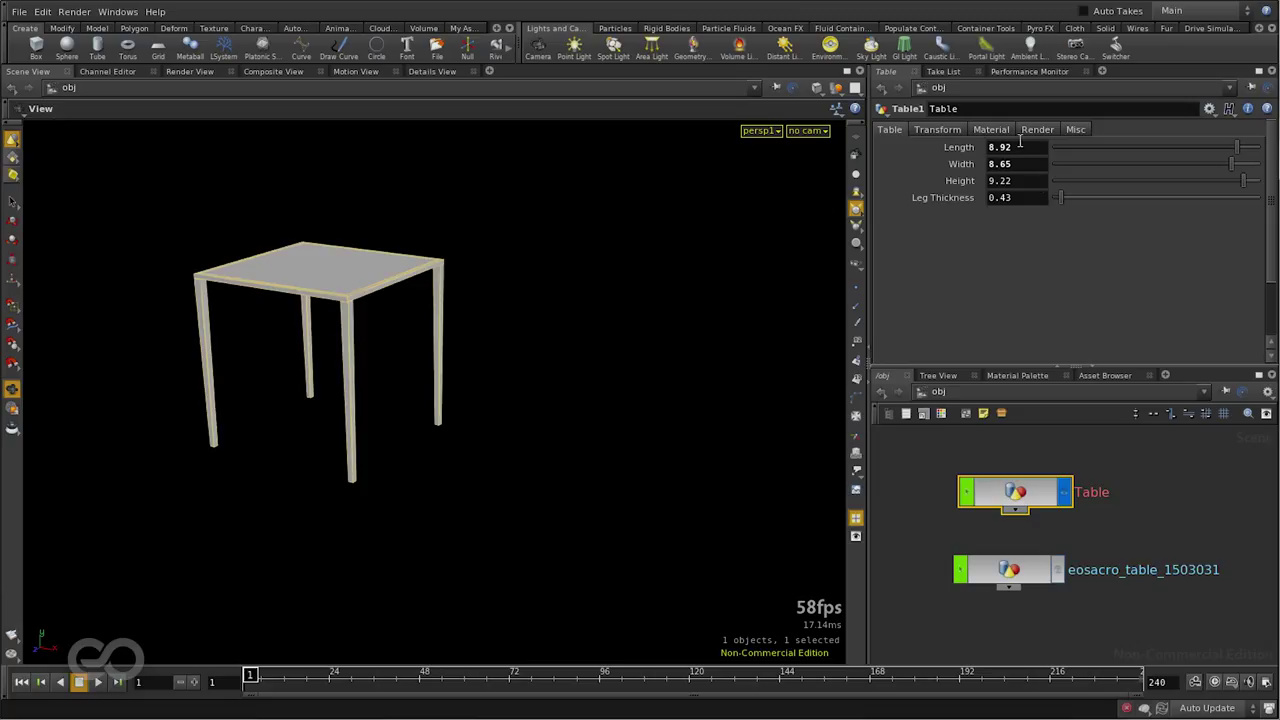
mouse_move(1022, 148)
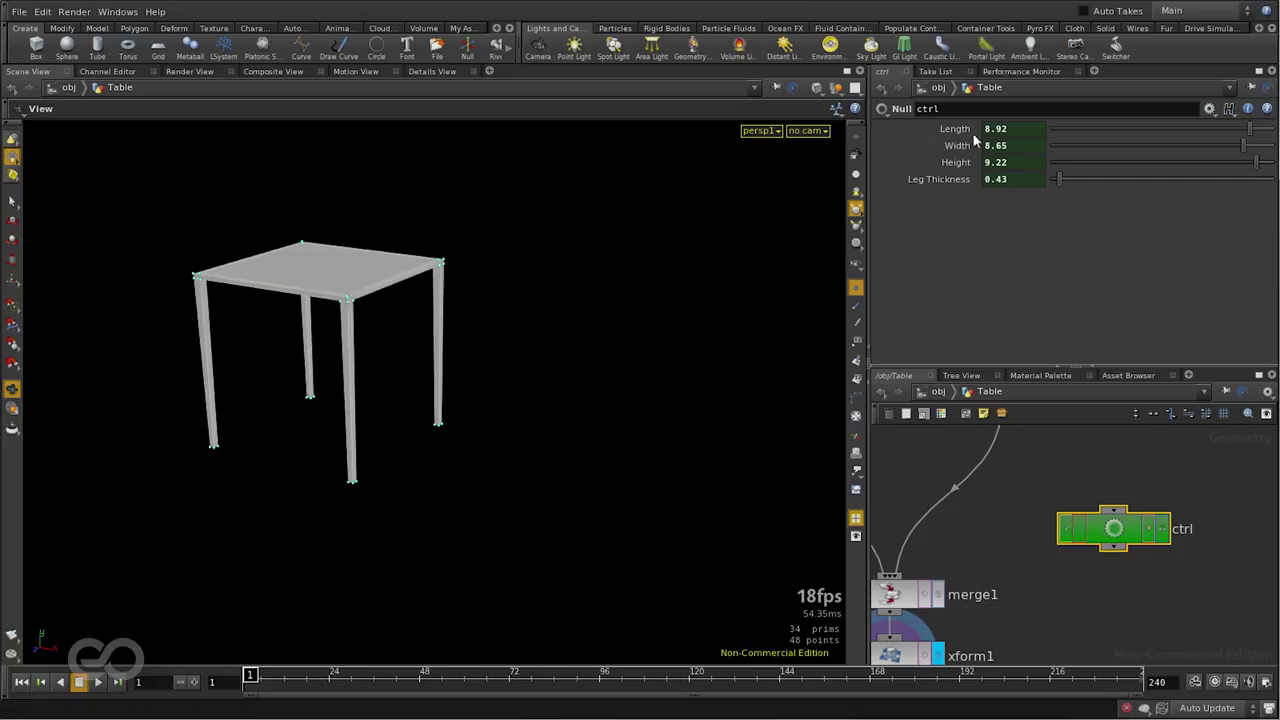
mouse_move(938, 180)
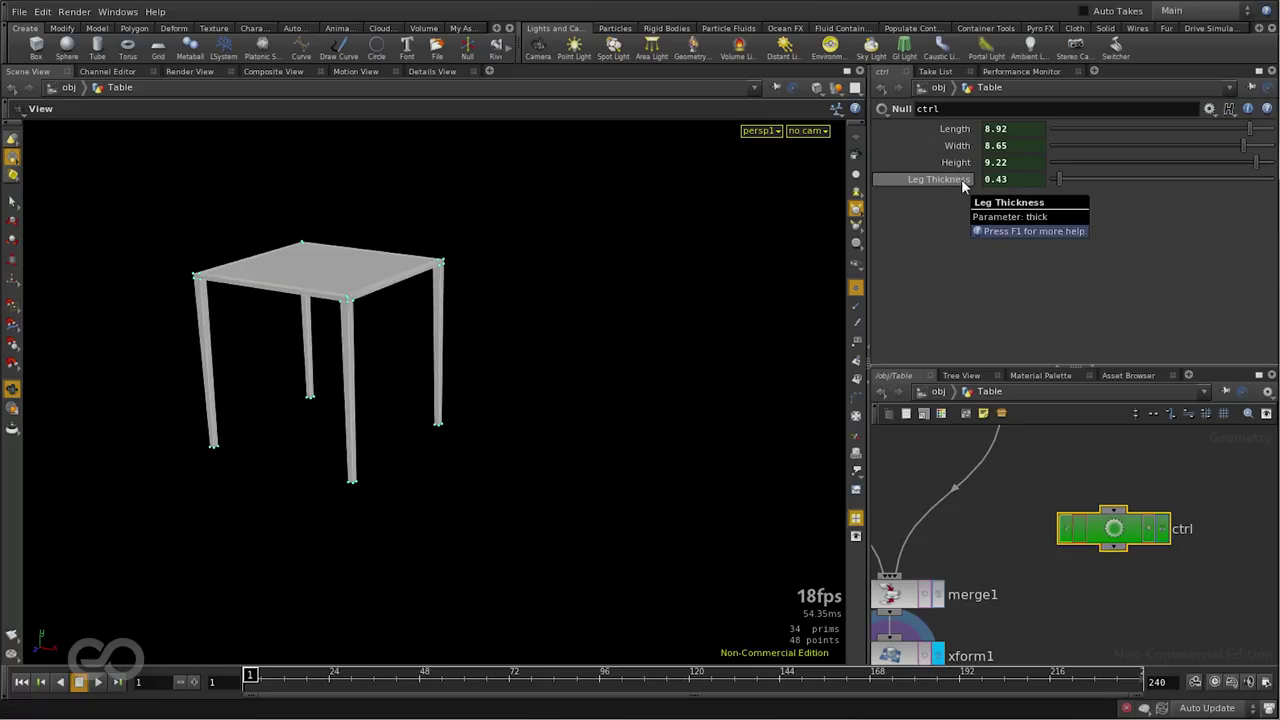
mouse_move(952, 194)
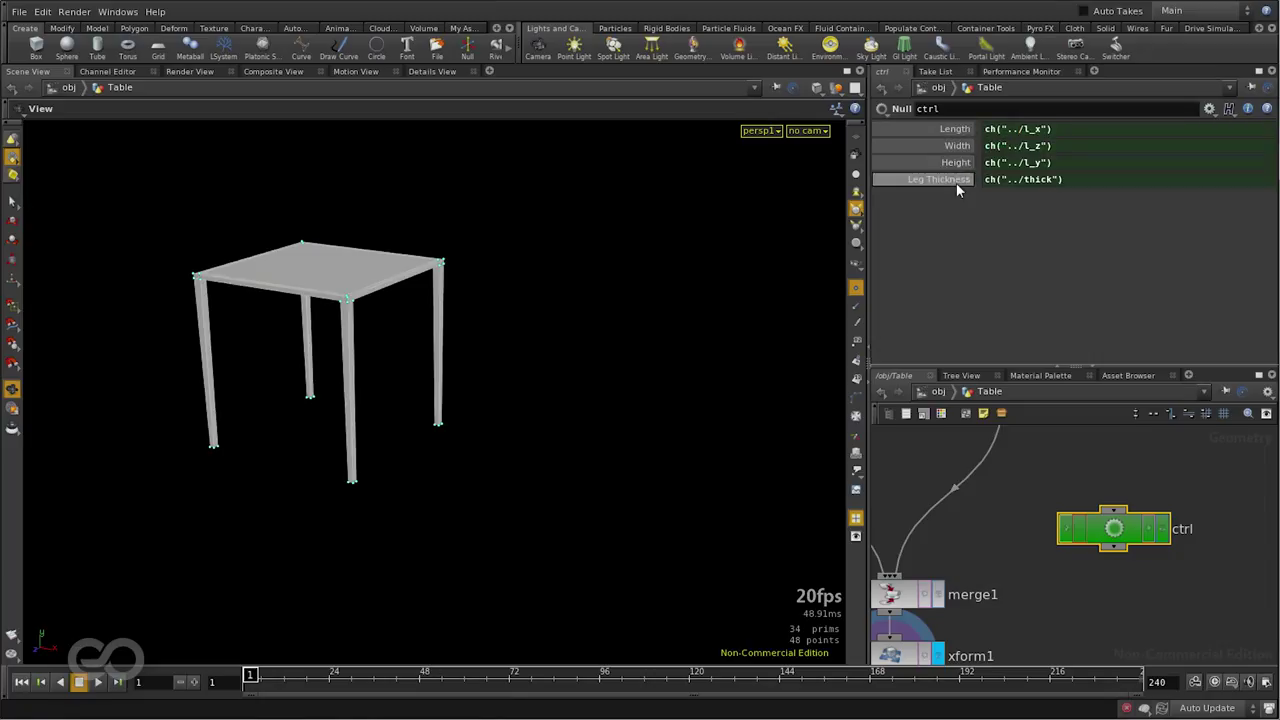
mouse_move(936, 428)
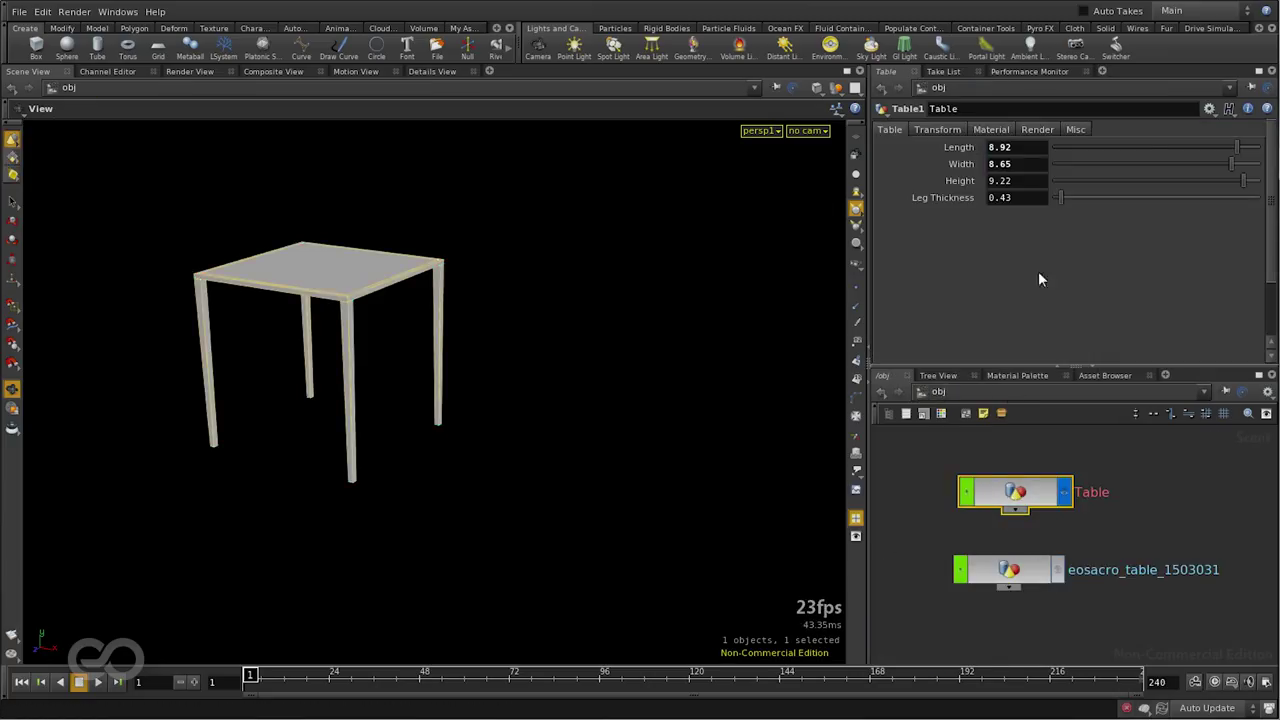
drag(1236, 148, 1190, 148)
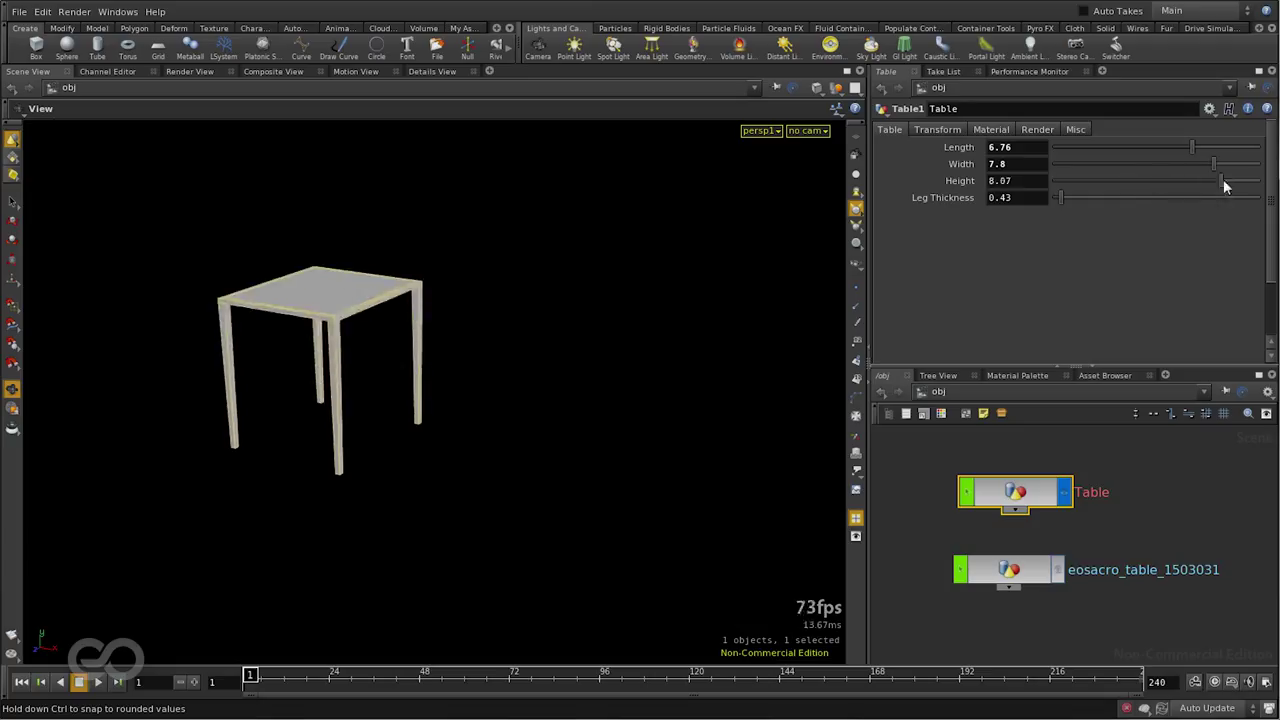
drag(1236, 180, 1210, 180)
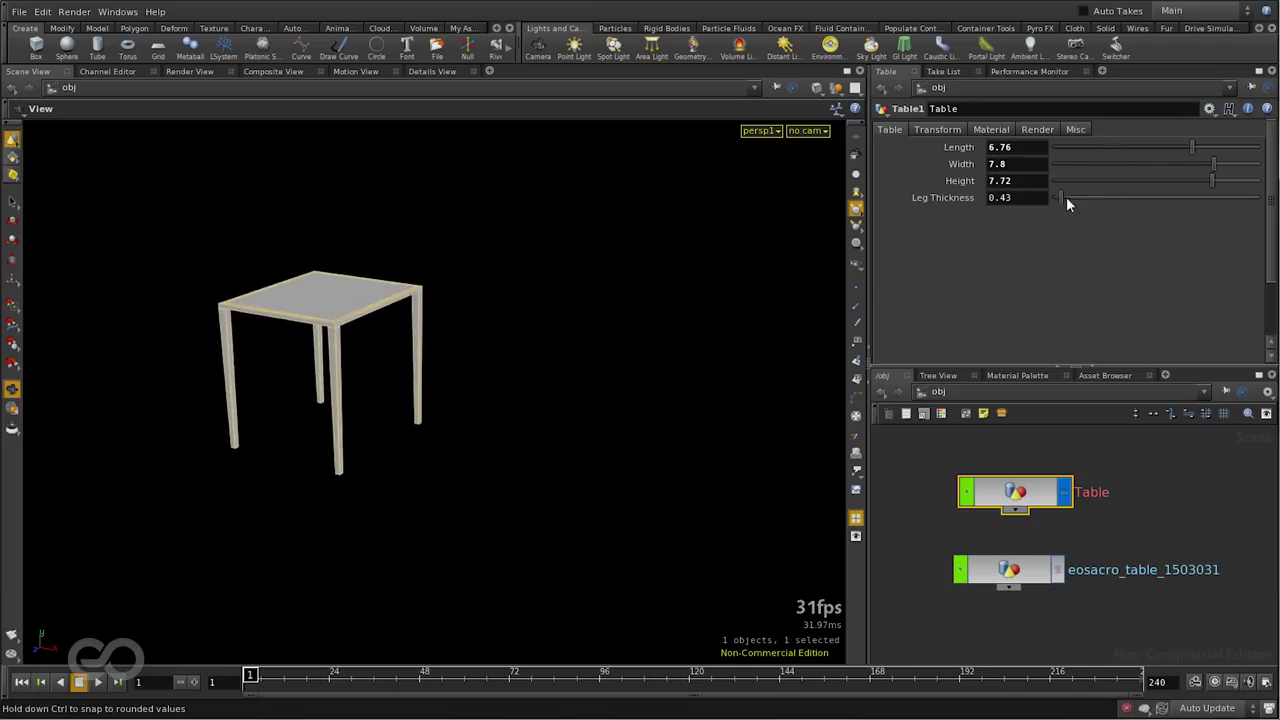
drag(1062, 198, 1076, 198)
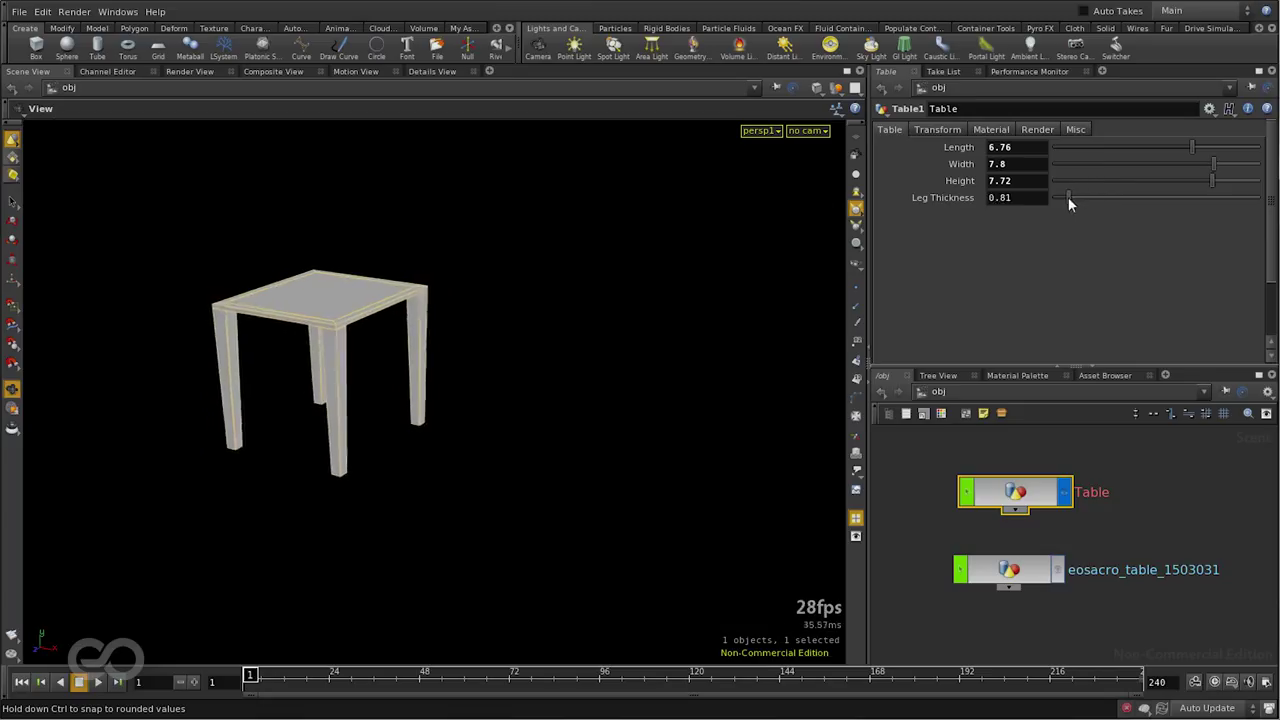
drag(1068, 198, 1060, 198)
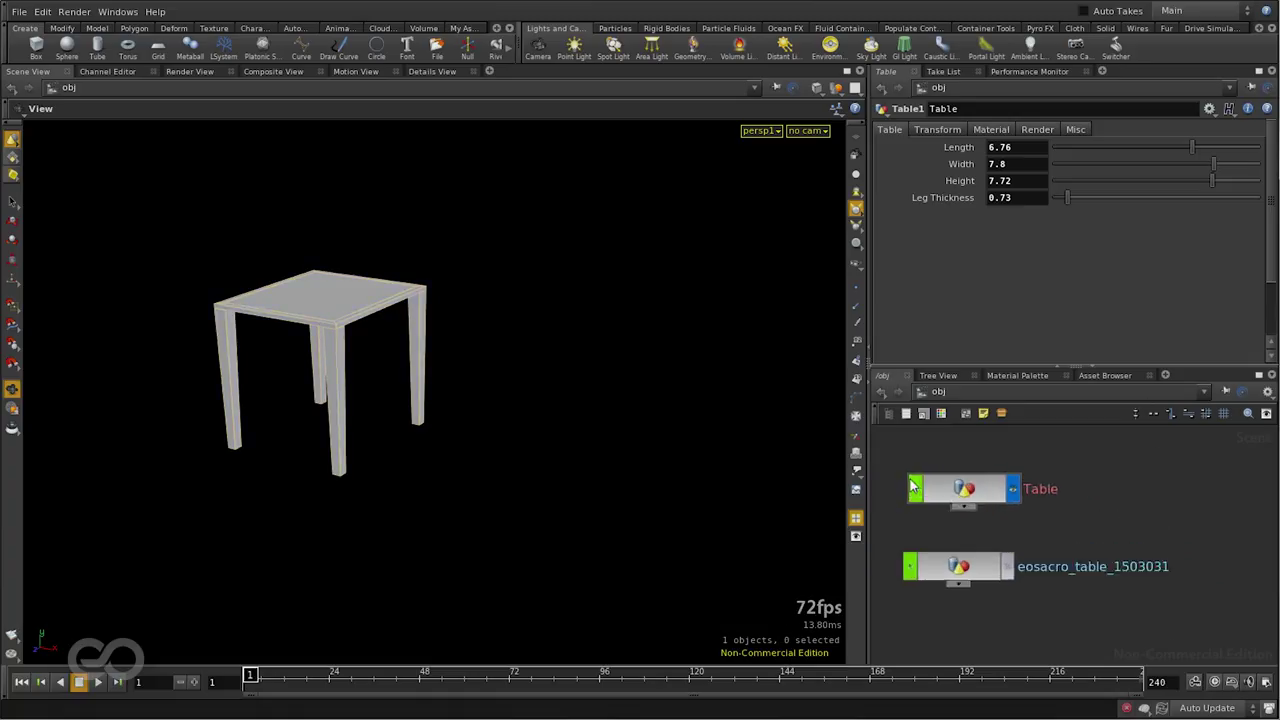
Step: Show the second table instance, move it right of the first and shorten its length
click(964, 488)
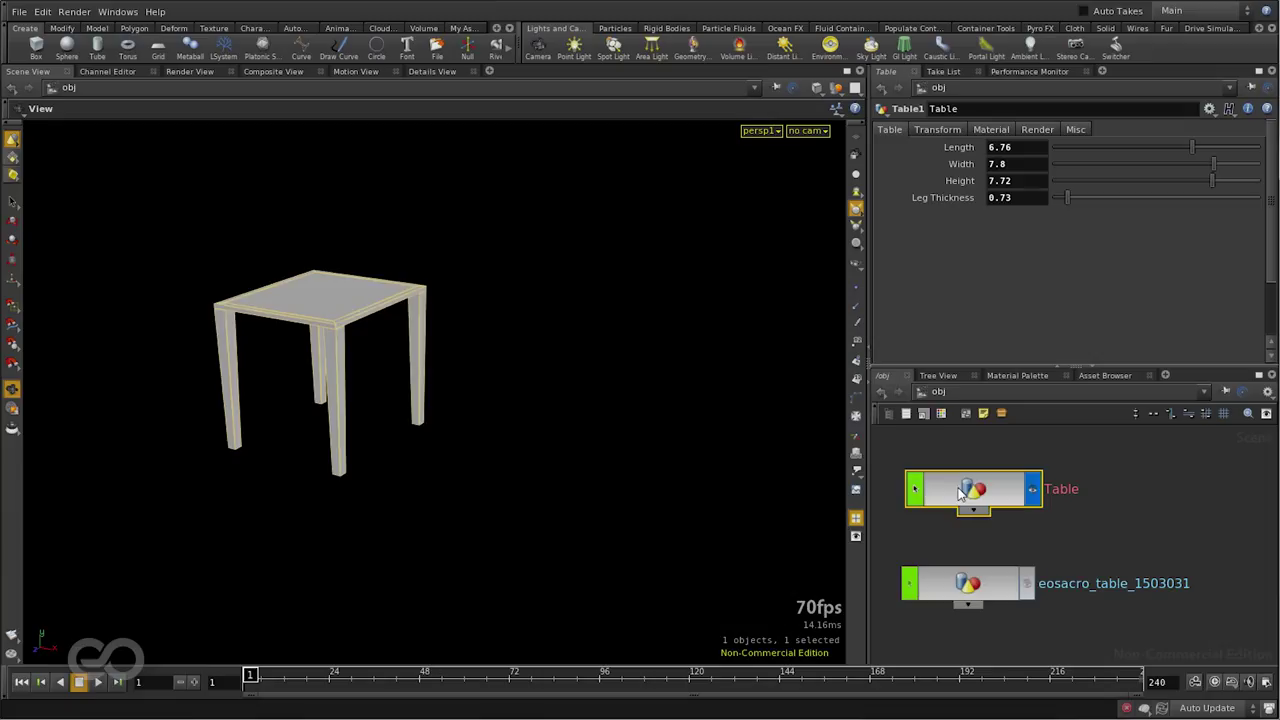
click(968, 584)
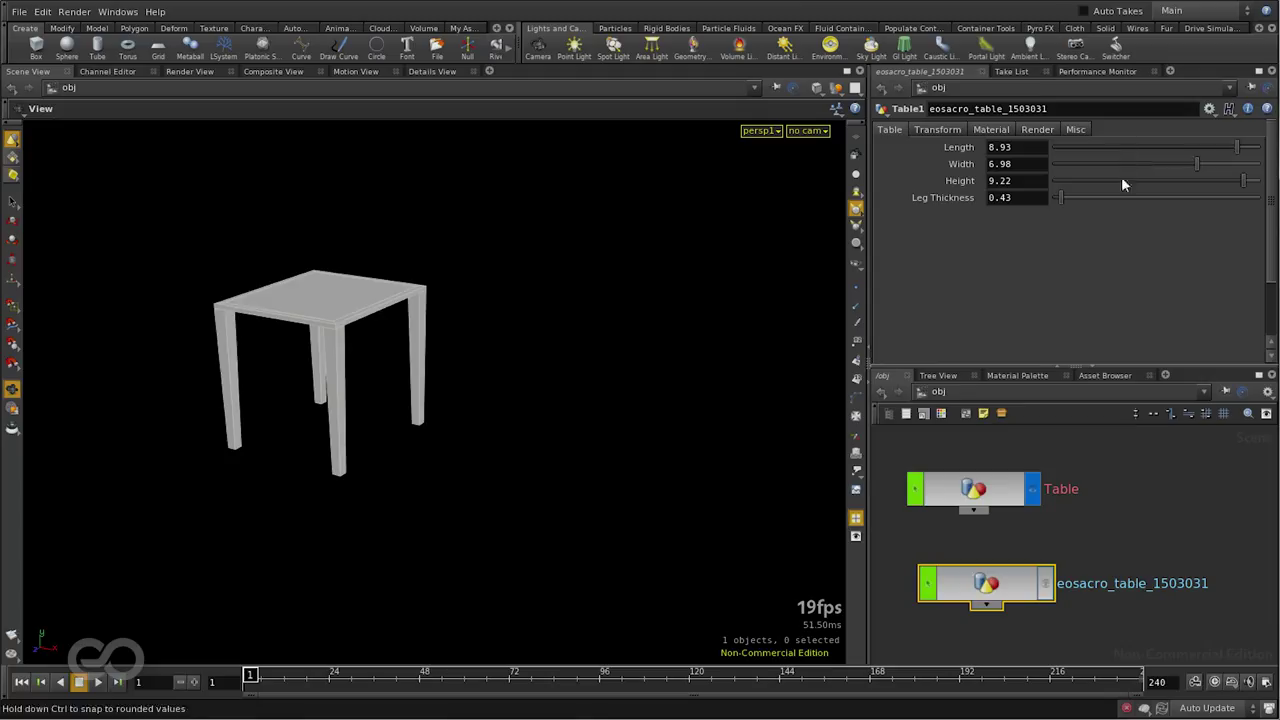
mouse_move(1130, 198)
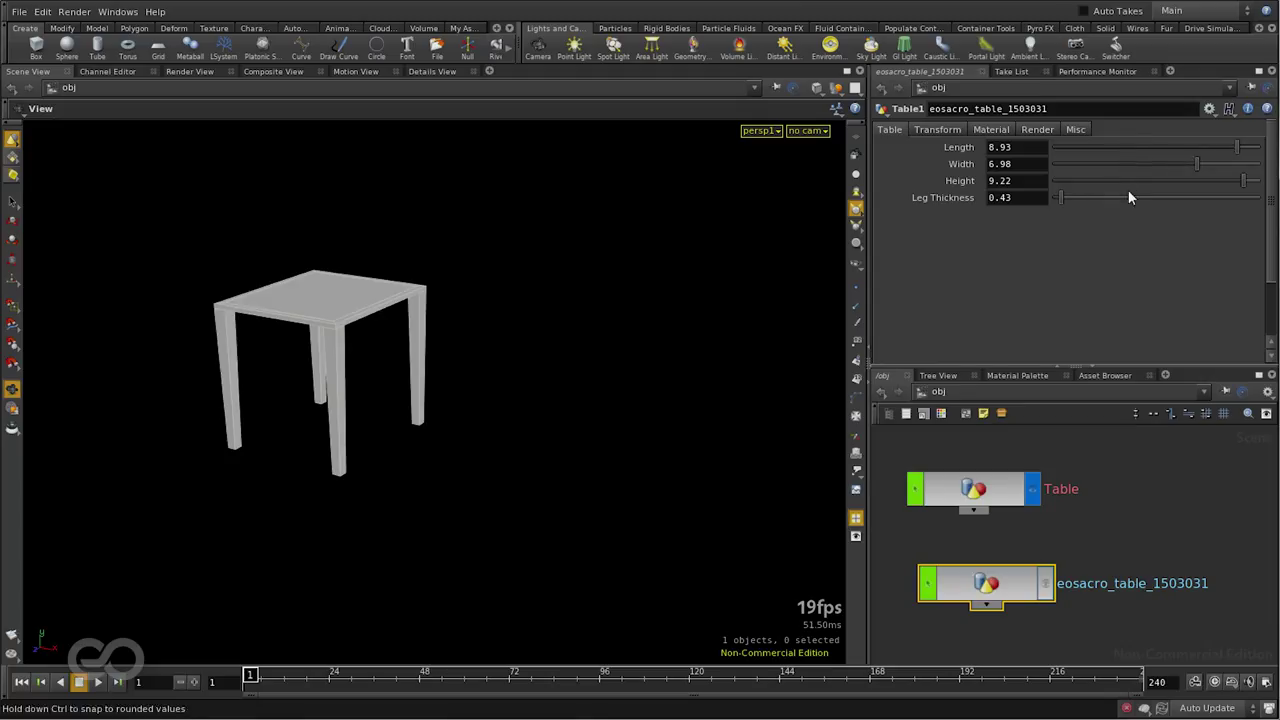
click(936, 128)
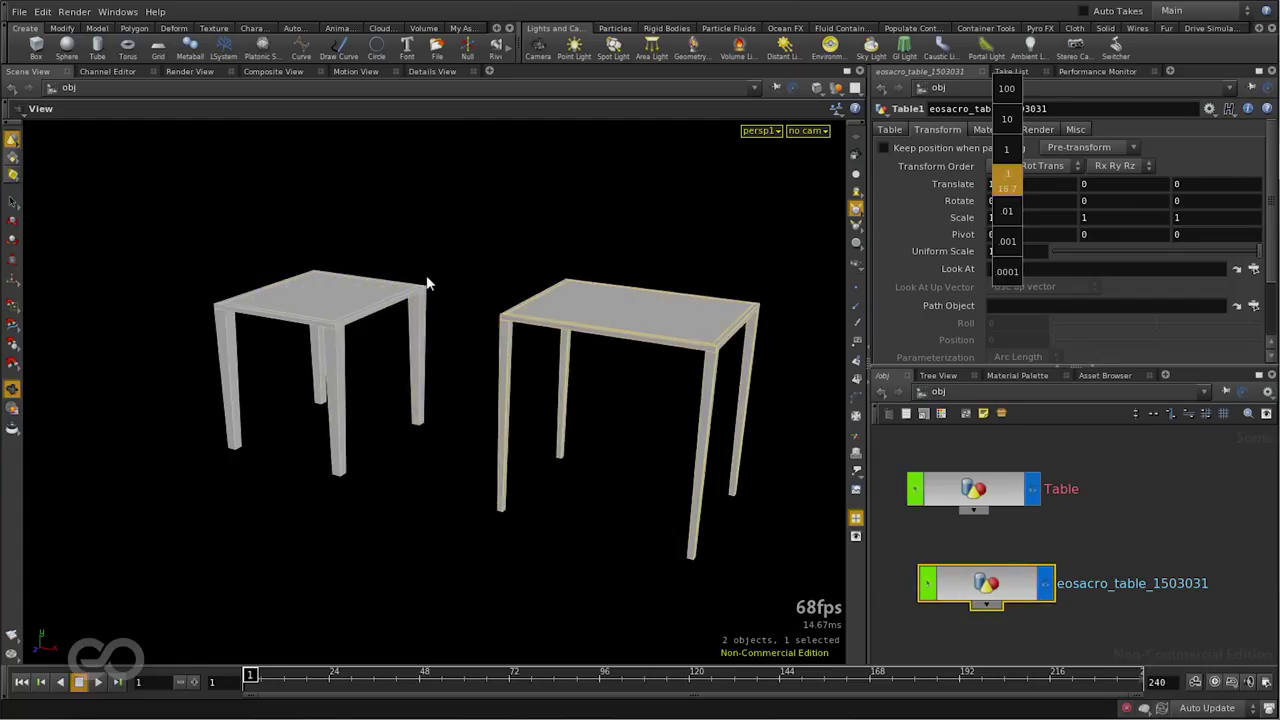
drag(428, 284, 472, 432)
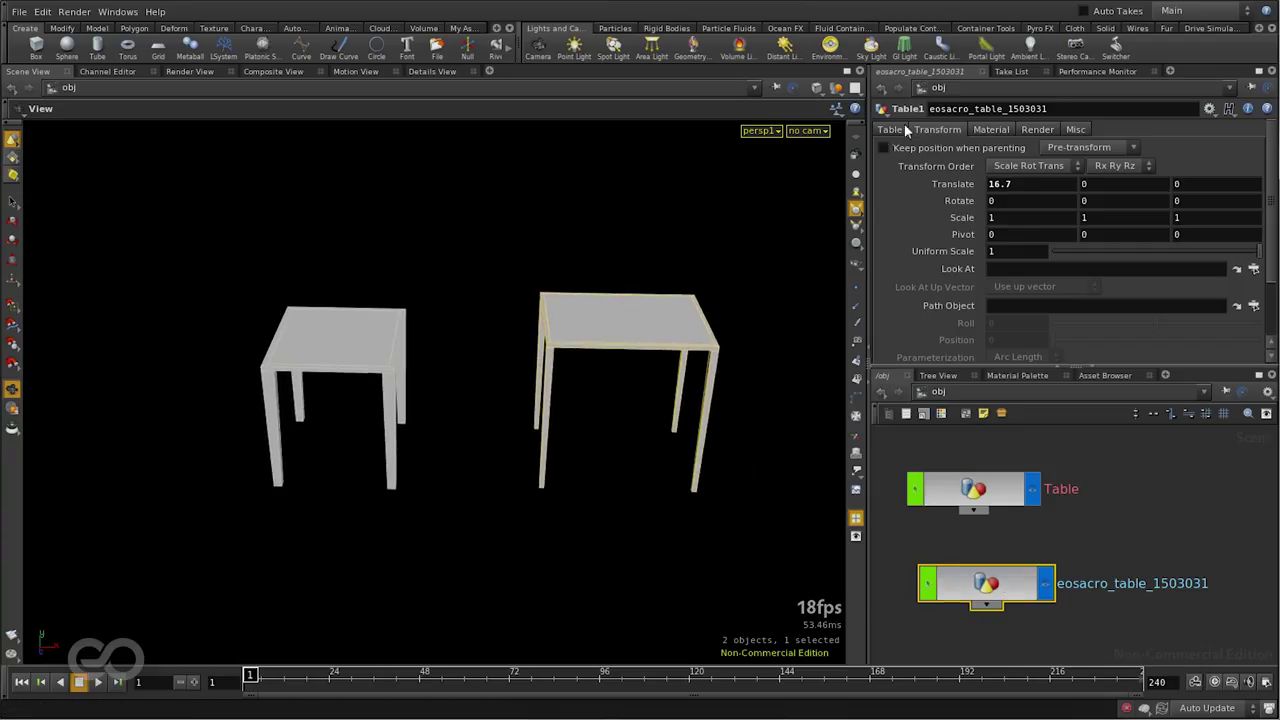
click(888, 128)
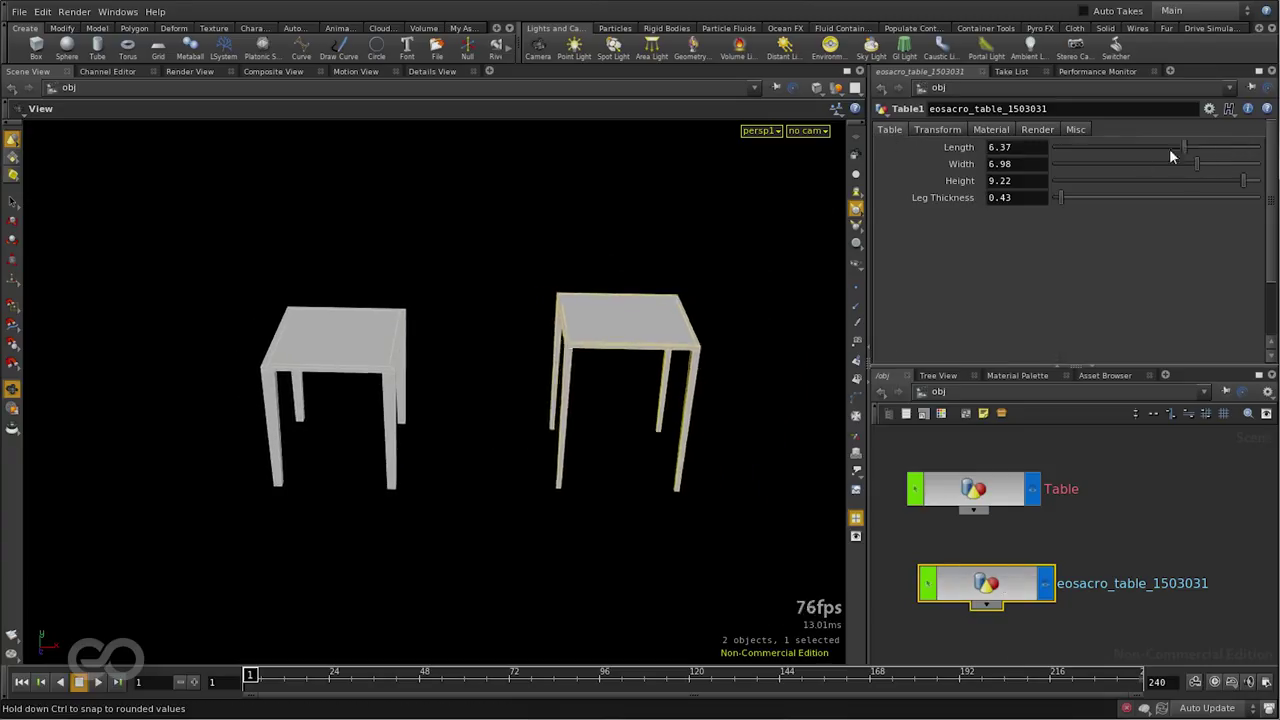
drag(1156, 148, 1224, 148)
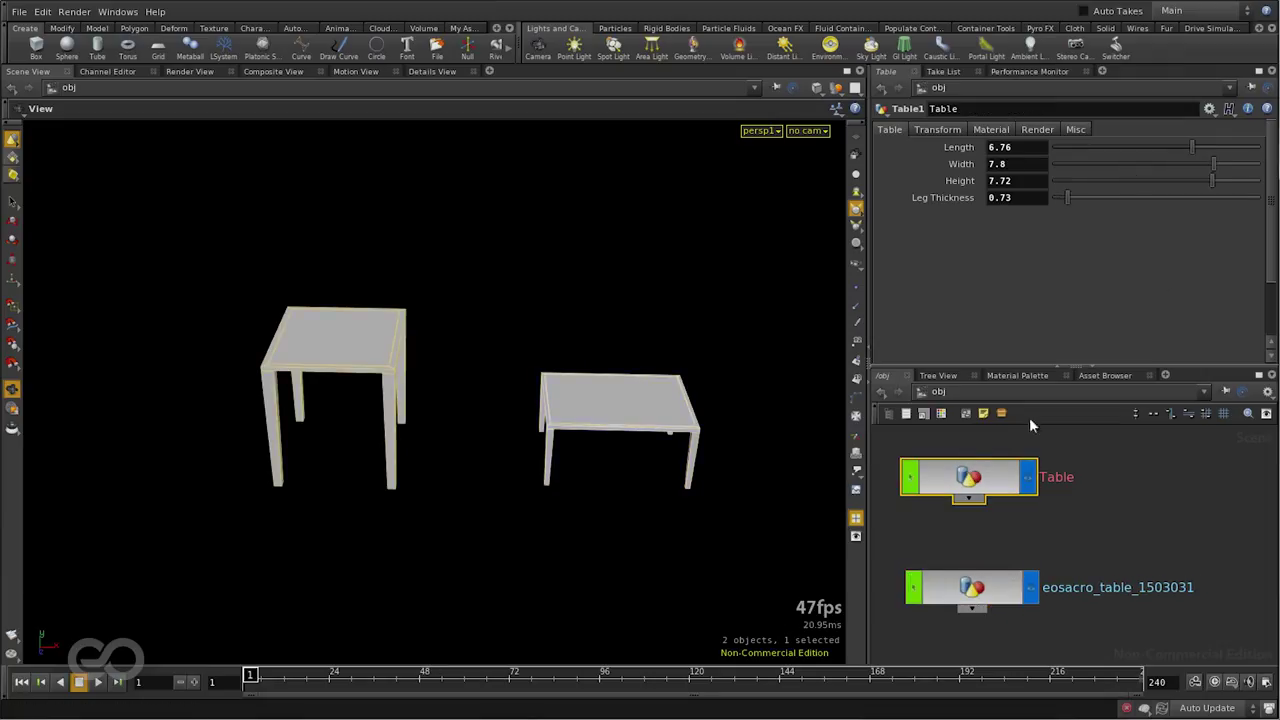
mouse_move(1156, 314)
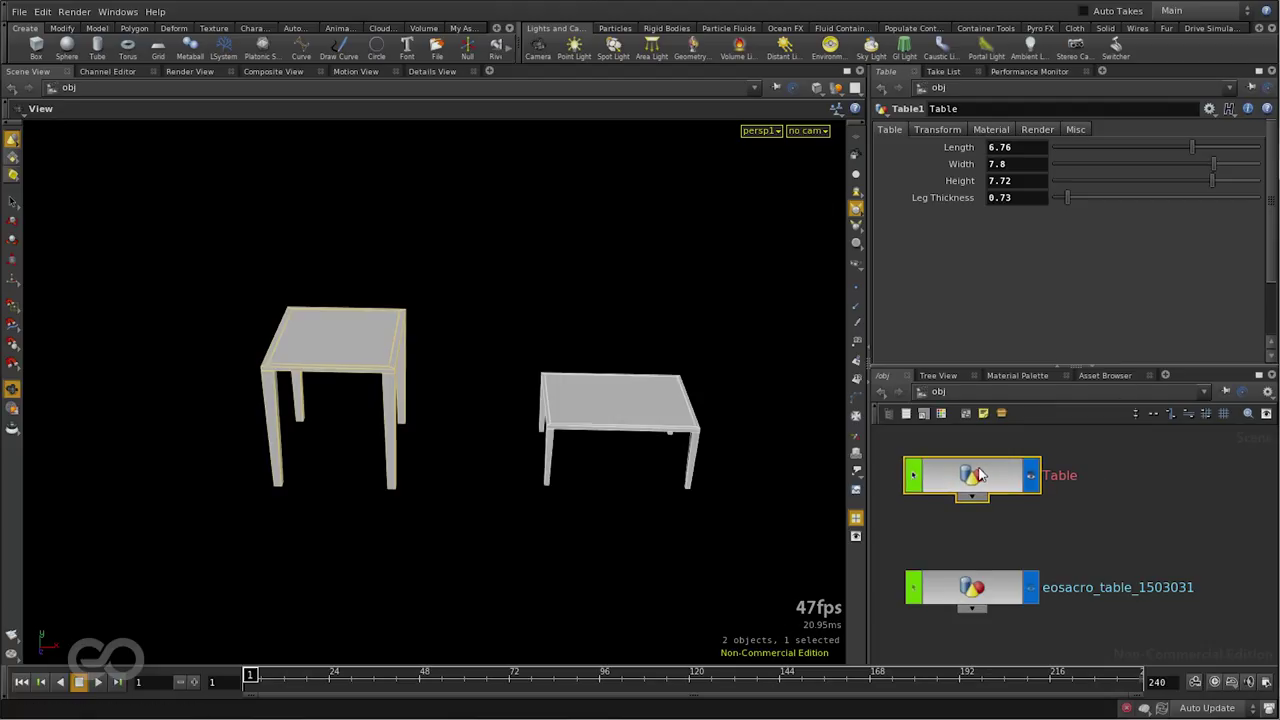
mouse_move(1216, 520)
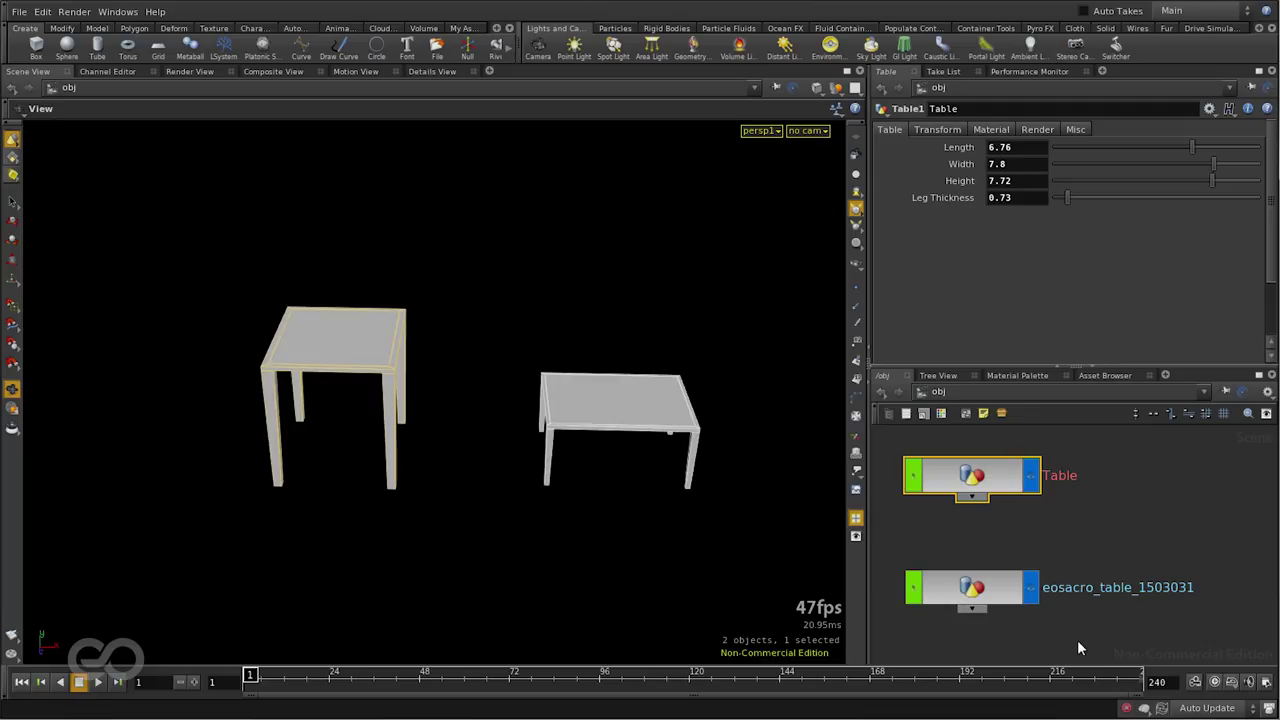
mouse_move(1096, 276)
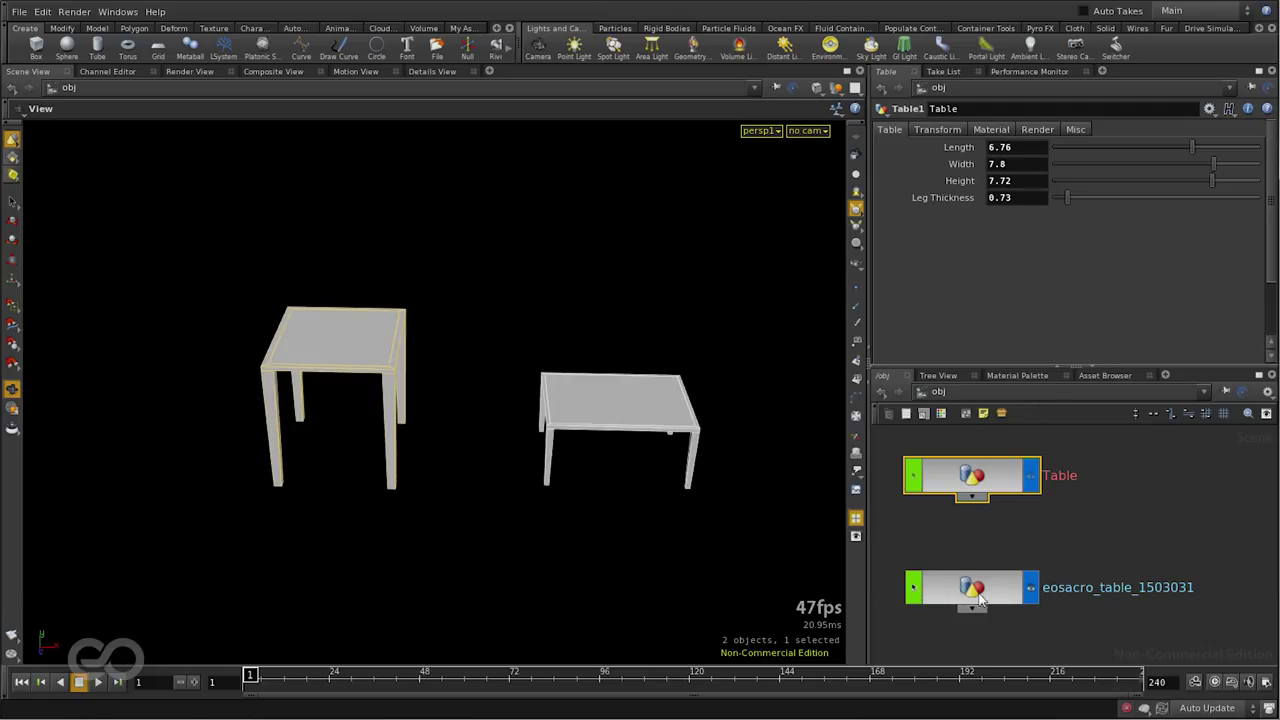
Step: Delete the second table instance and reselect the original Table object
click(970, 588)
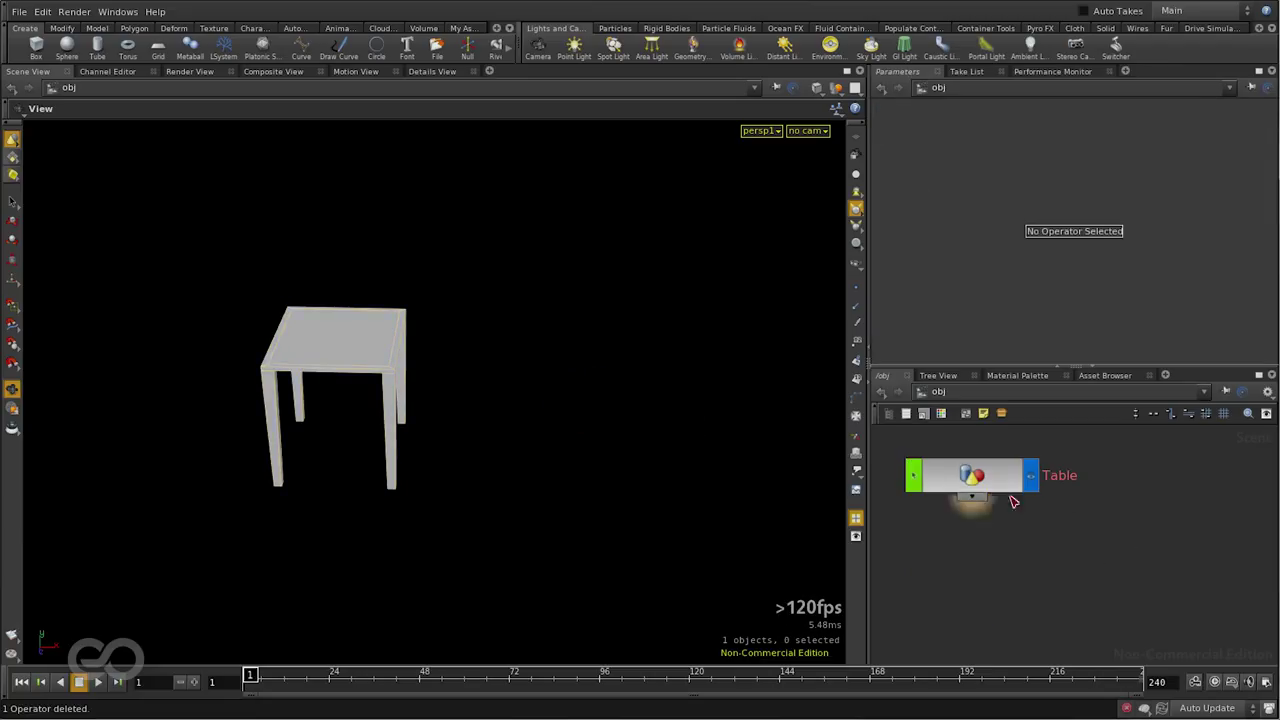
click(970, 476)
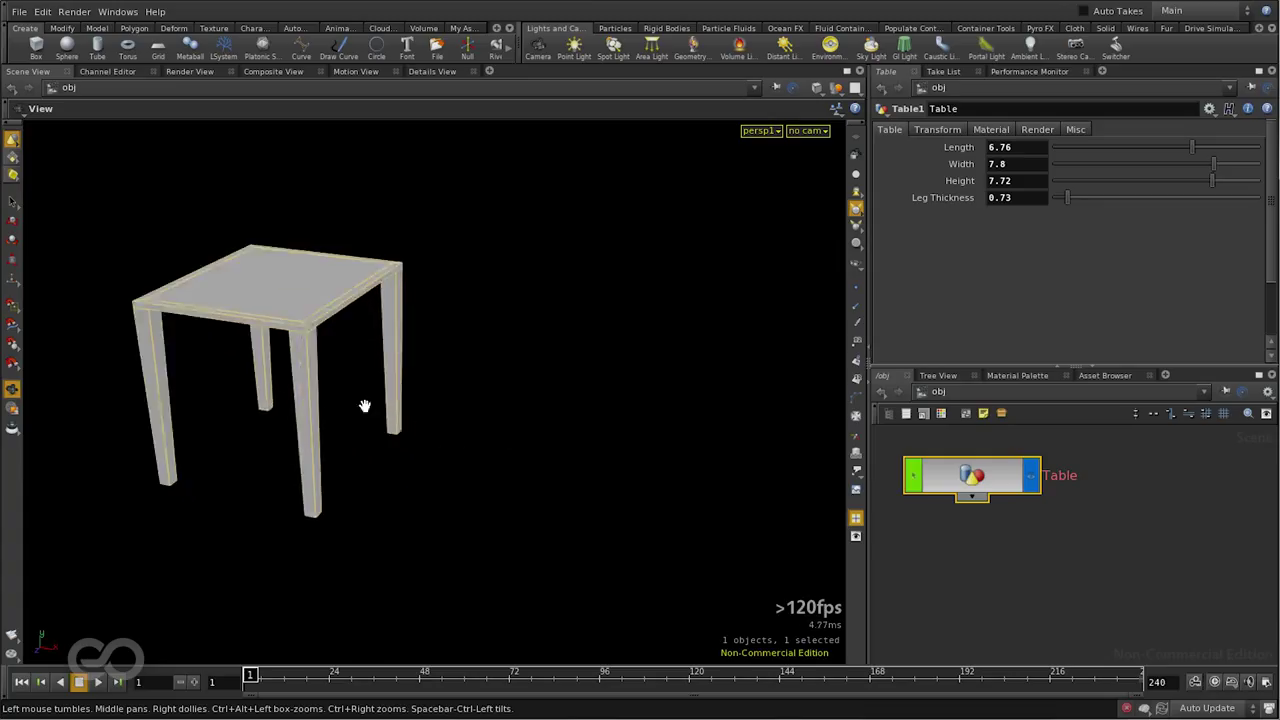
drag(364, 404, 430, 250)
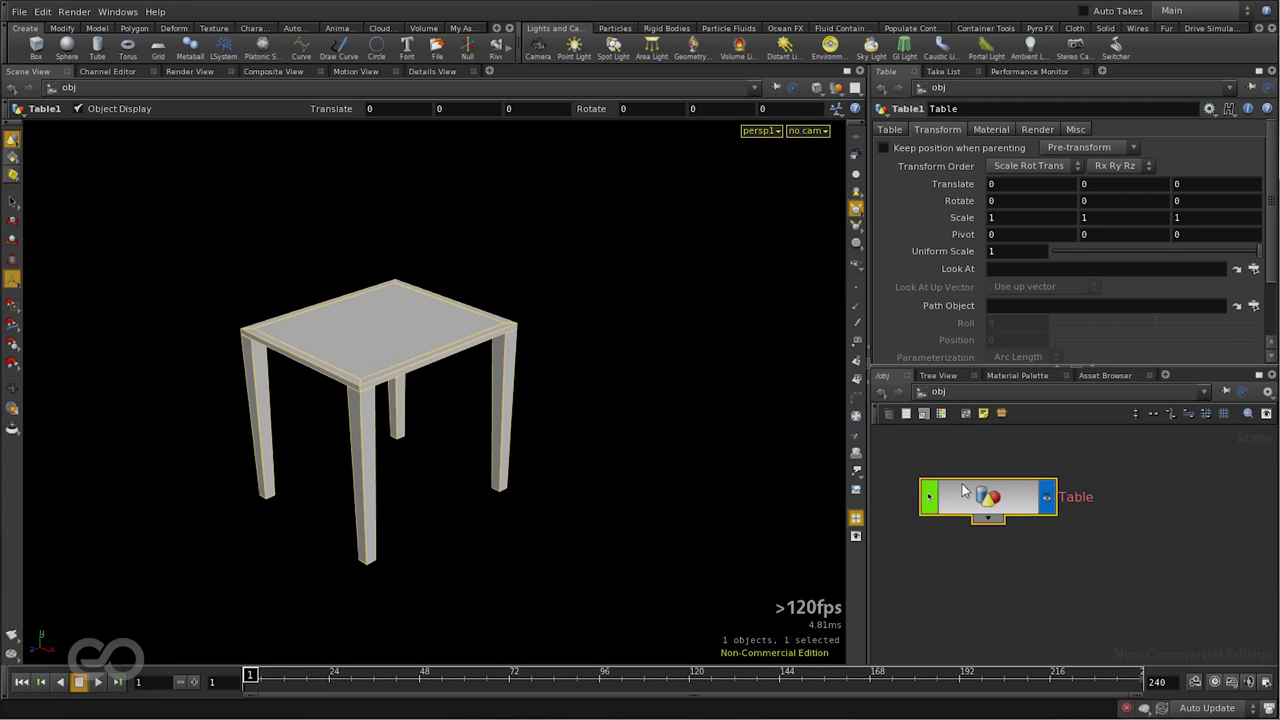
Step: Reopen the asset's type properties and add a Bounder handle on the Handles page
right_click(988, 496)
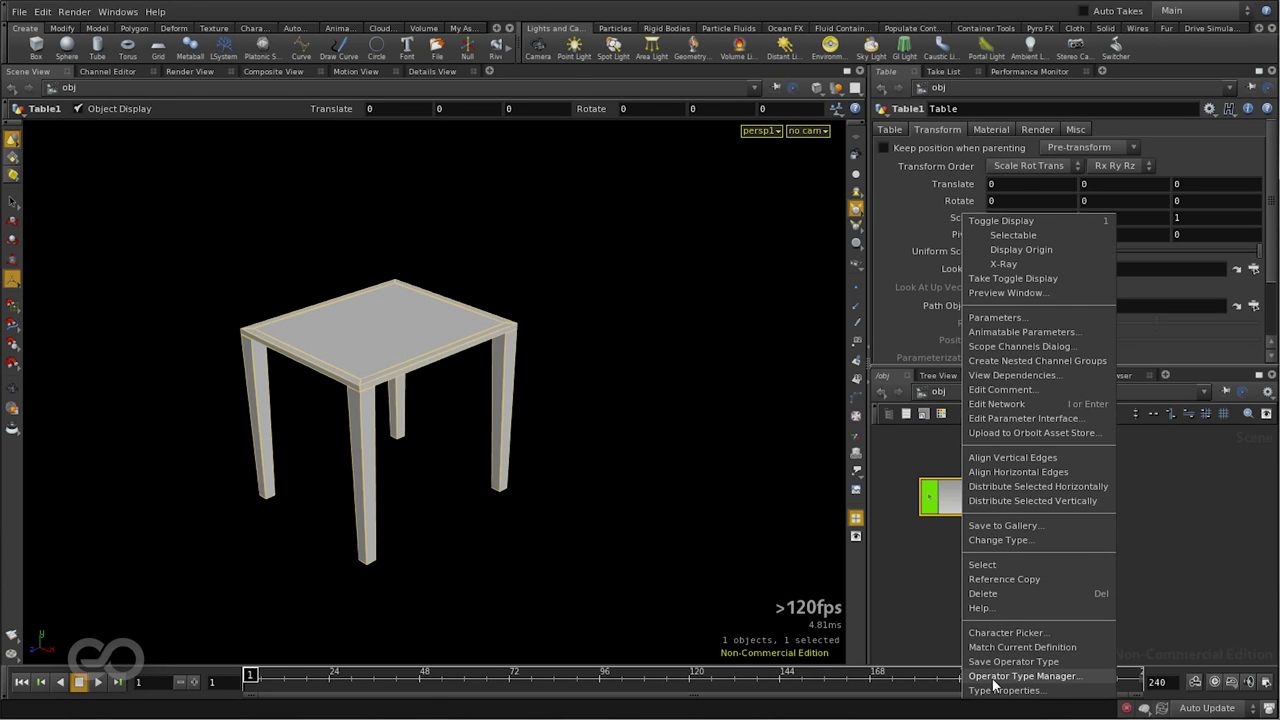
click(1004, 690)
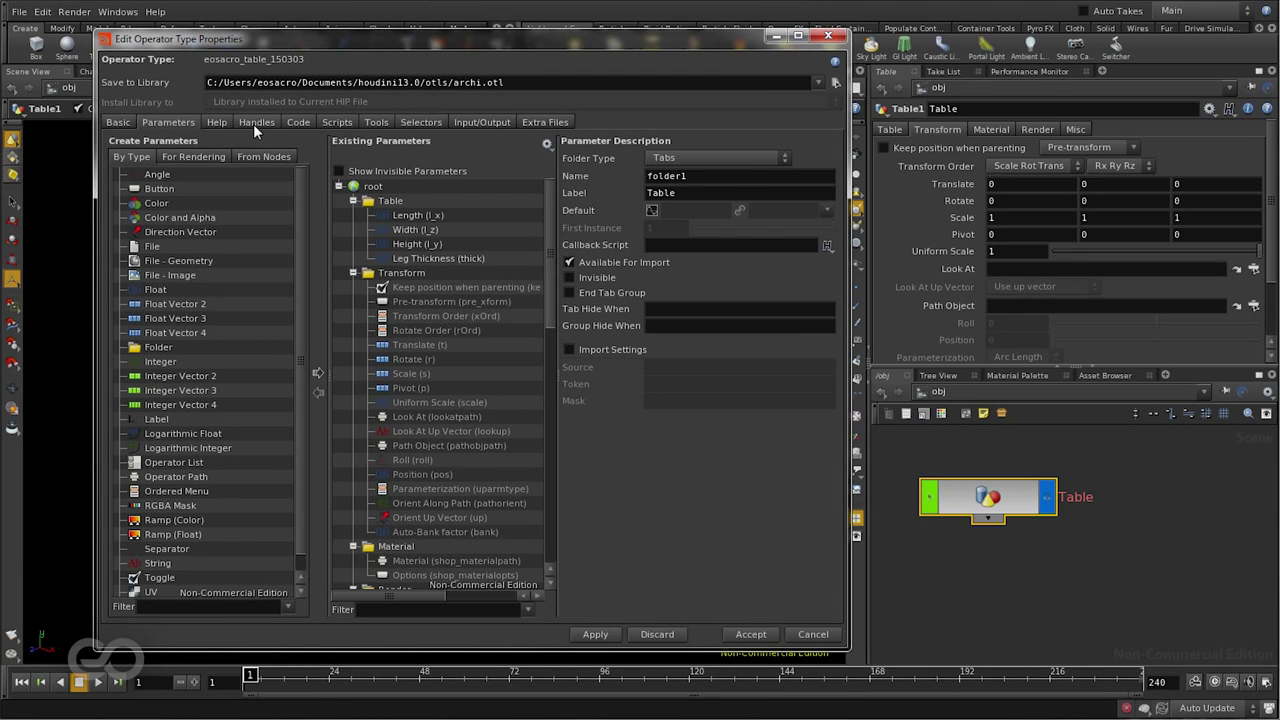
click(256, 122)
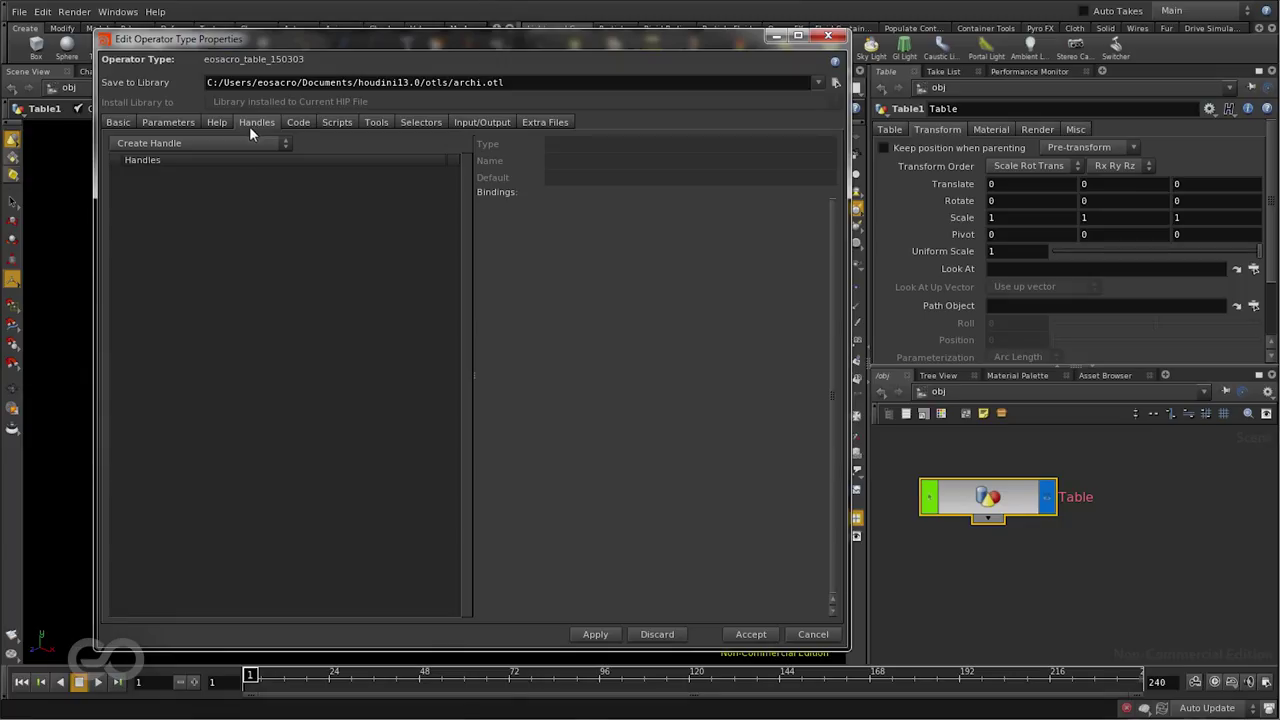
click(196, 144)
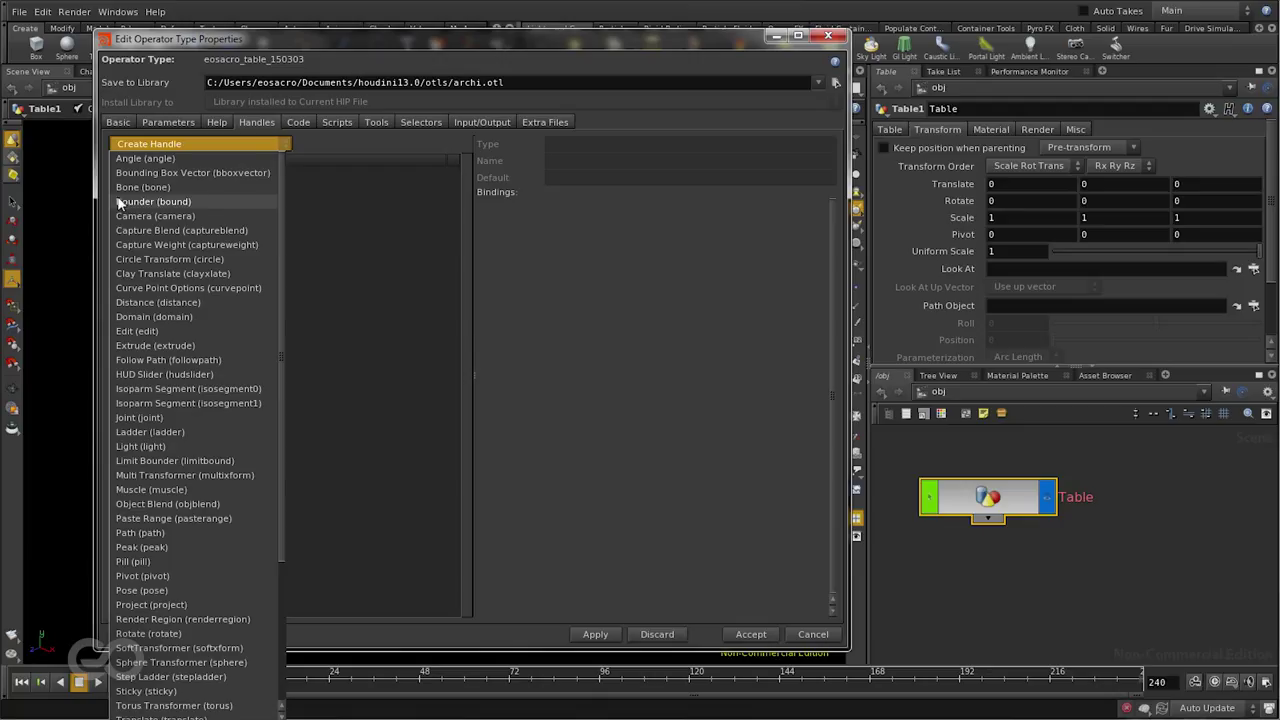
click(154, 200)
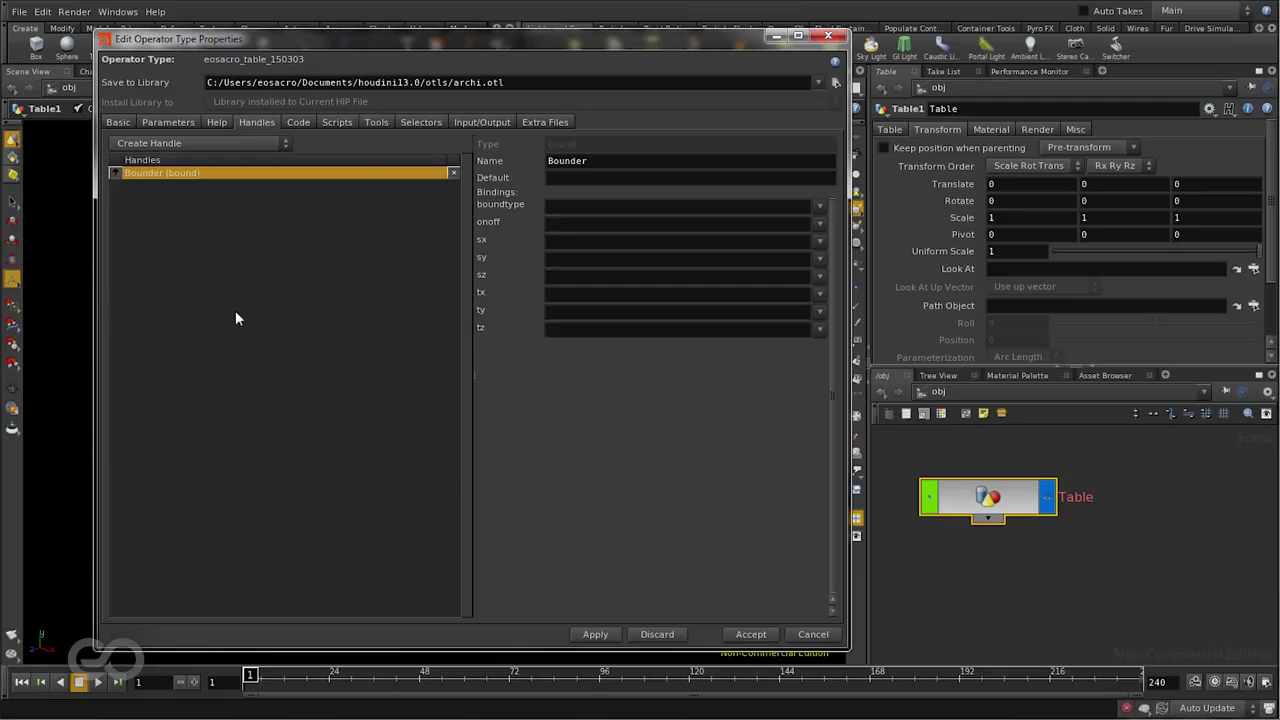
mouse_move(204, 188)
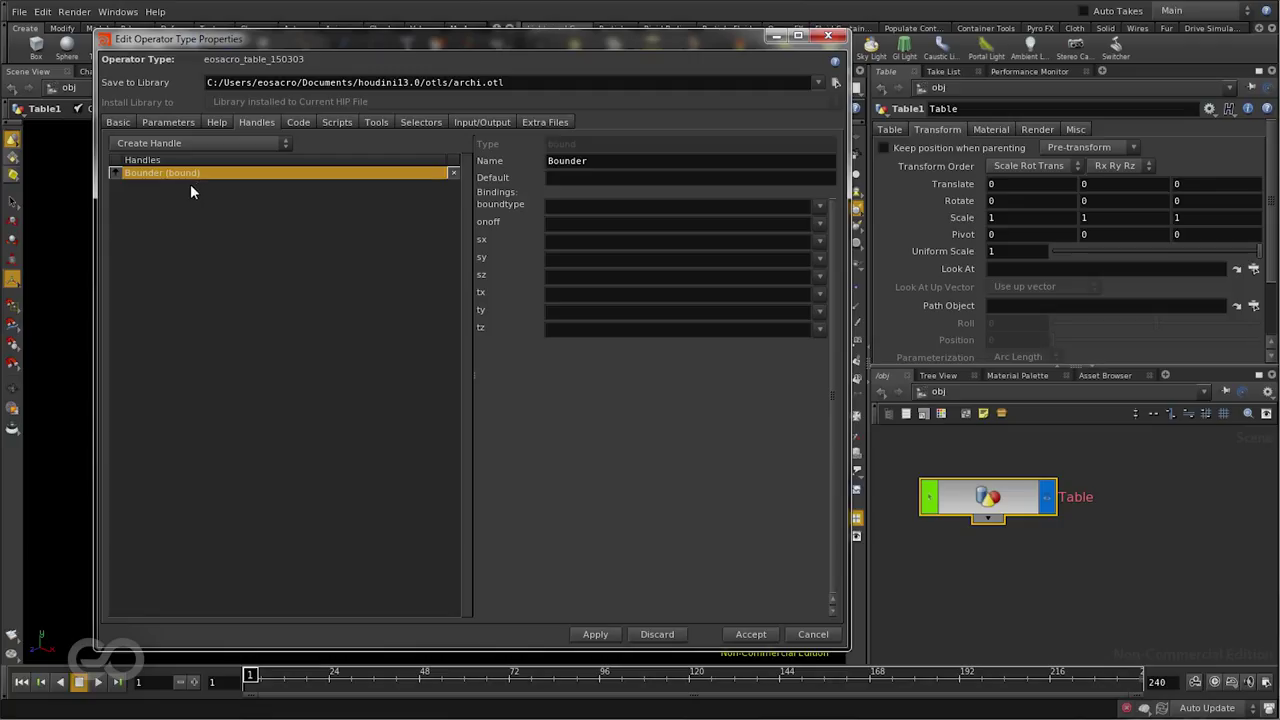
mouse_move(210, 204)
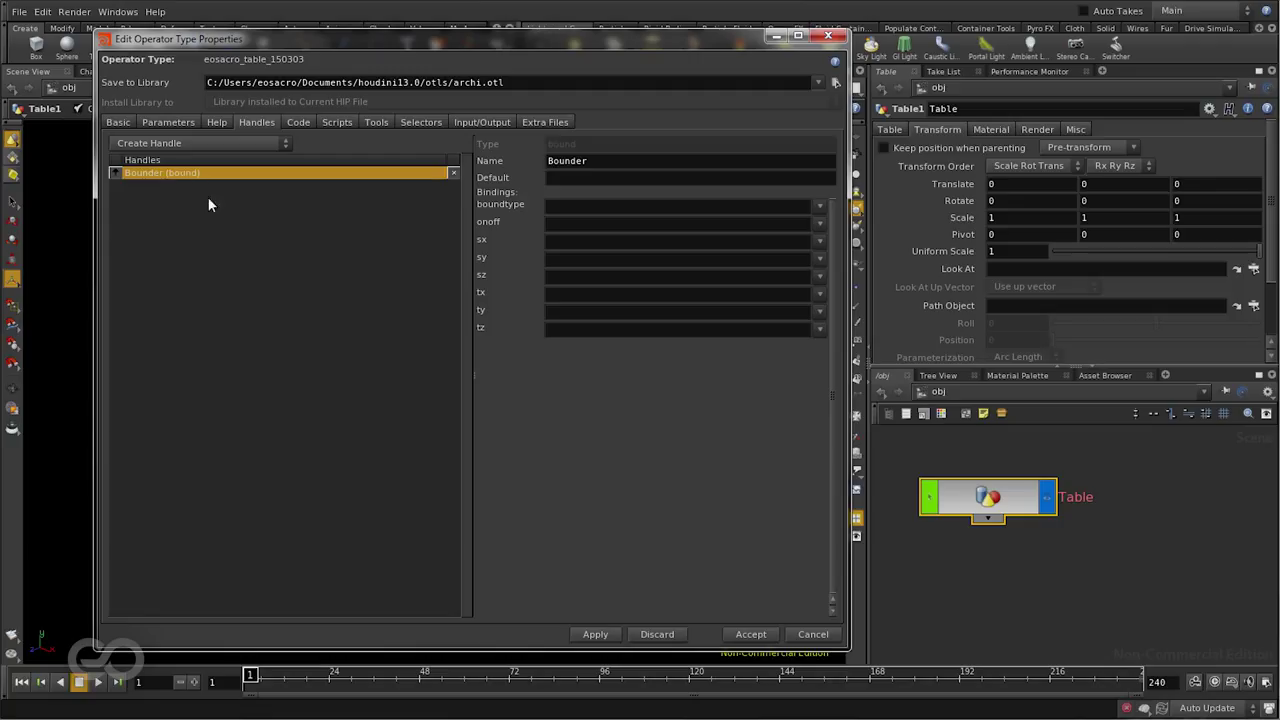
Step: Bind the Bounder handle's sx, sy, sz to Length, Width, Height and accept the type properties
click(680, 240)
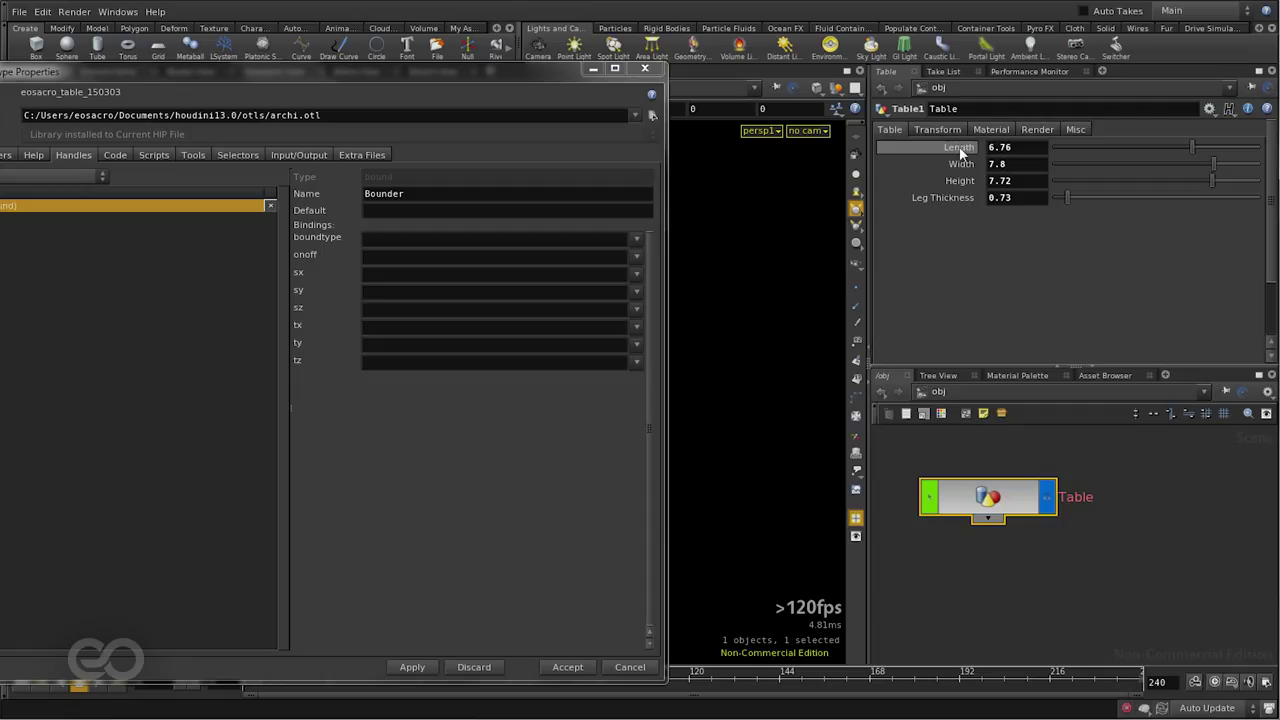
mouse_move(960, 148)
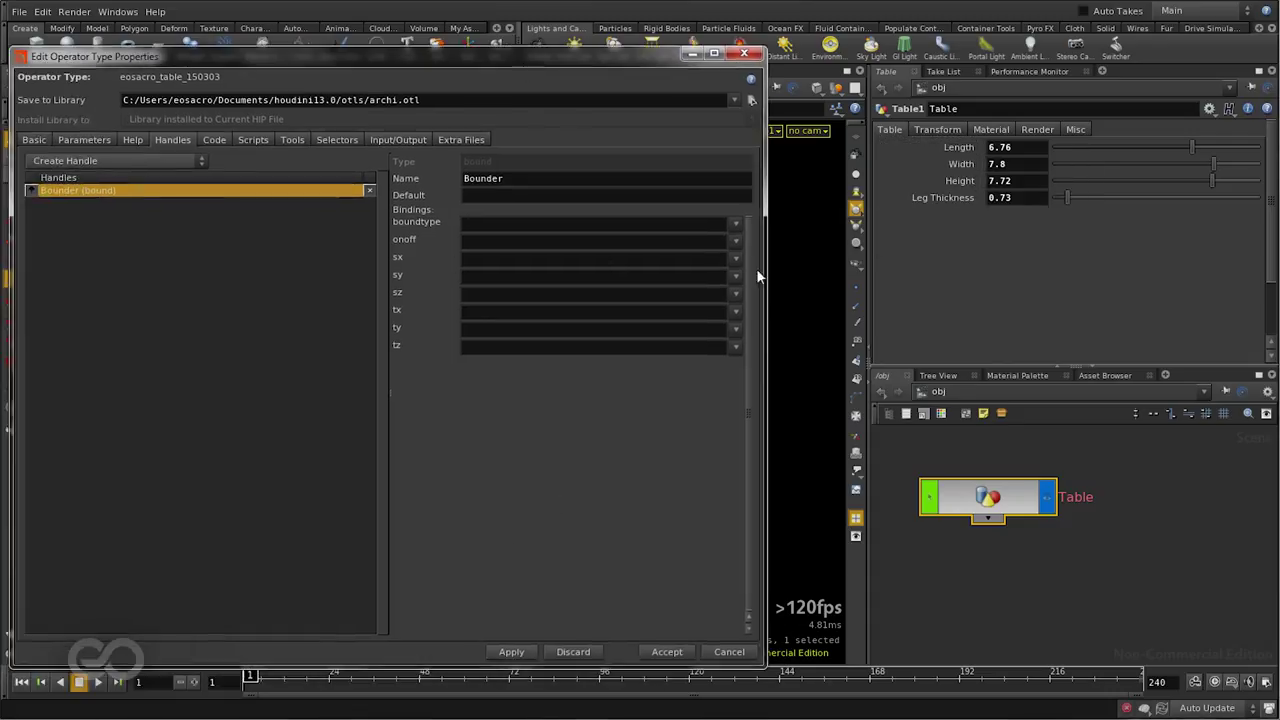
click(736, 258)
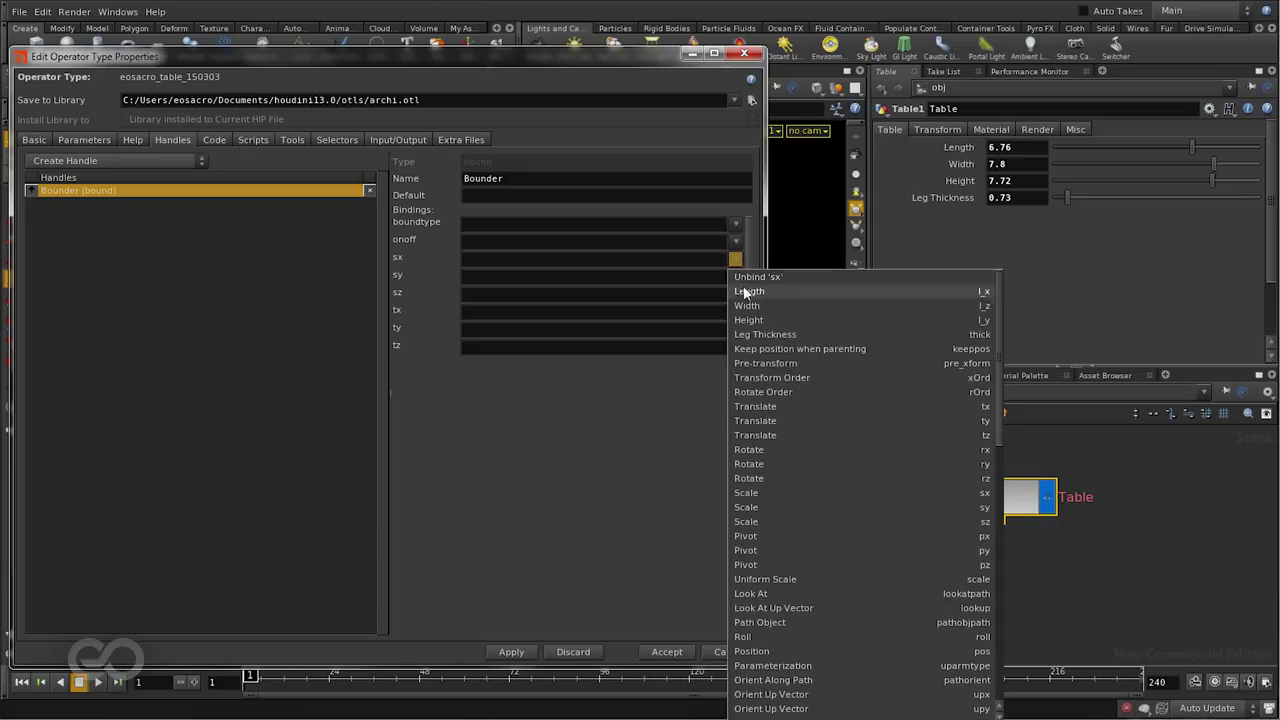
click(748, 292)
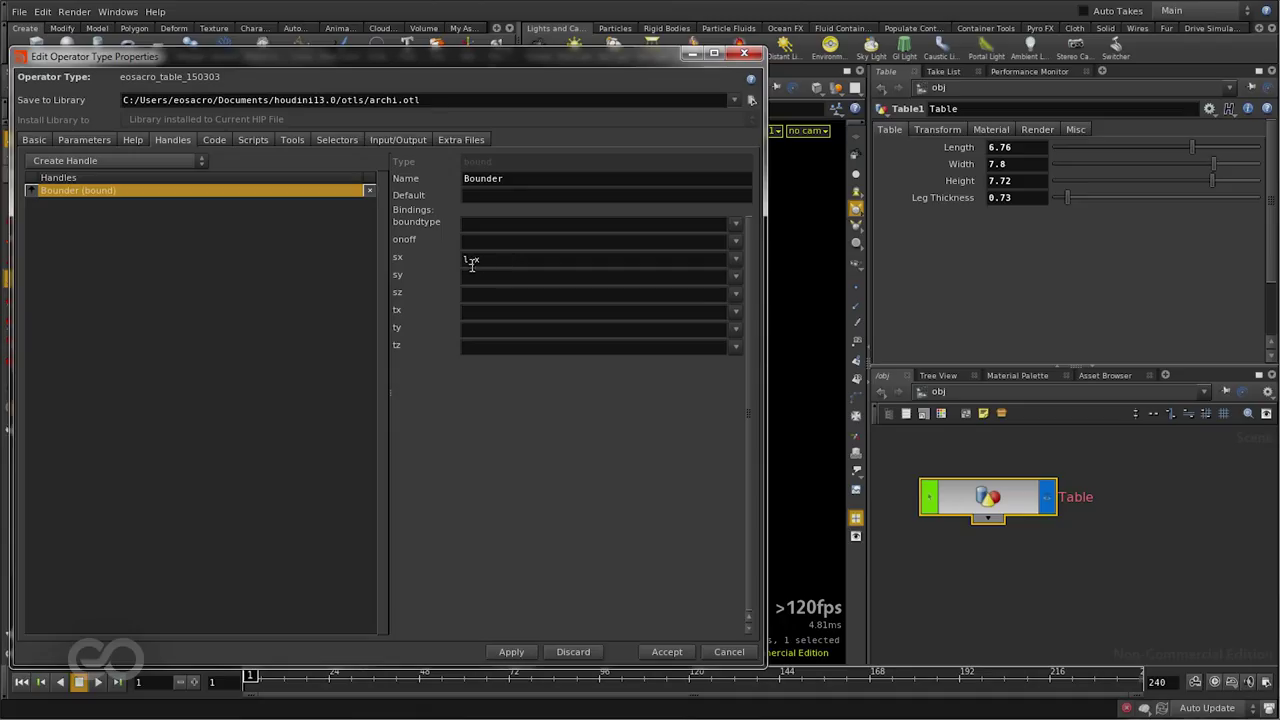
click(736, 276)
text(l_y)
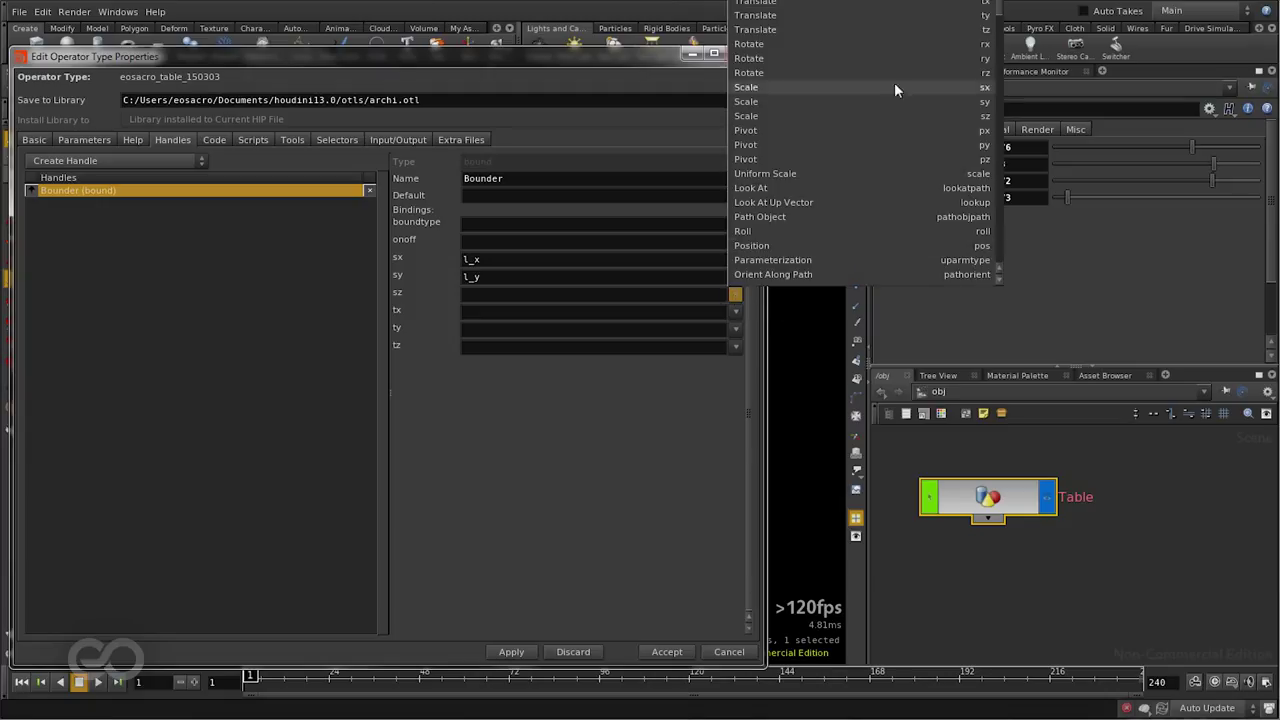
click(746, 116)
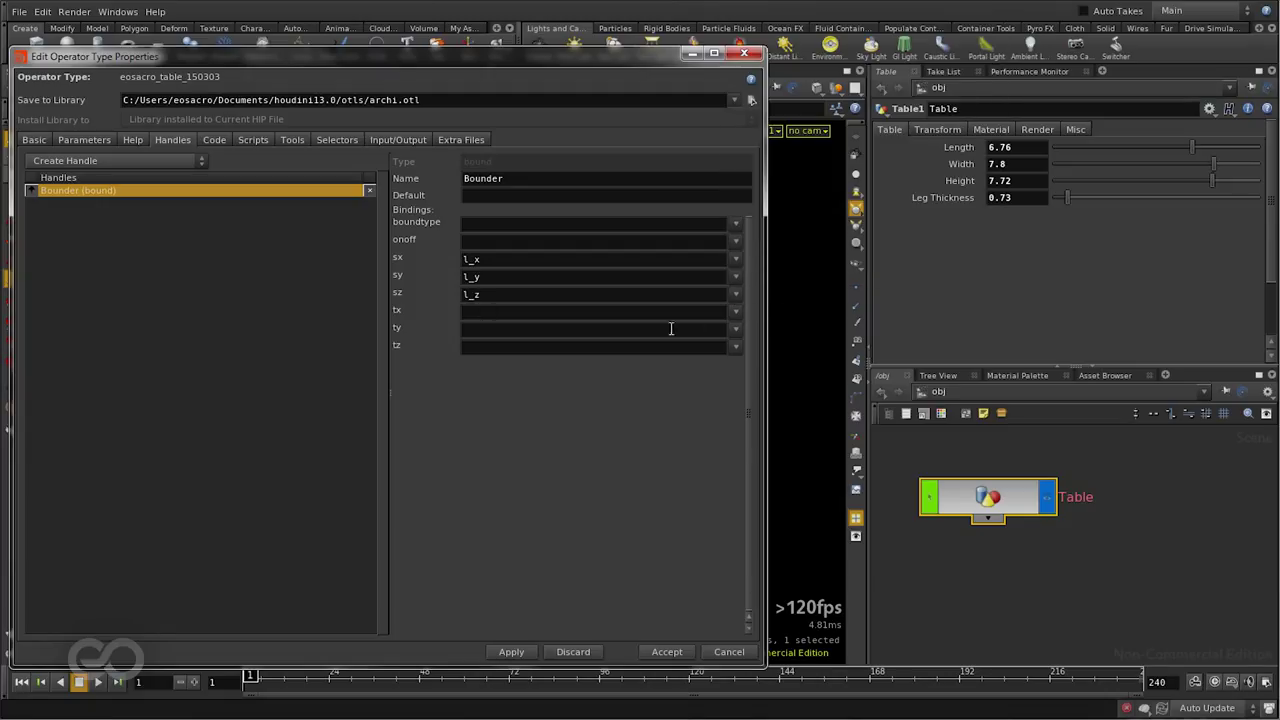
mouse_move(640, 616)
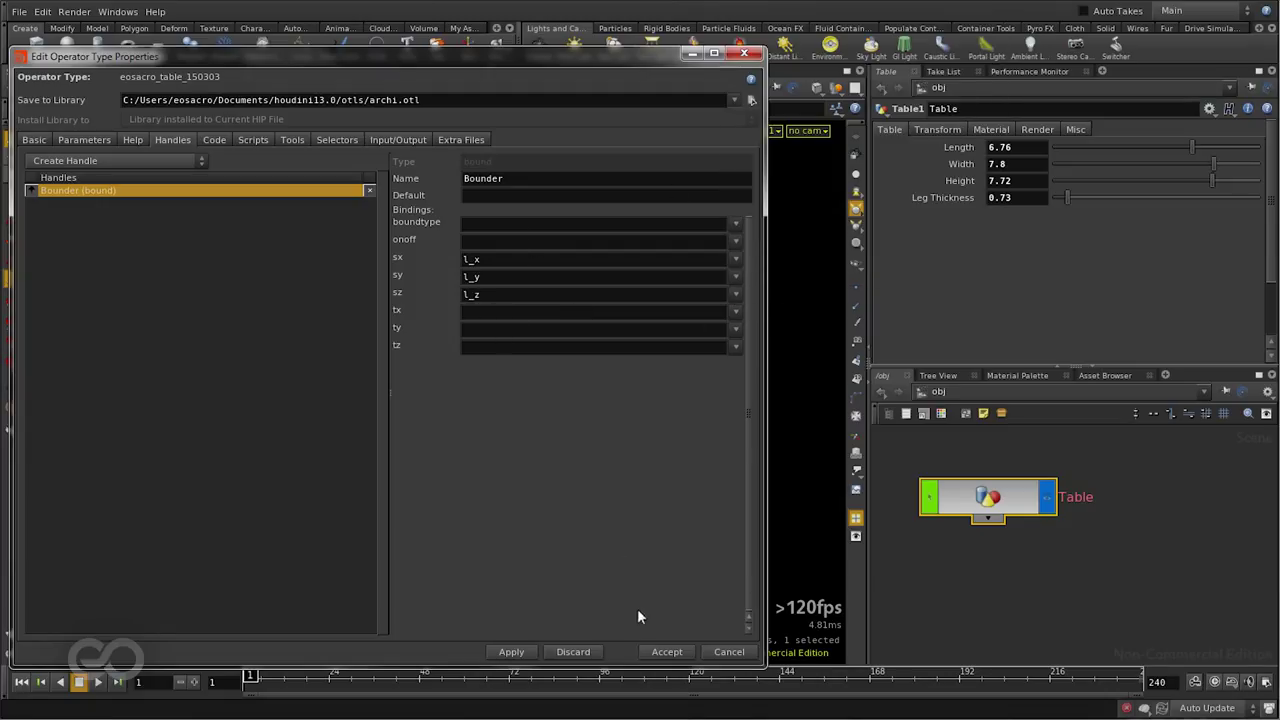
click(666, 652)
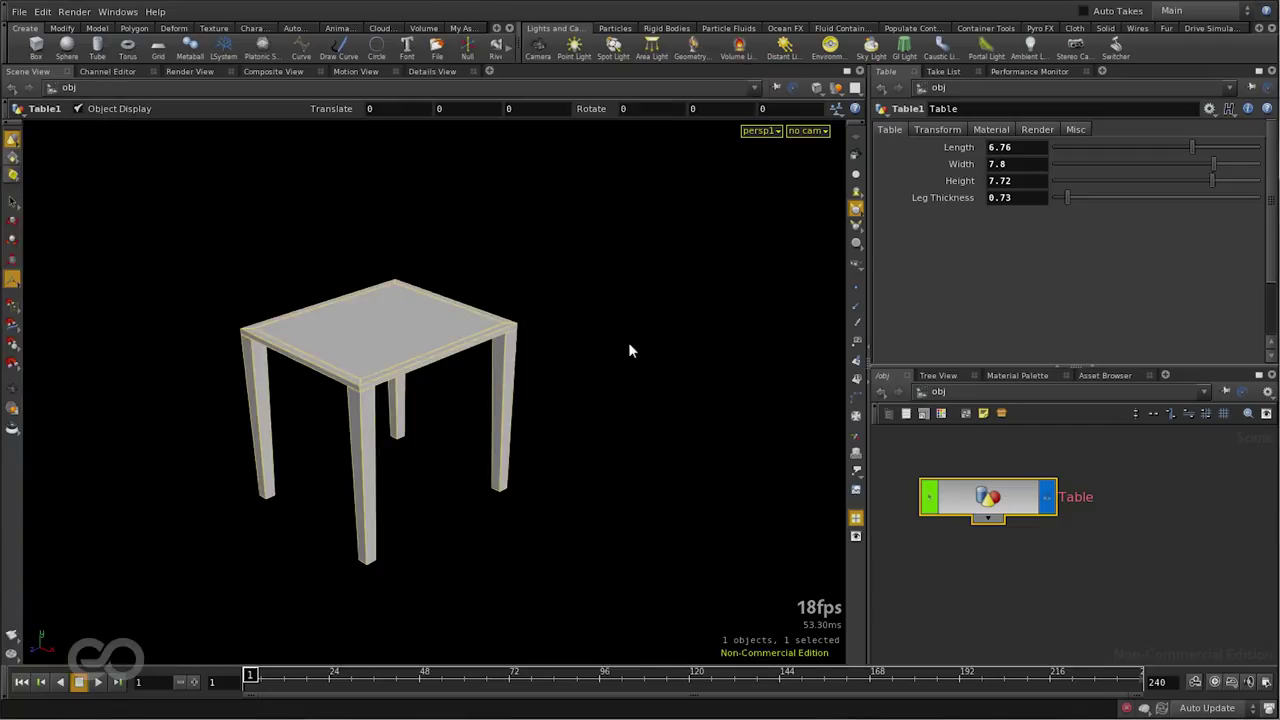
mouse_move(1000, 504)
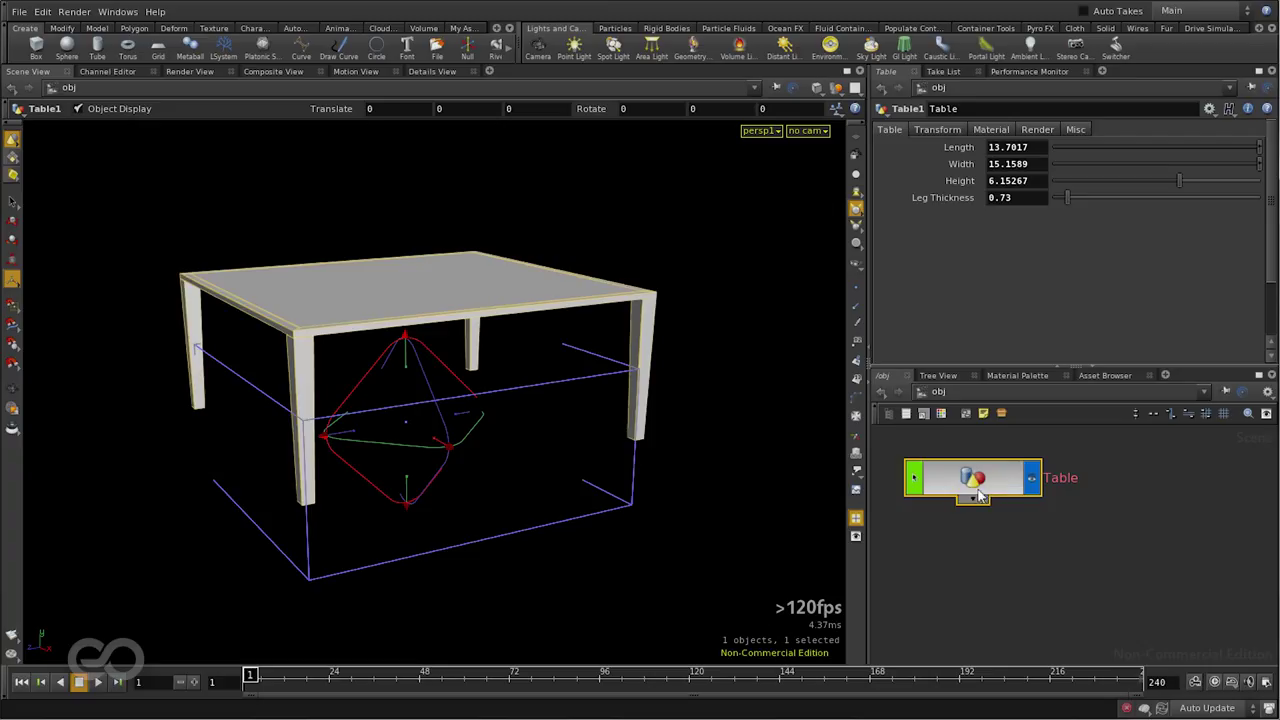
Step: Match the Table node to its current definition, check the locked network, and return to /obj
right_click(976, 476)
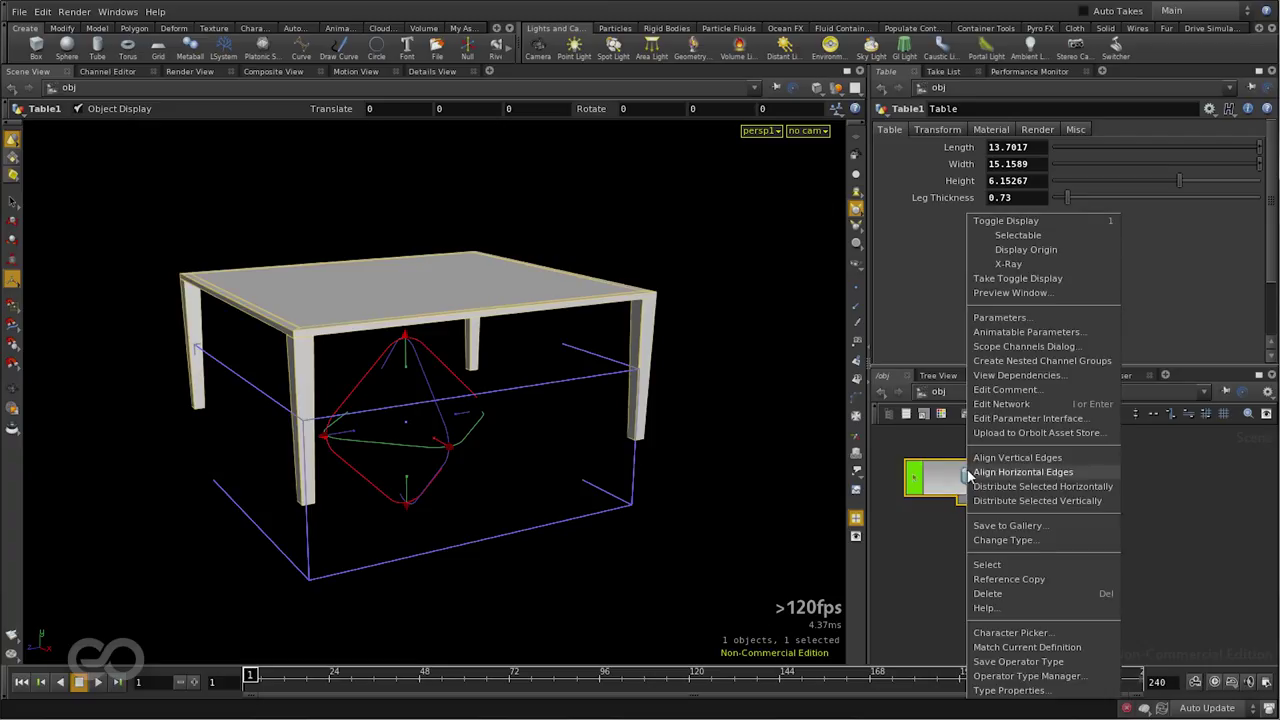
mouse_move(1028, 648)
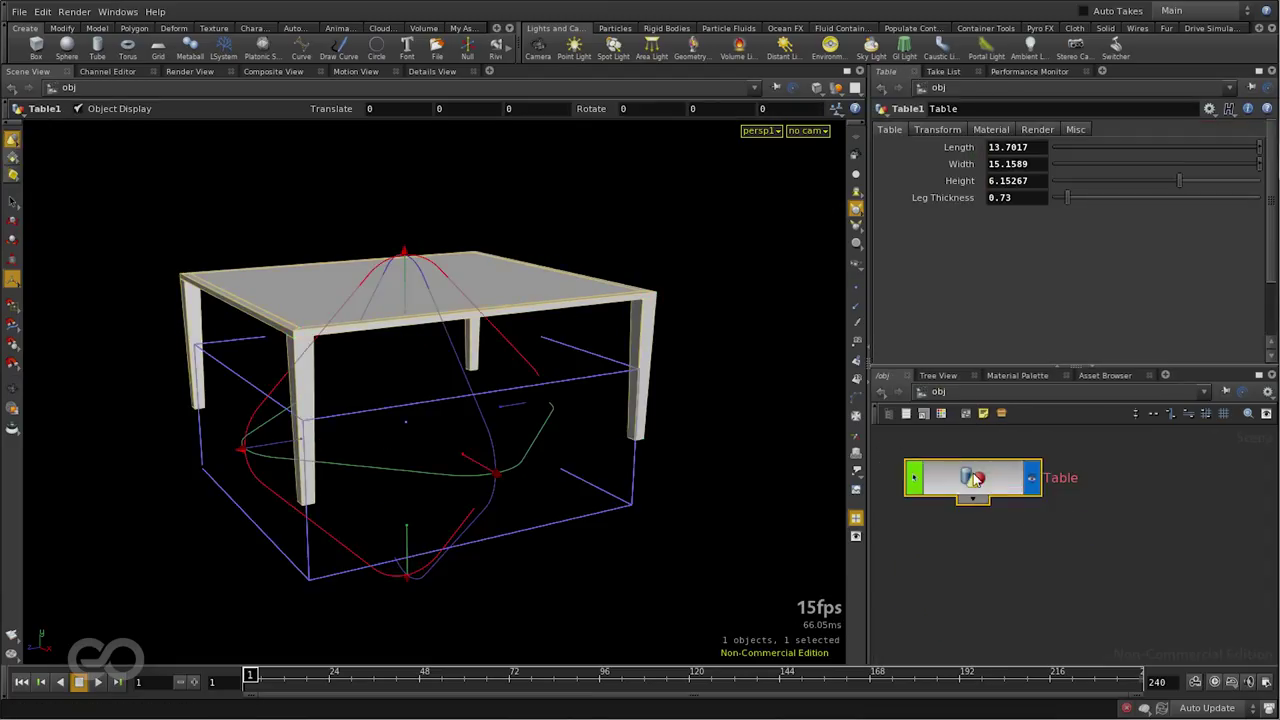
right_click(970, 476)
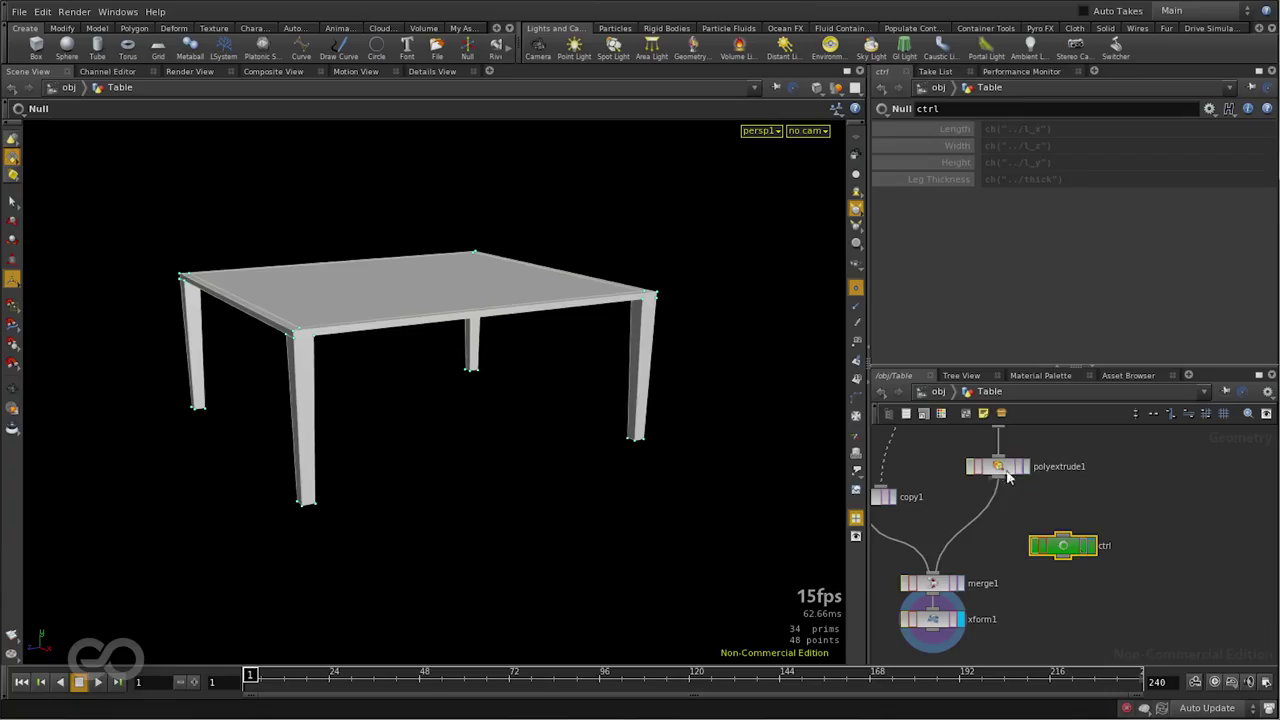
click(996, 466)
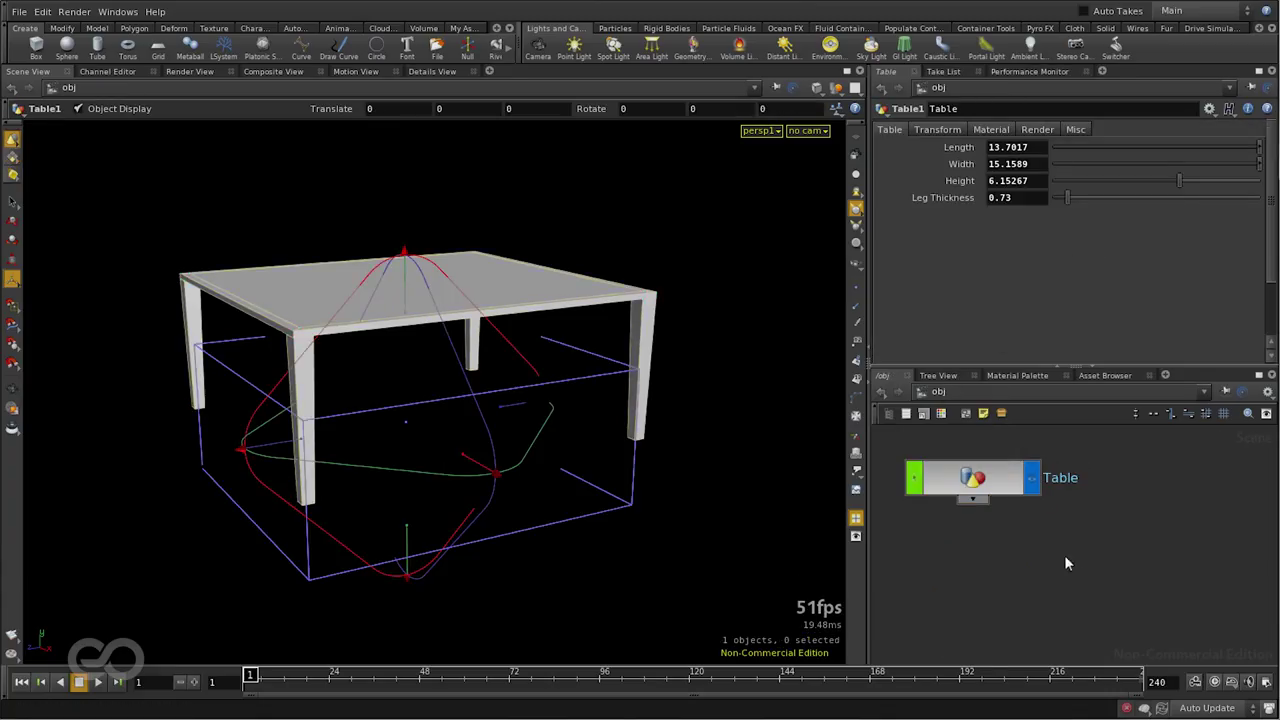
Step: Place a second Table1 asset instance, eosacro_table_1503031, and orbit to see both tables
key(Tab)
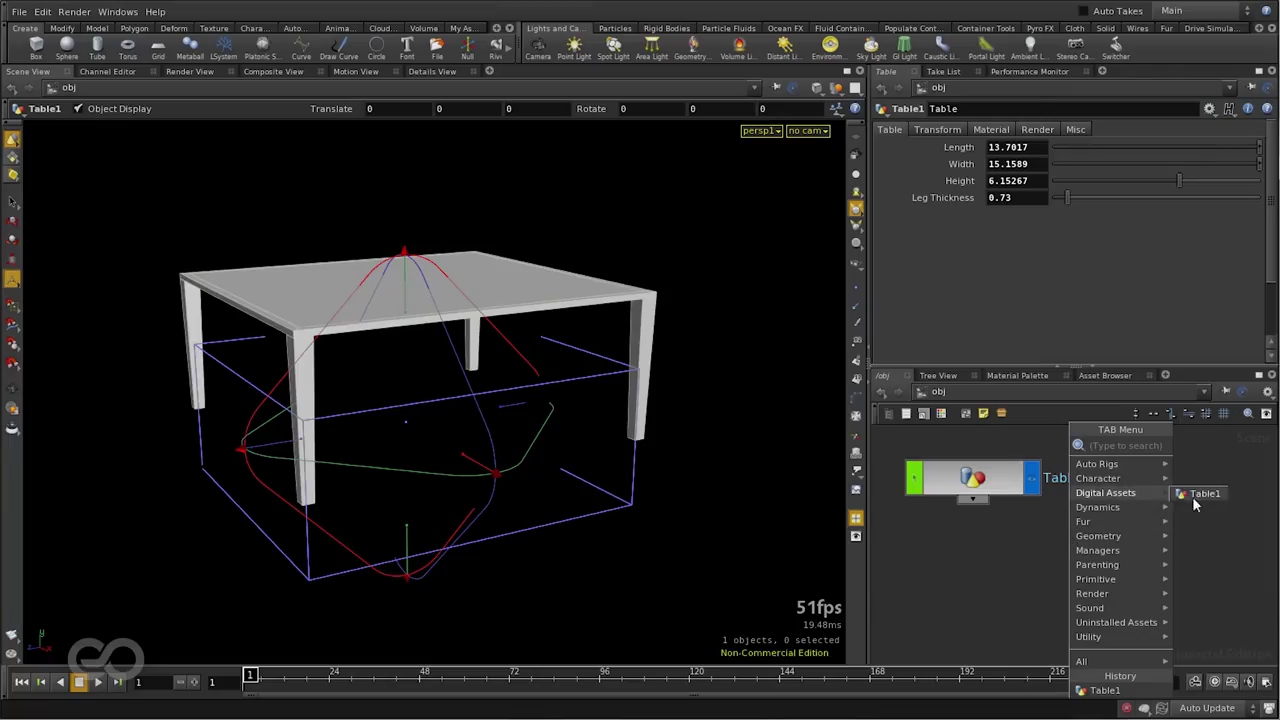
click(1204, 492)
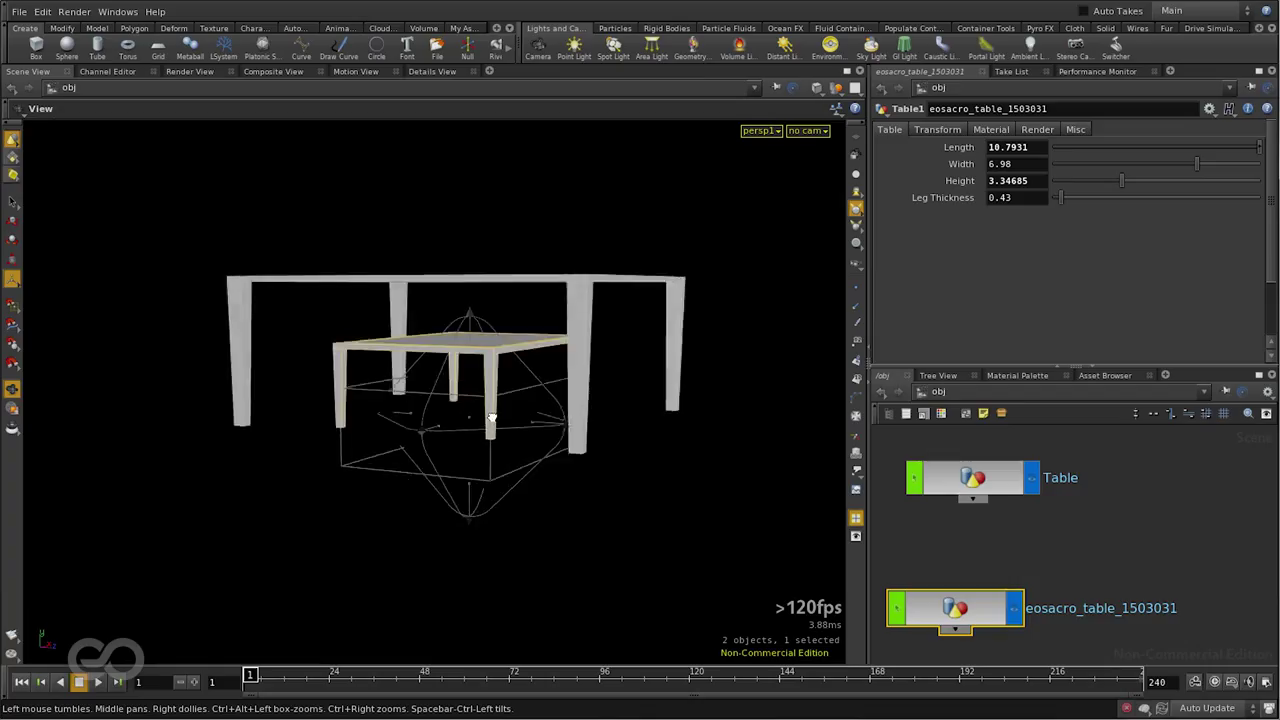
drag(490, 414, 378, 436)
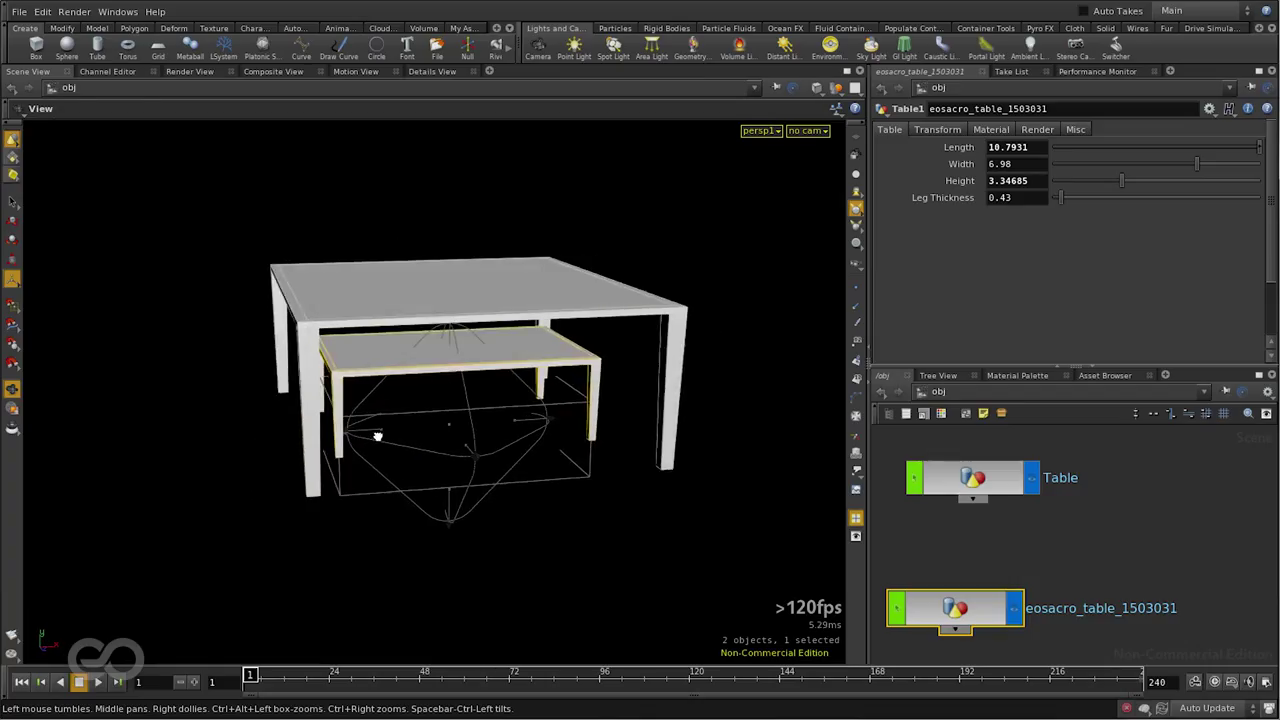